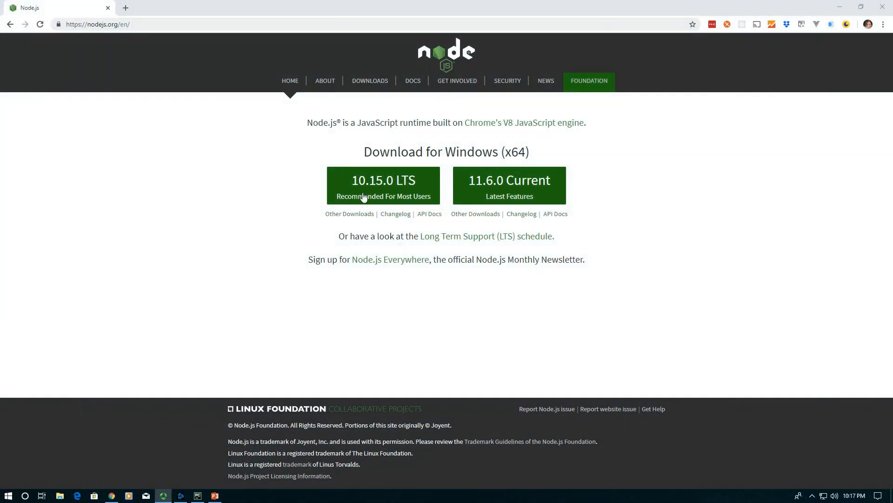
pyautogui.moveTo(74, 40)
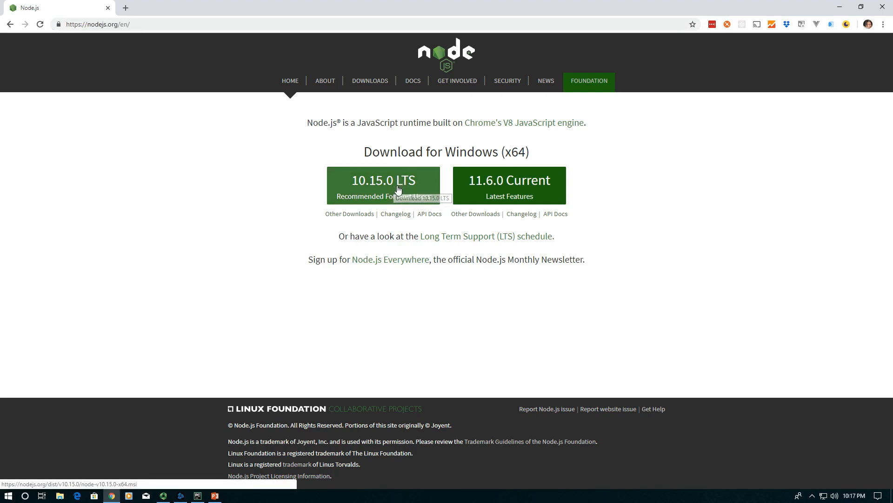
# Download the Node.js 10.15.0 LTS Windows installer and launch the downloaded .msi.
pyautogui.click(383, 185)
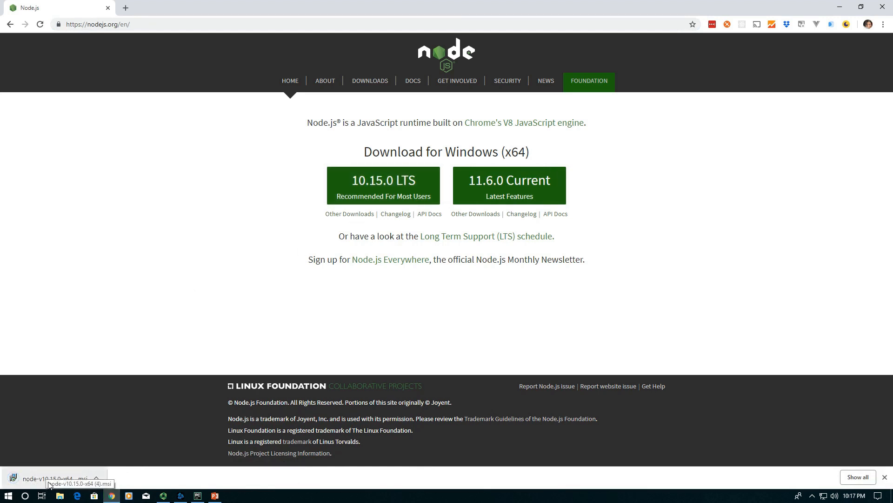
pyautogui.click(54, 478)
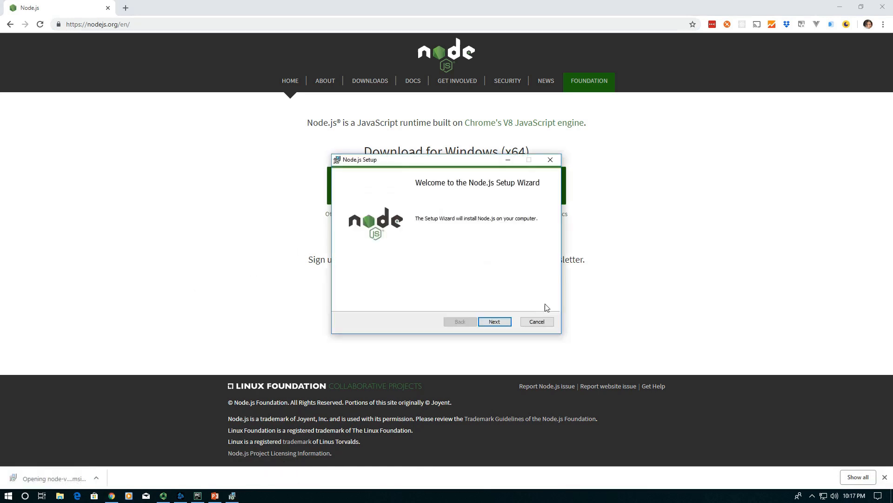
# Walk the Node.js setup wizard with the license accepted and default folder, and start installing.
pyautogui.click(494, 321)
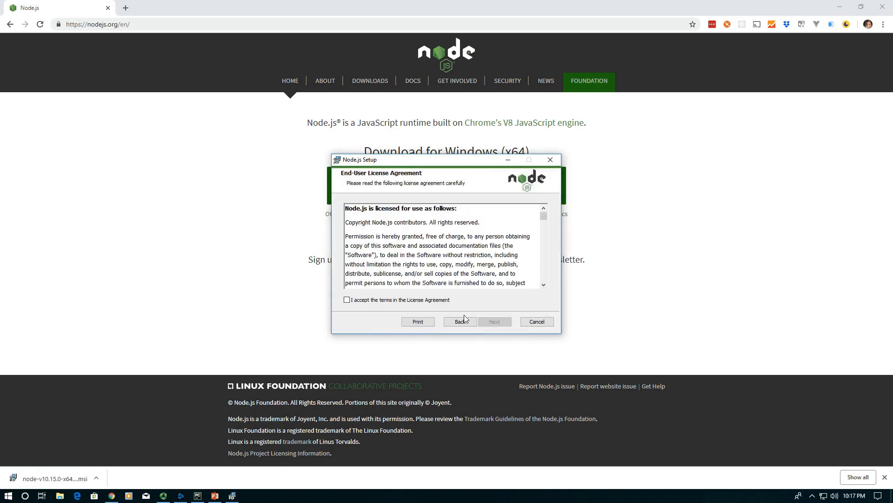
pyautogui.click(494, 321)
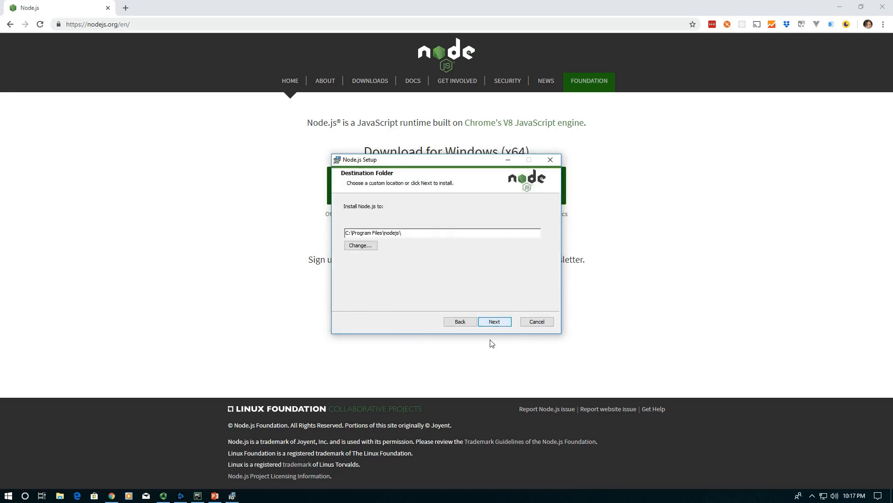
pyautogui.click(493, 321)
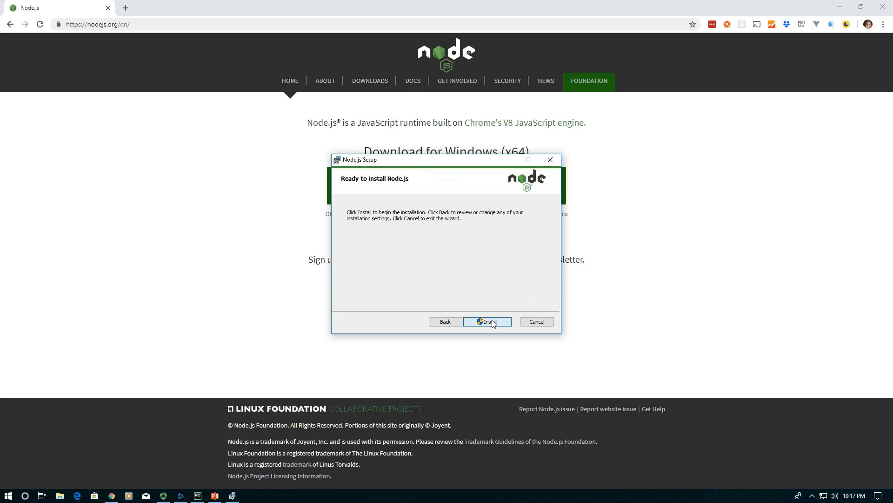
pyautogui.click(486, 321)
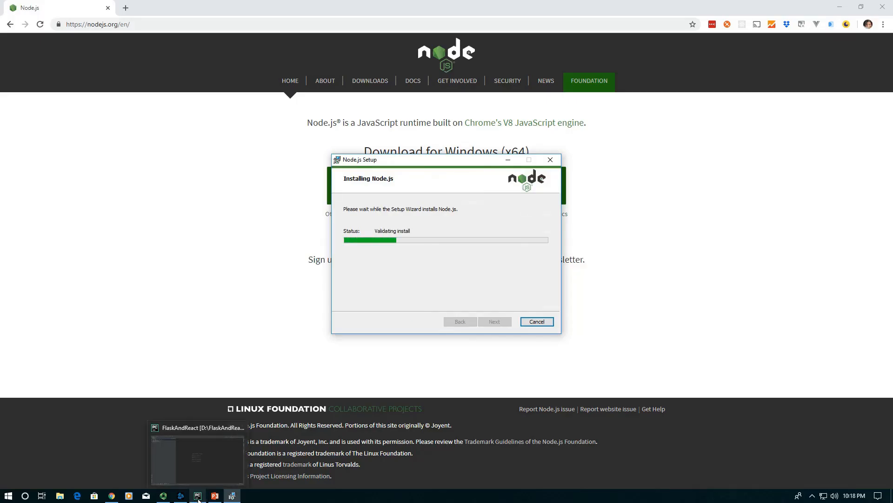
# Switch to the FlaskAndReact project and create a static directory inside flask-backend.
pyautogui.click(197, 495)
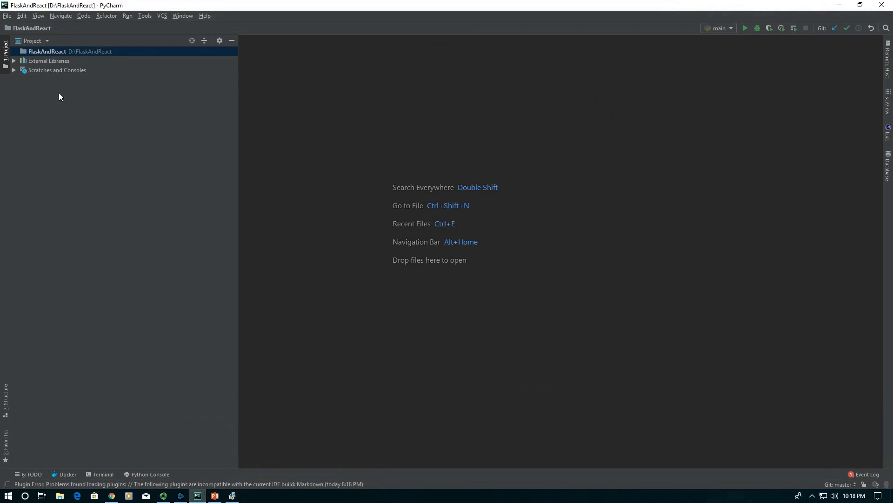
pyautogui.moveTo(88, 78)
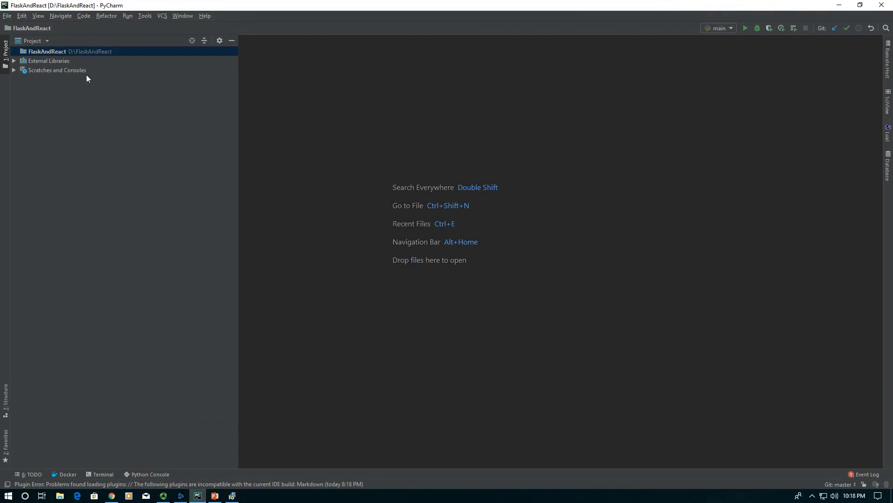
pyautogui.moveTo(75, 43)
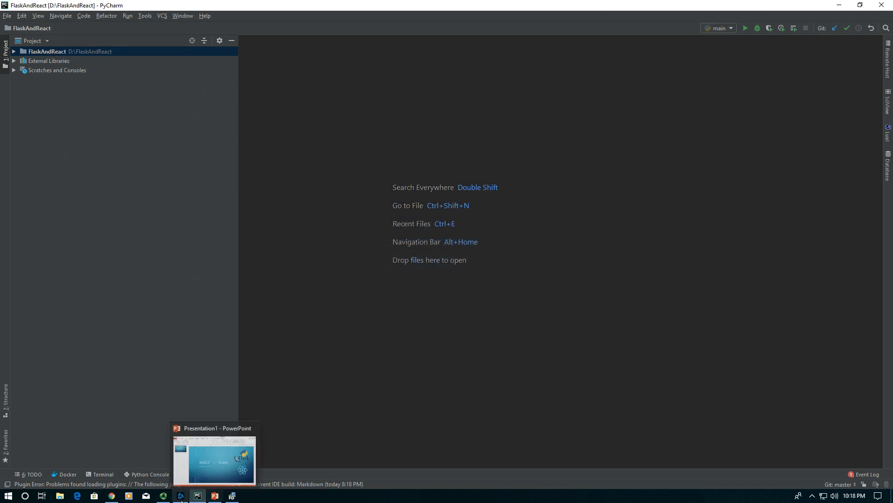
pyautogui.moveTo(232, 495)
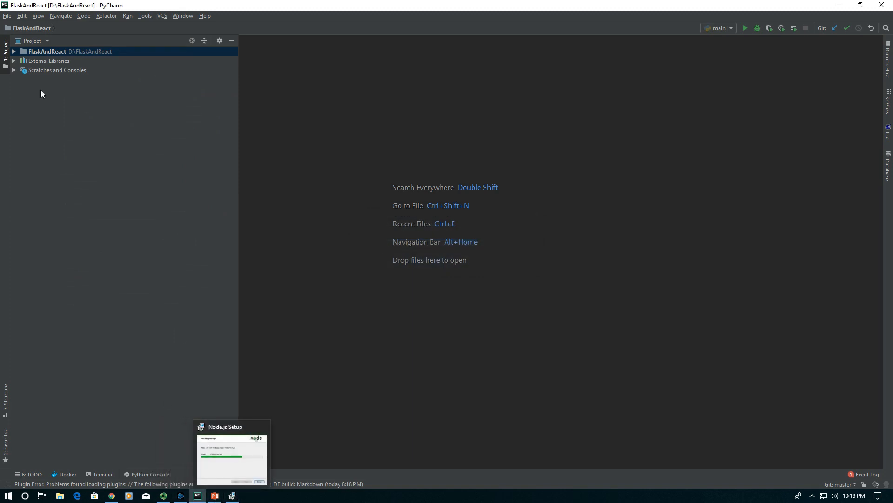
pyautogui.click(14, 51)
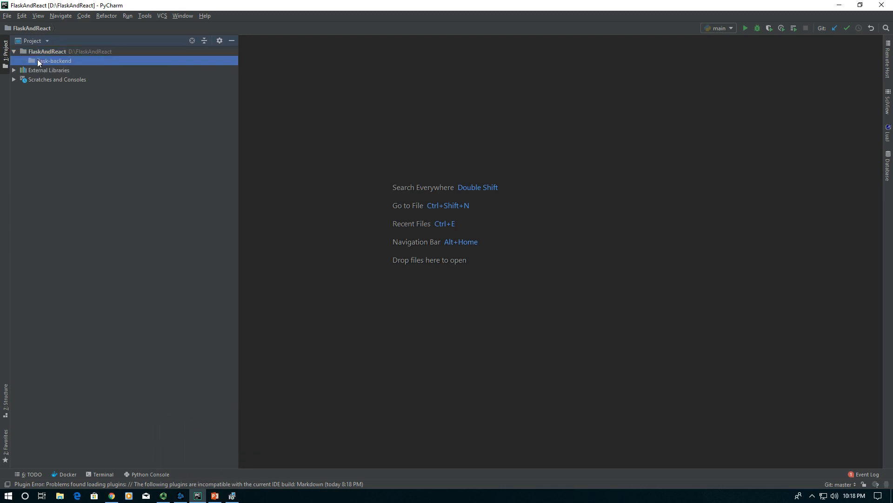
pyautogui.rightClick(54, 60)
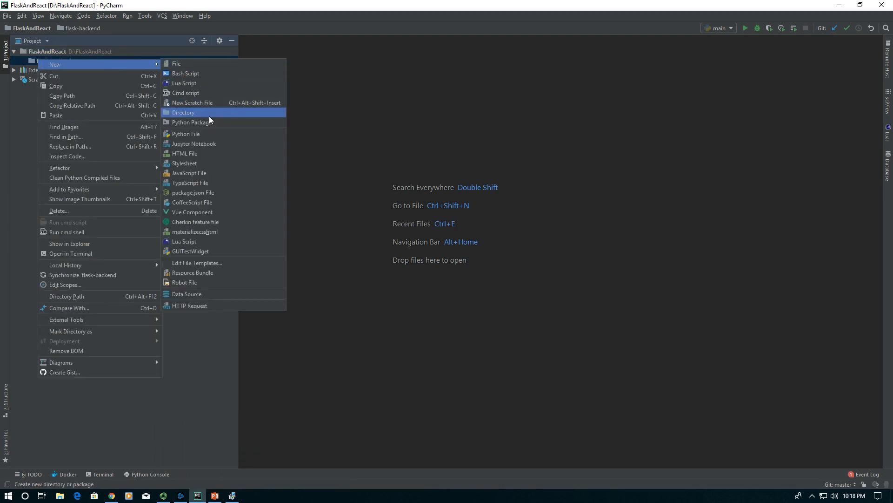
pyautogui.click(184, 113)
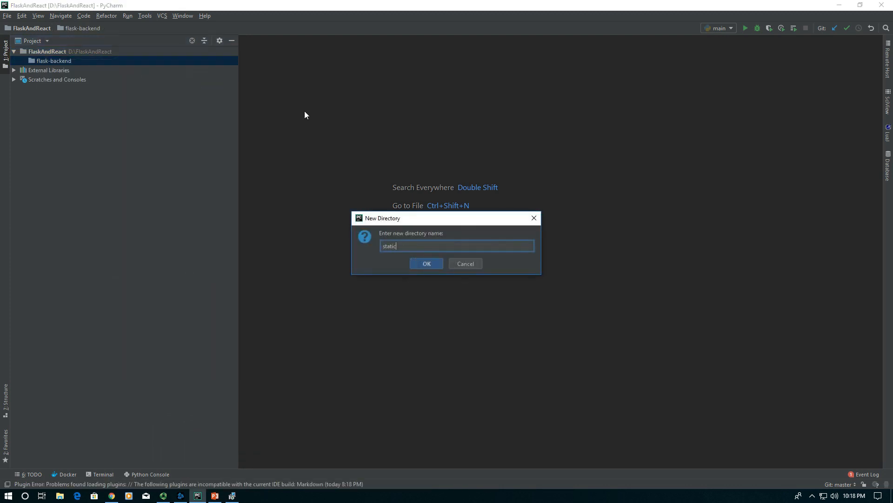
pyautogui.click(426, 263)
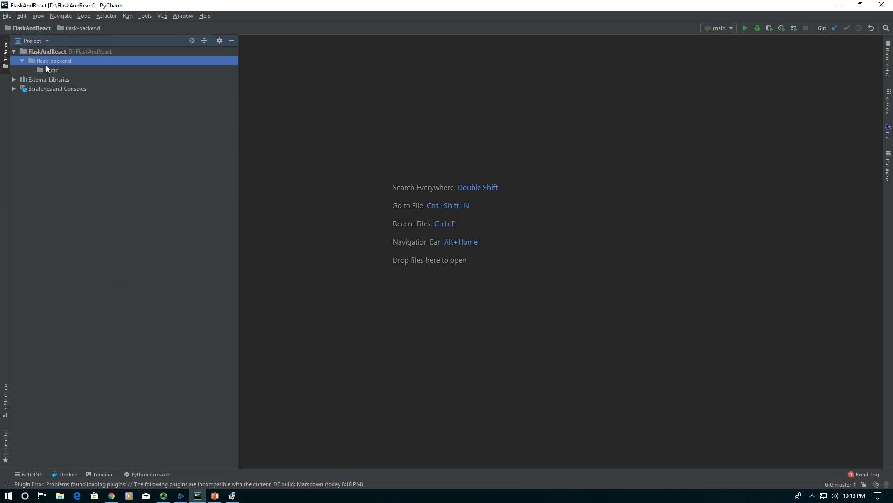
# Create a templates directory inside flask-backend and start a new Python file there.
pyautogui.write('templates')
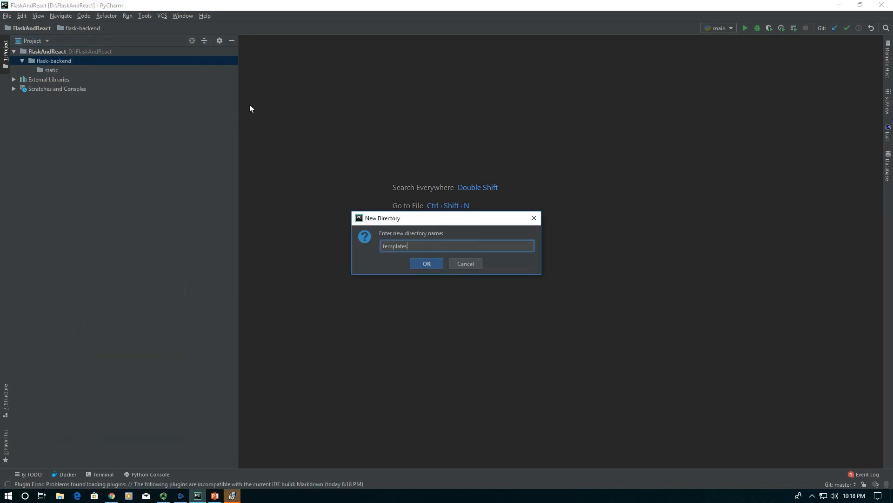
pyautogui.click(427, 264)
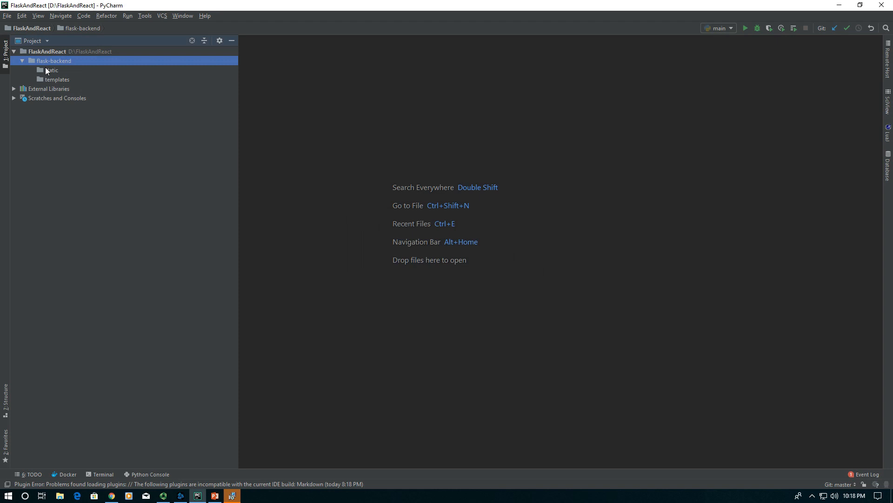
pyautogui.rightClick(54, 60)
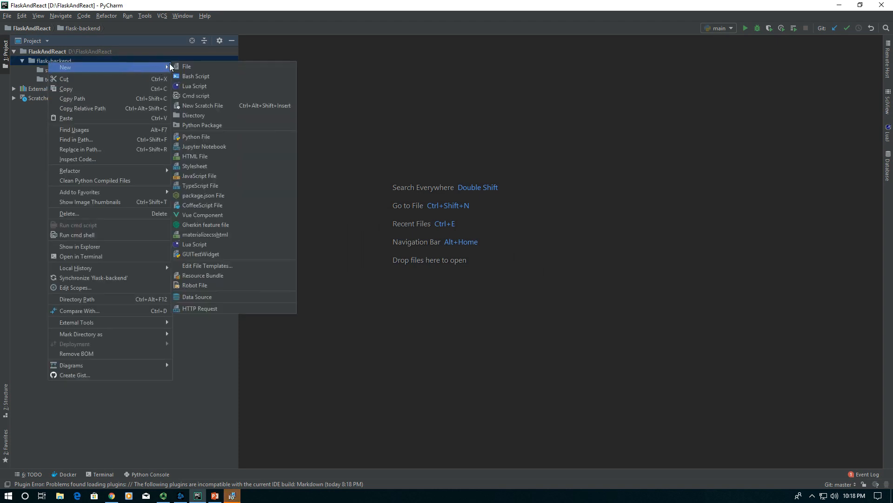
pyautogui.click(194, 136)
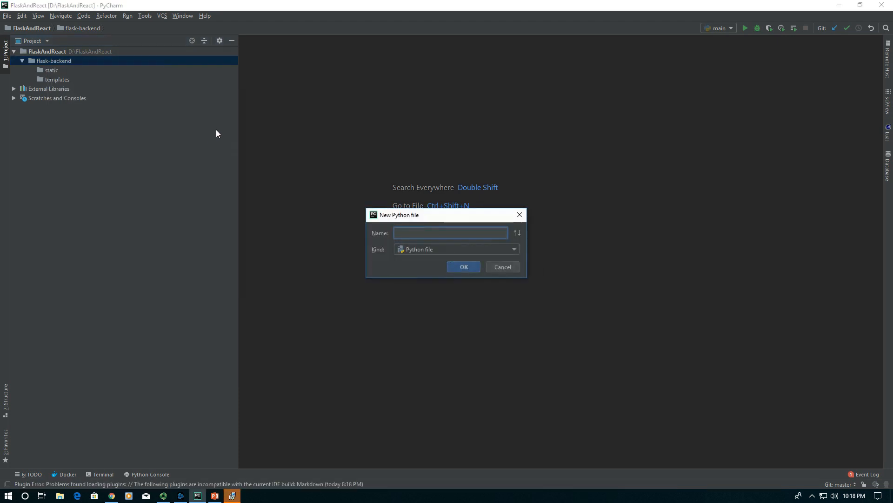
# Create main.py in flask-backend and finish the completed Node.js setup wizard.
pyautogui.click(463, 267)
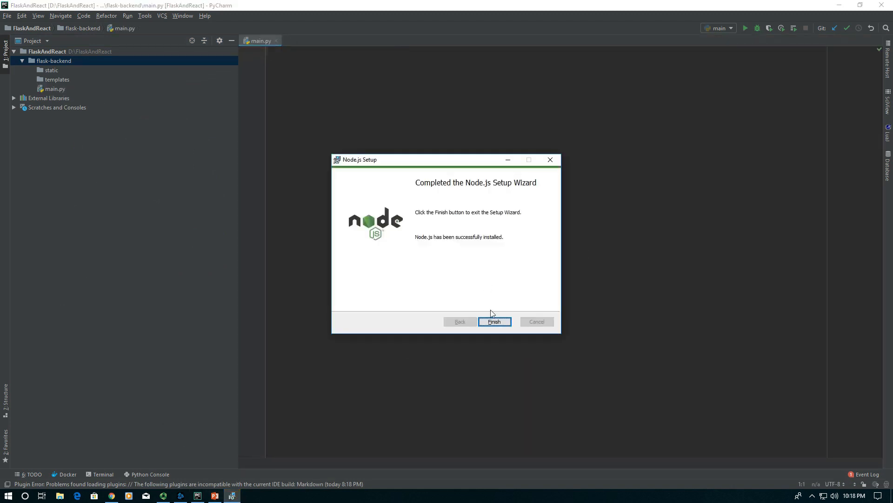
pyautogui.click(493, 321)
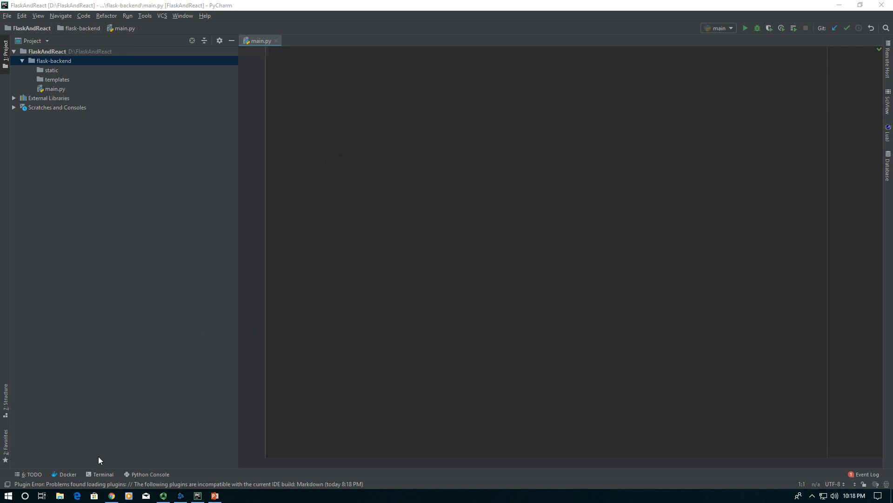
# Run 'npm install -g yarn' in the built-in terminal, installing yarn 1.12.3 globally.
pyautogui.click(103, 474)
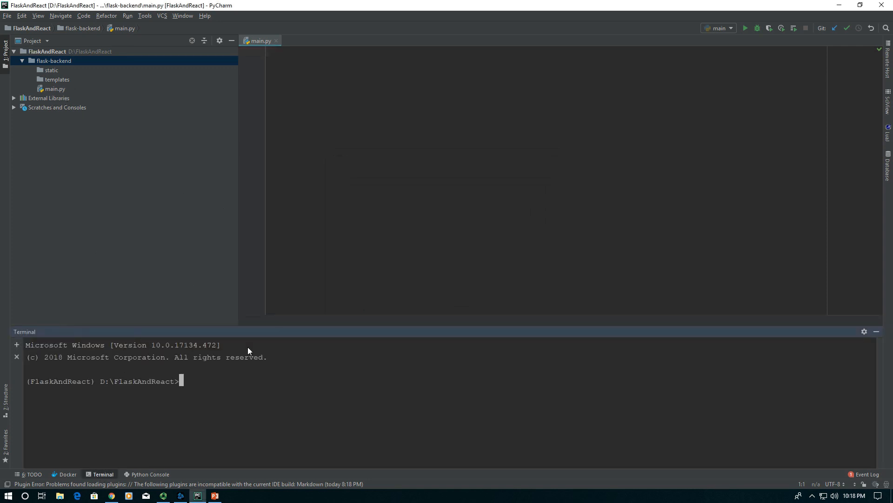
pyautogui.moveTo(237, 397)
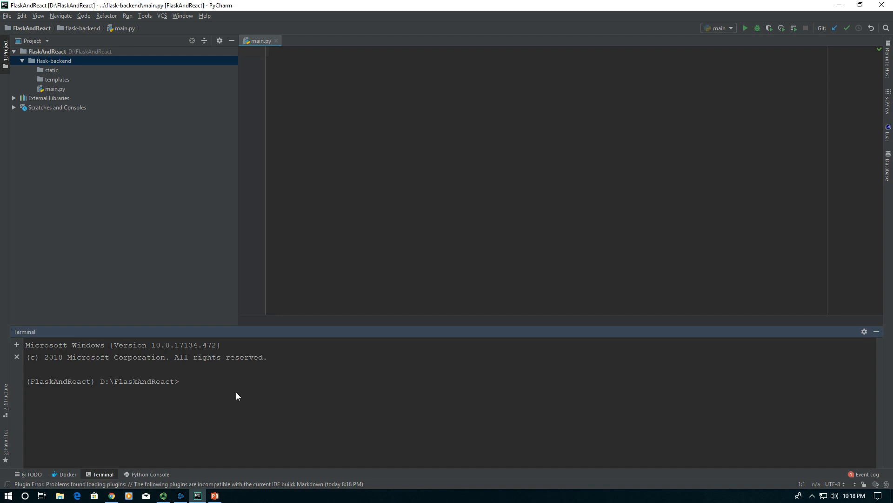
pyautogui.write('nm')
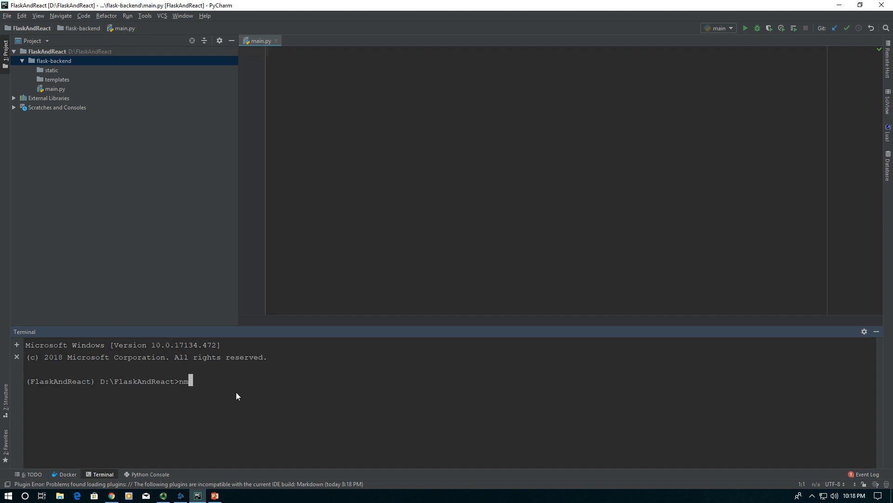
pyautogui.write('pm install')
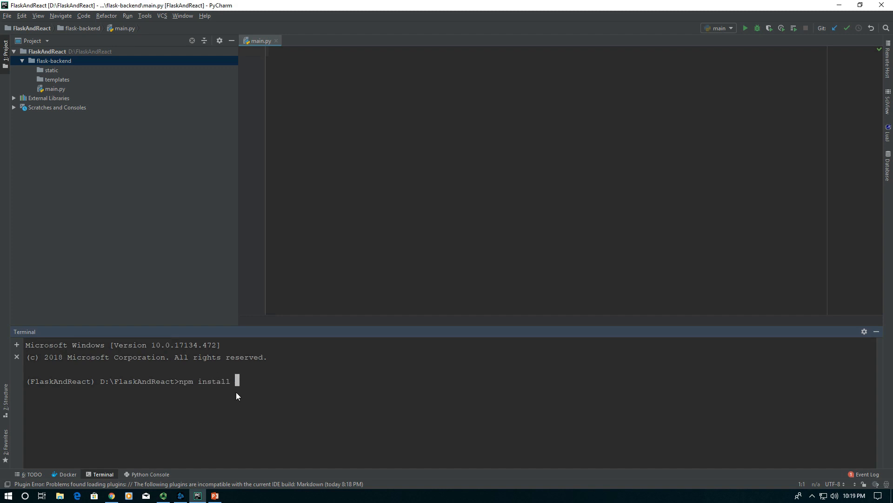
pyautogui.write('-g')
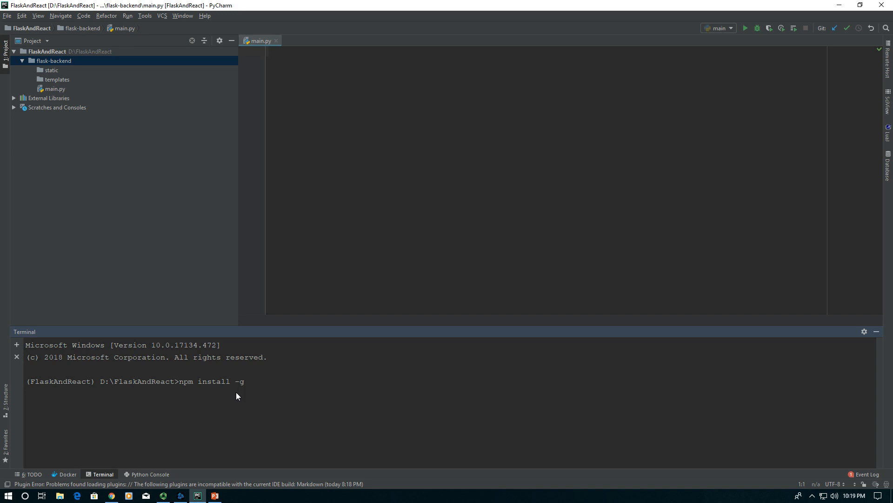
pyautogui.write('yarn')
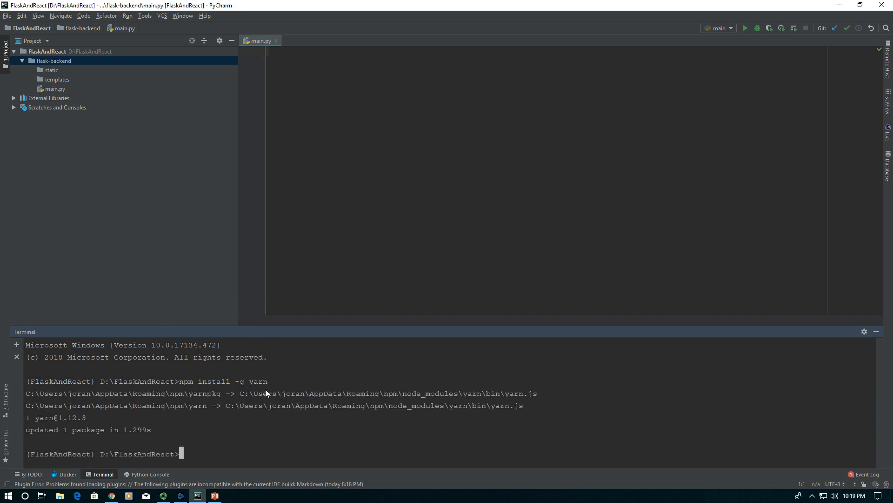
# Run 'yarn global add create-react-app react-scripts' in the terminal and begin the flask import in main.py.
pyautogui.write('yarn')
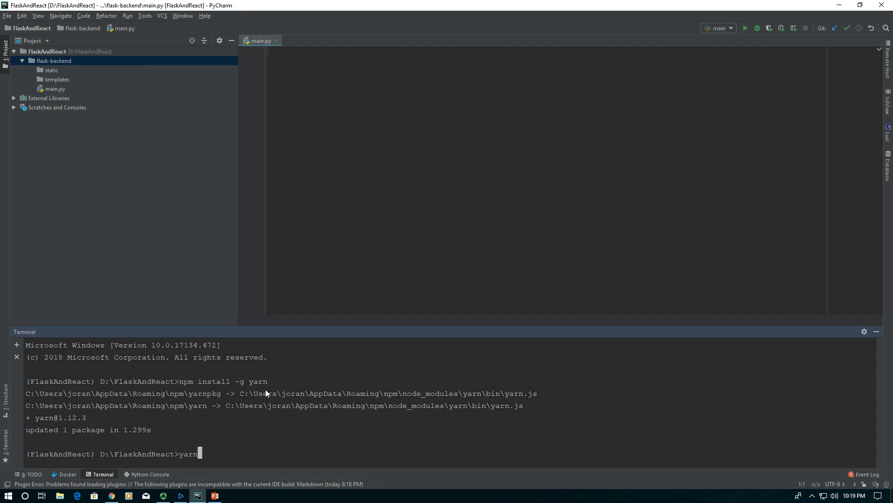
pyautogui.write('gl')
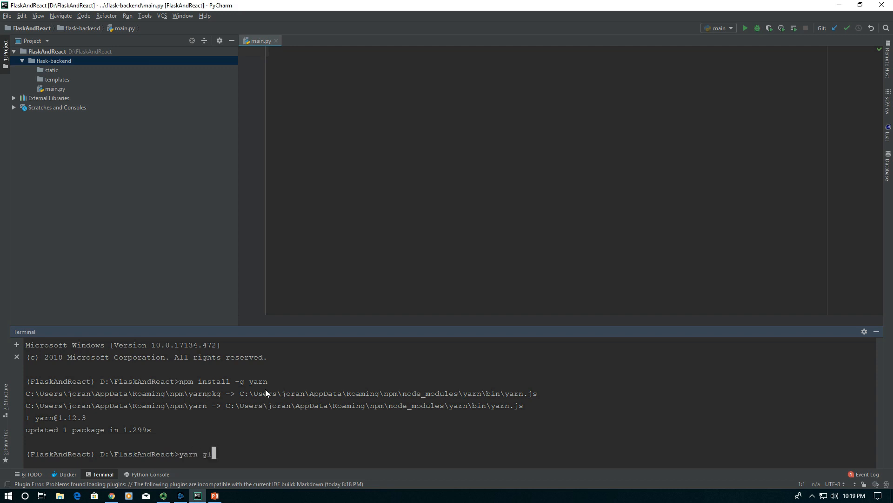
pyautogui.write('obal add')
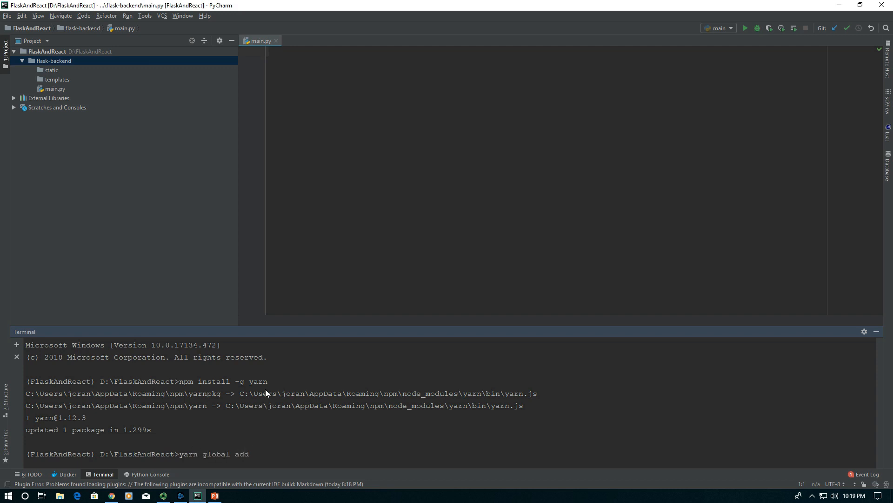
pyautogui.write('cre')
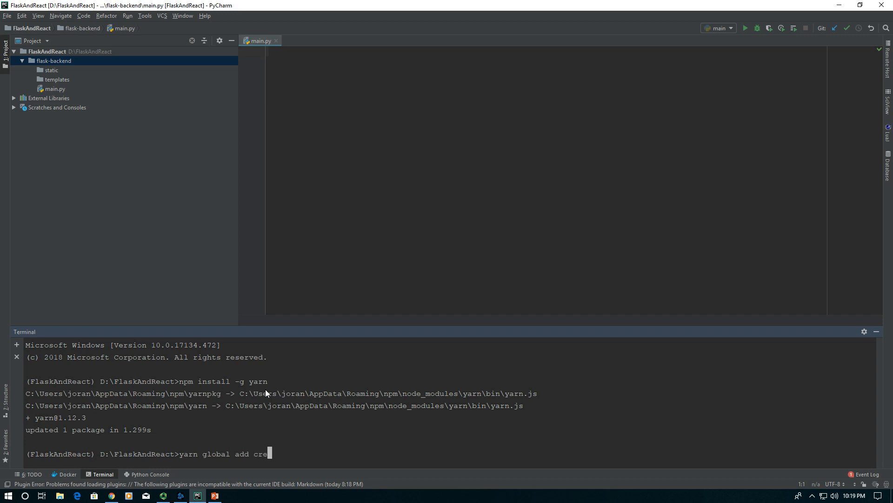
pyautogui.write('ate-react-app')
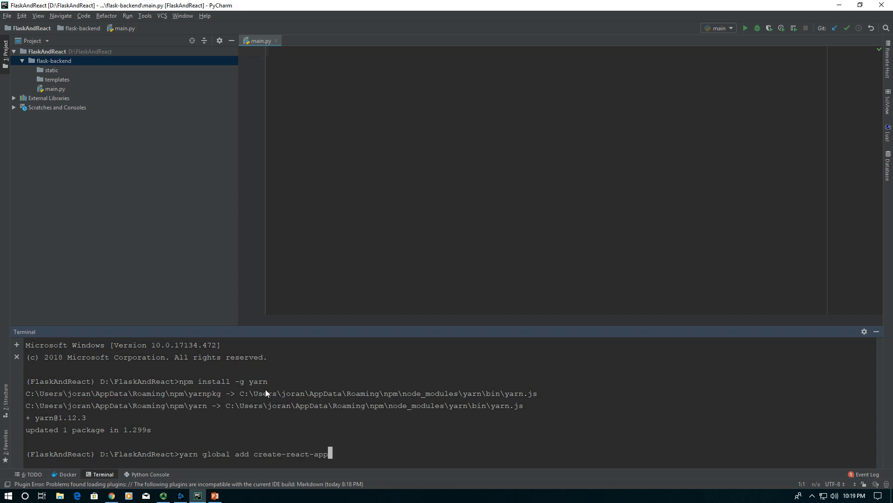
pyautogui.write('react-scripts')
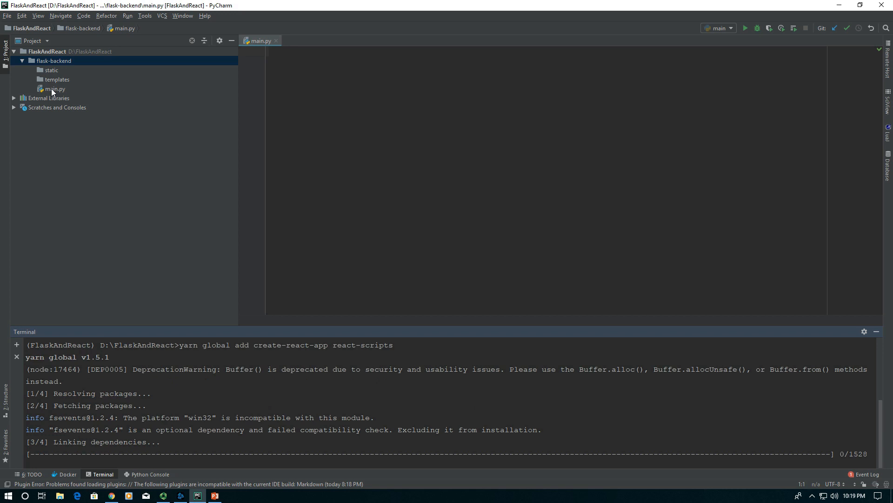
pyautogui.write('import flask')
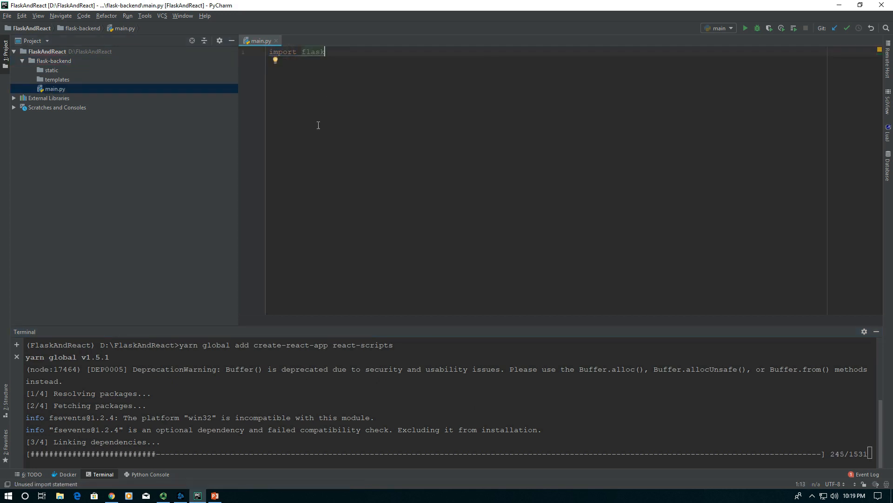
pyautogui.moveTo(189, 293)
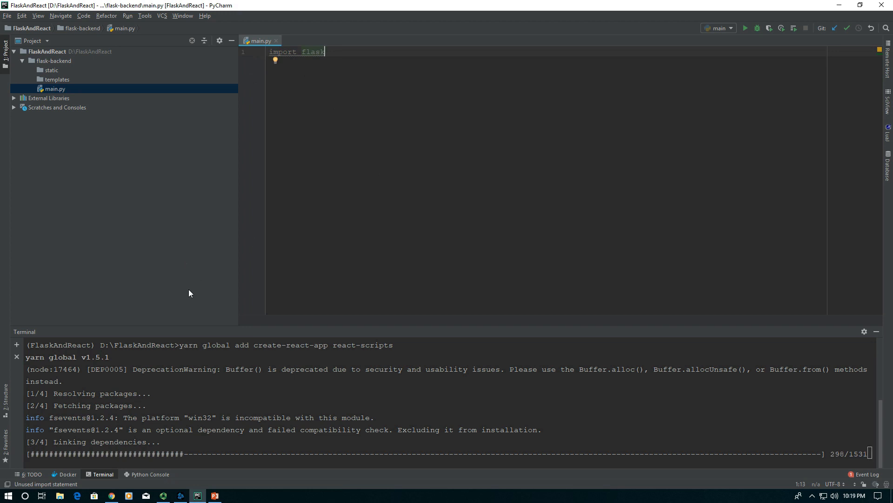
# In a second terminal tab run 'pip install flask', which reports Flask already satisfied.
pyautogui.click(16, 343)
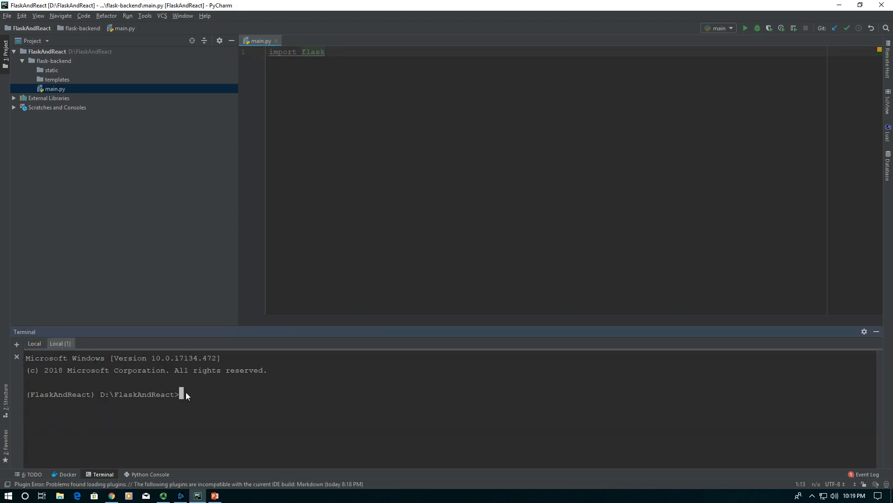
pyautogui.write('pip insta')
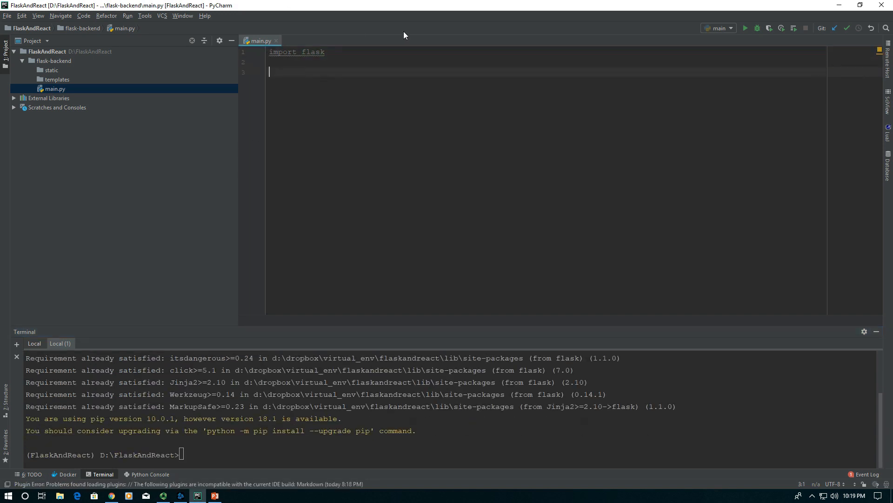
# Write 'app = flask.Flask("__main__")' and begin defining my_index in main.py.
pyautogui.write('app =')
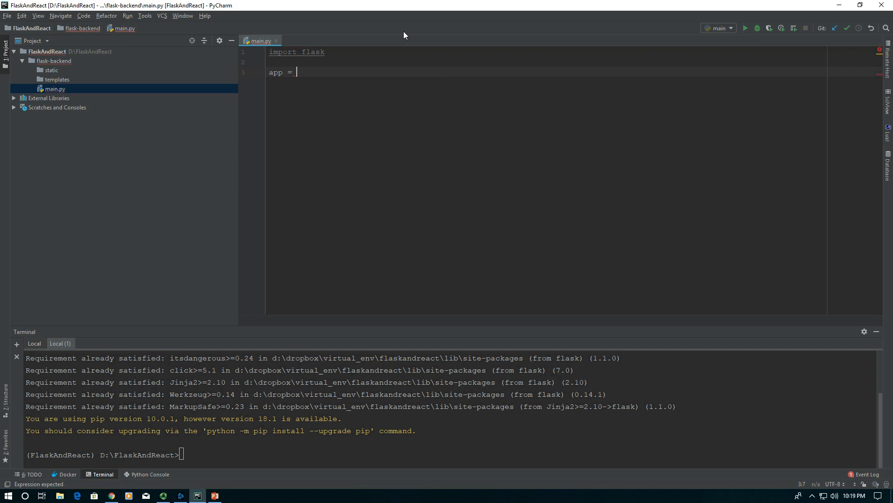
pyautogui.write('flask.Flask("__main__')
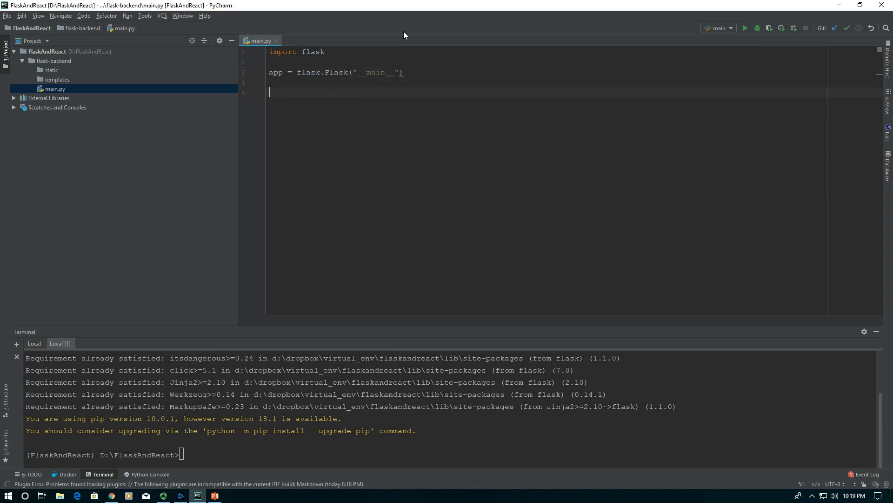
pyautogui.write('def')
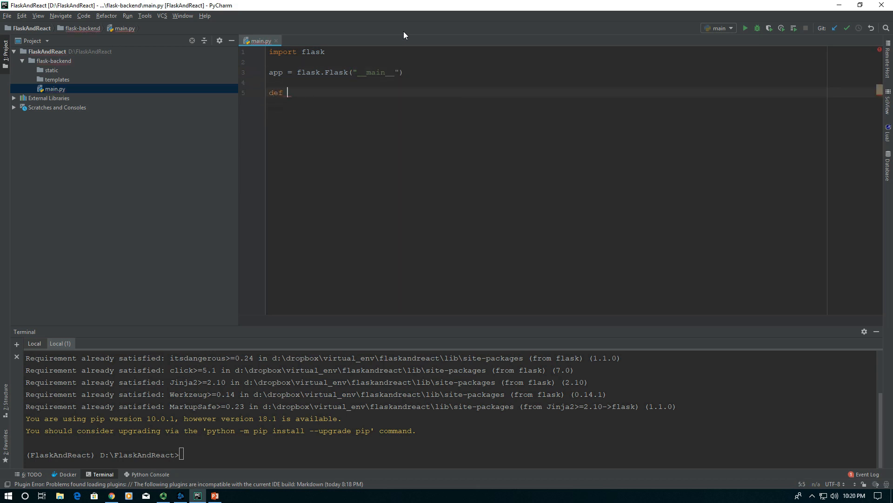
pyautogui.write('my_index():')
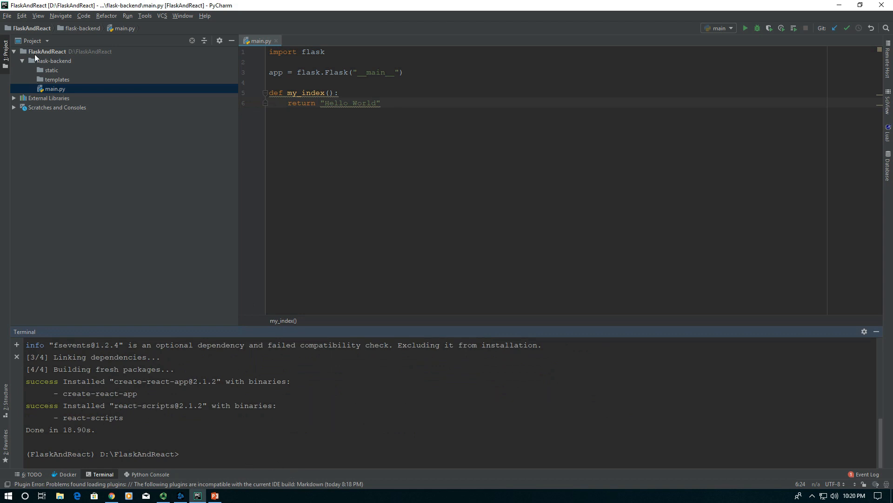
pyautogui.moveTo(246, 61)
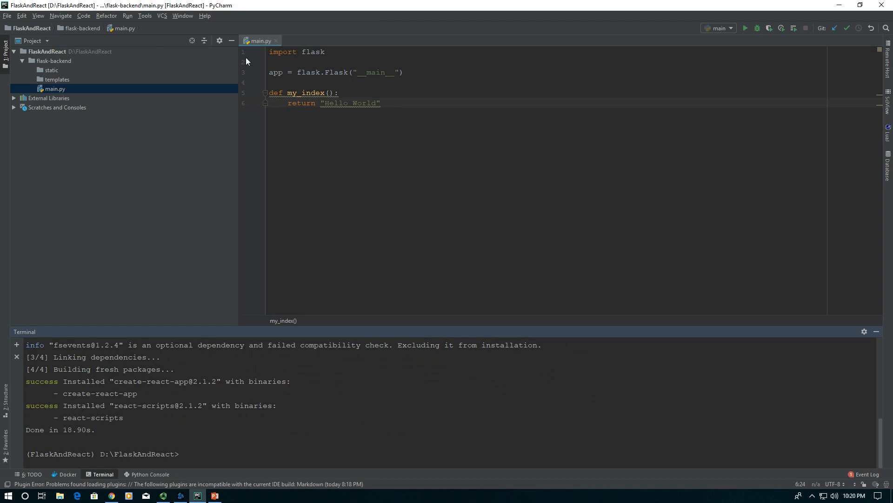
pyautogui.moveTo(271, 379)
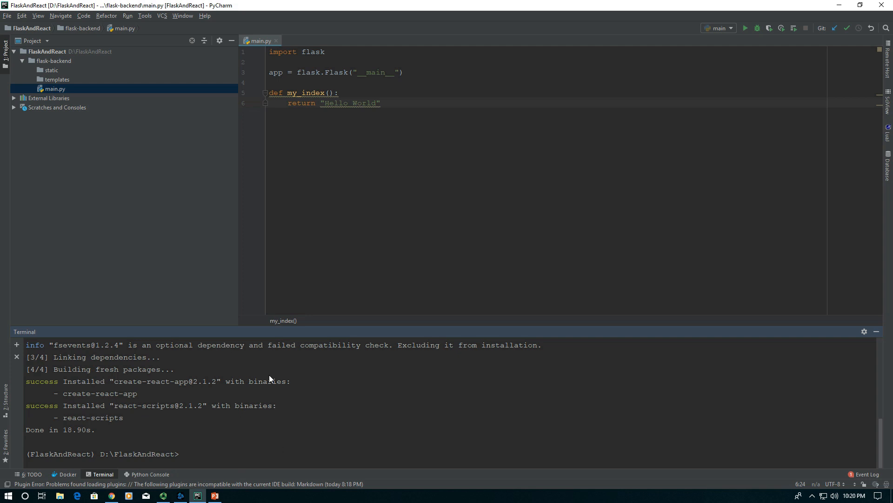
# Run 'create-react-app react-frontend' in the terminal to generate the React app folder.
pyautogui.write('crea')
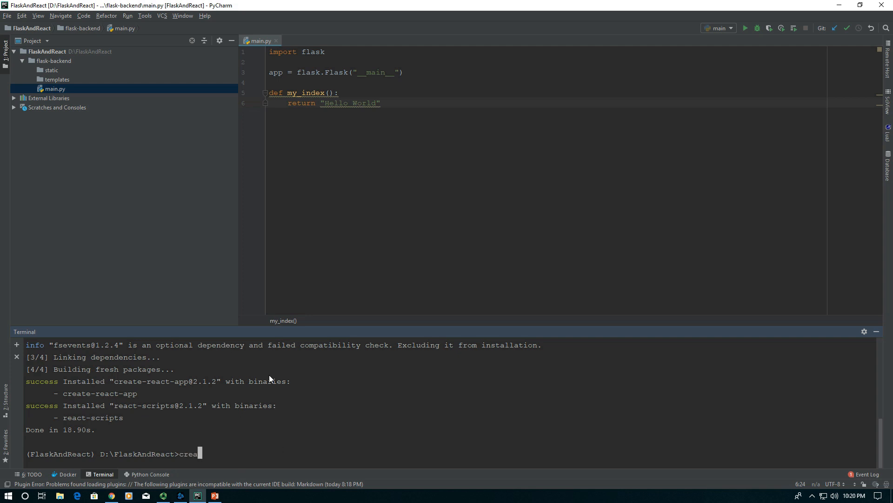
pyautogui.write('te-reac')
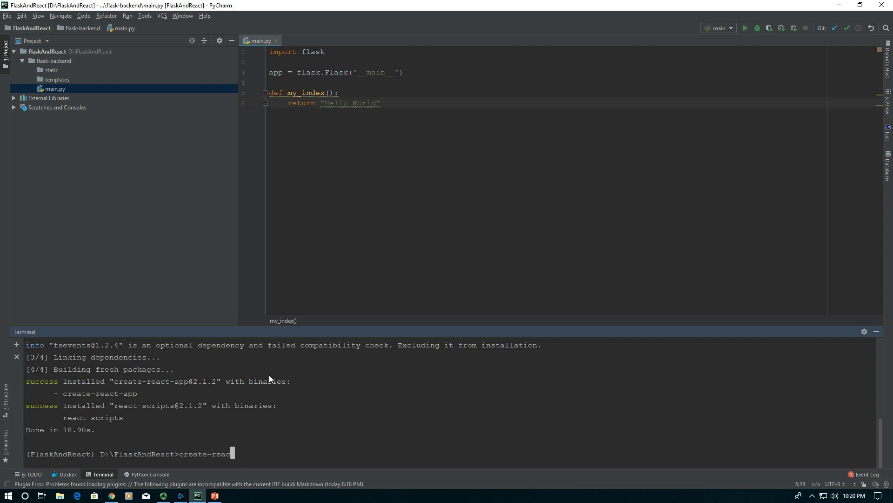
pyautogui.write('t-app')
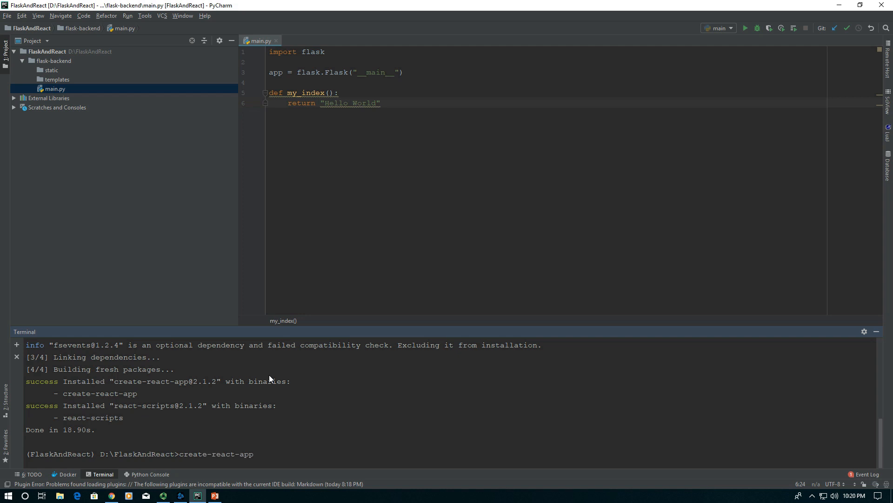
pyautogui.write('react-')
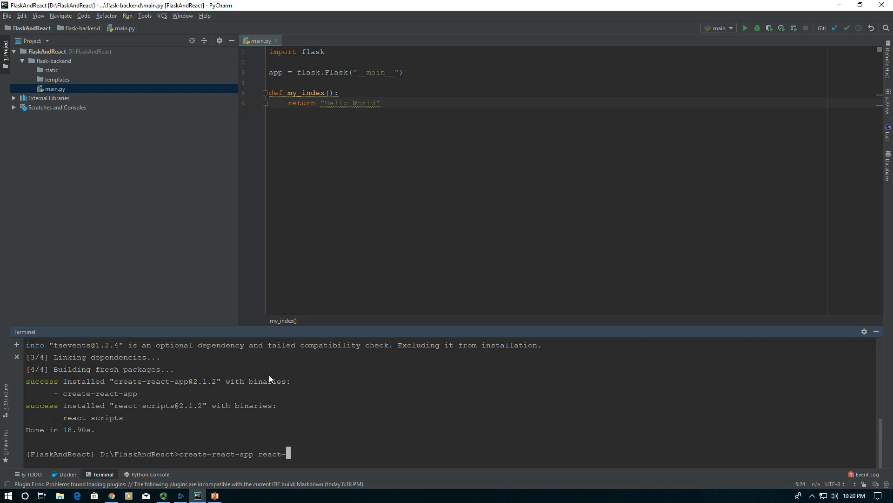
pyautogui.press('Return')
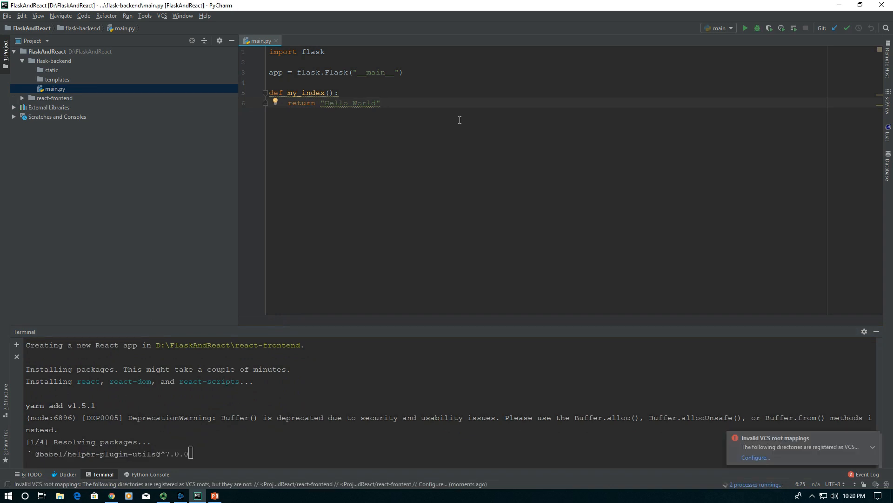
pyautogui.write('ap')
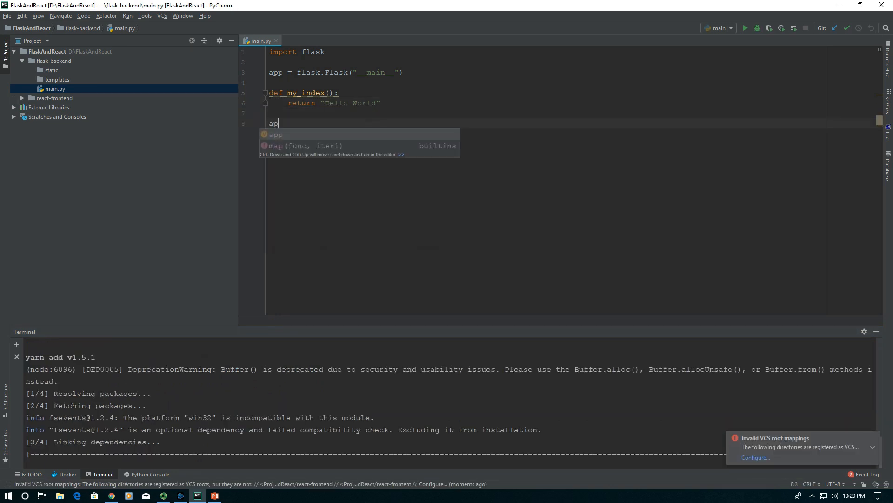
pyautogui.write('p.run(debug=T')
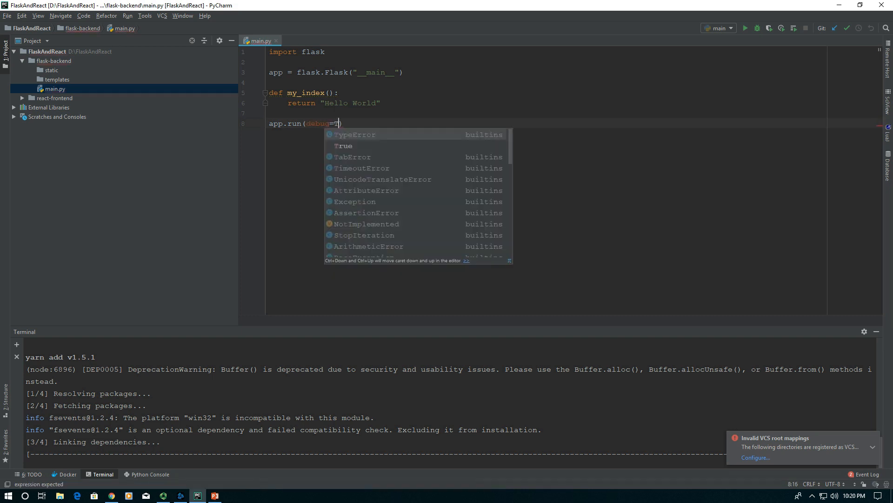
pyautogui.click(343, 145)
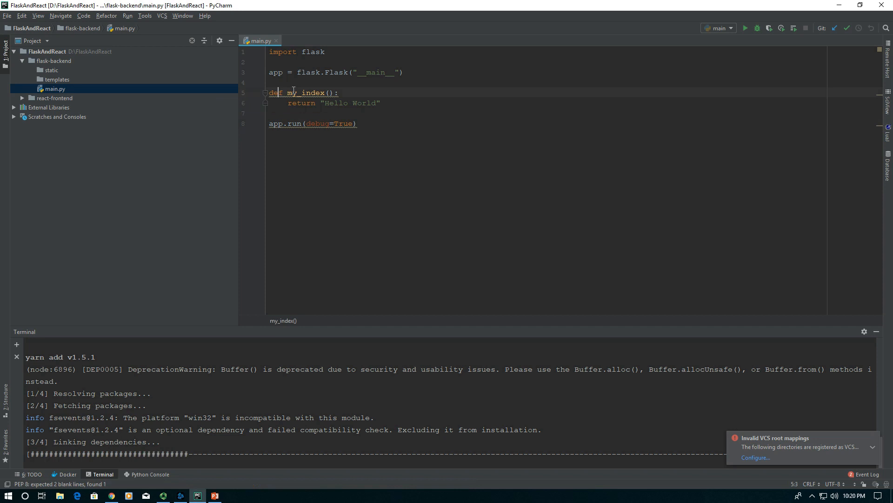
pyautogui.write('@')
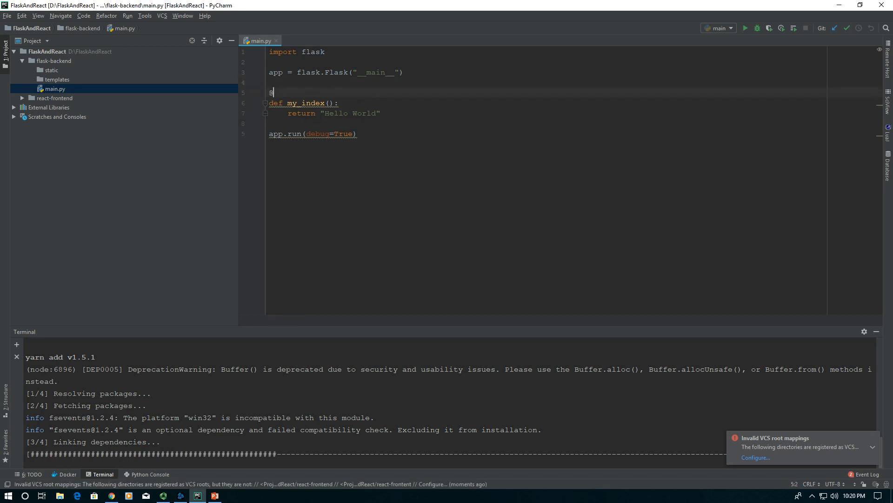
pyautogui.write('app.r')
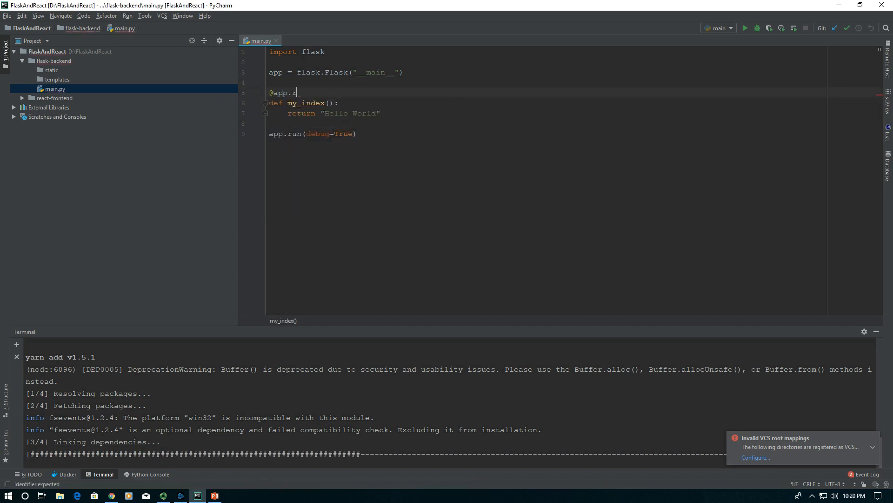
pyautogui.write('oute("/")')
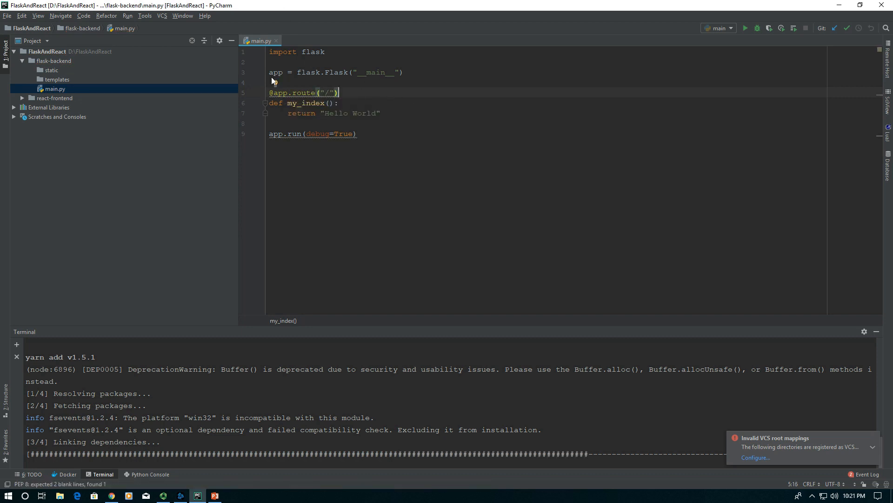
pyautogui.moveTo(322, 118)
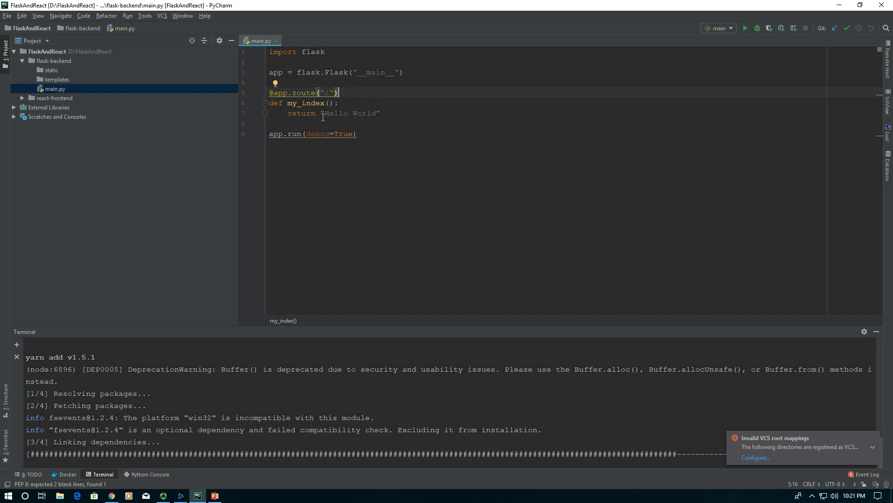
# Replace the "Hello World" return with flask.render_template("index.html", token="Hello Flask+React").
pyautogui.doubleClick(350, 112)
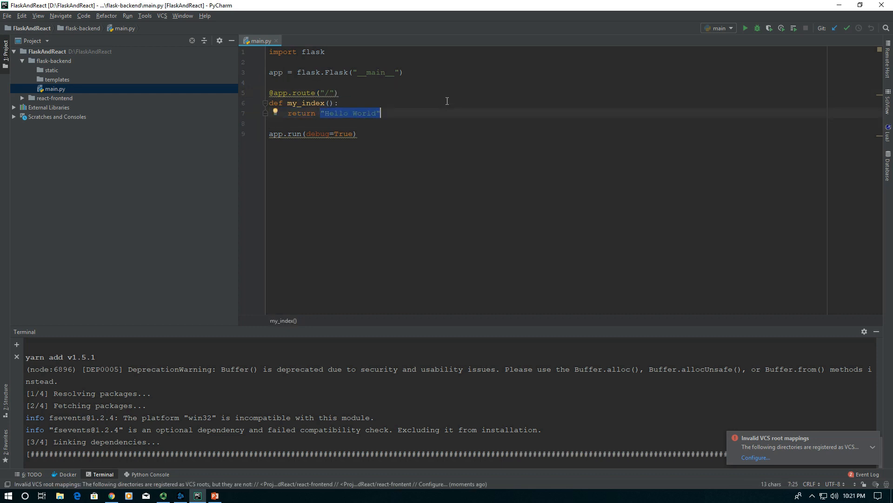
pyautogui.write('flask.render_template(')
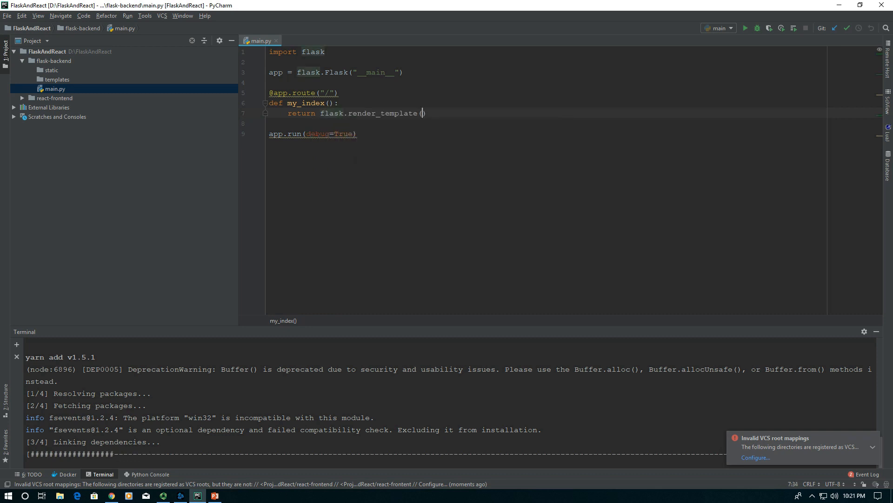
pyautogui.write('"index.html')
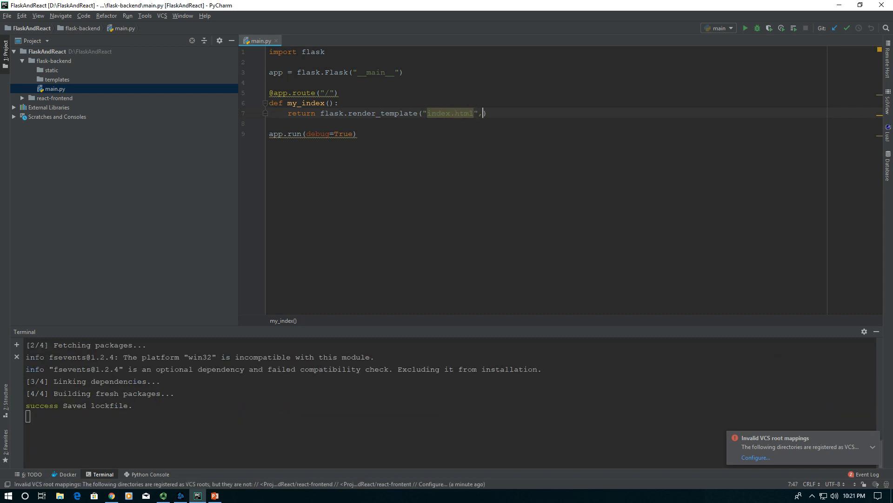
pyautogui.write(',token=')
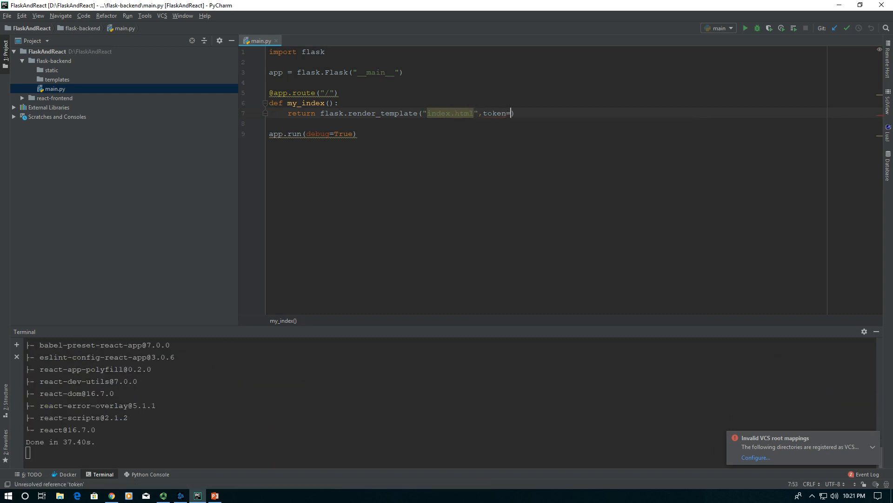
pyautogui.write('""')
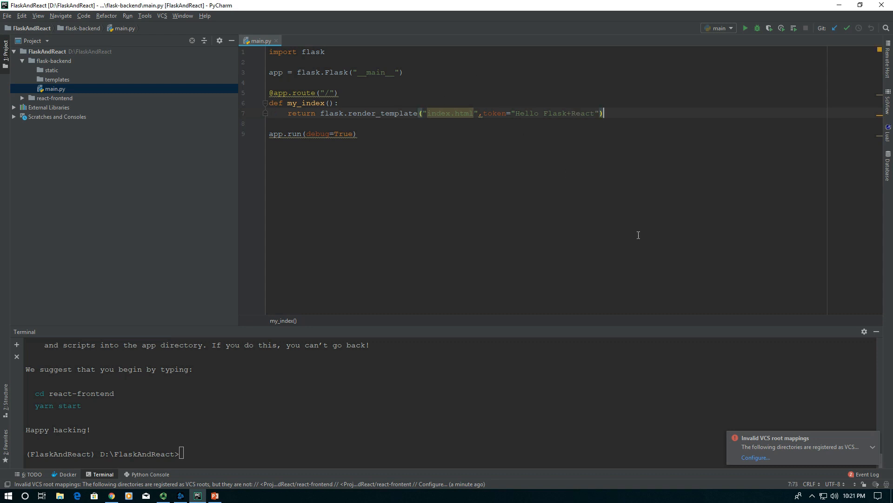
pyautogui.moveTo(212, 103)
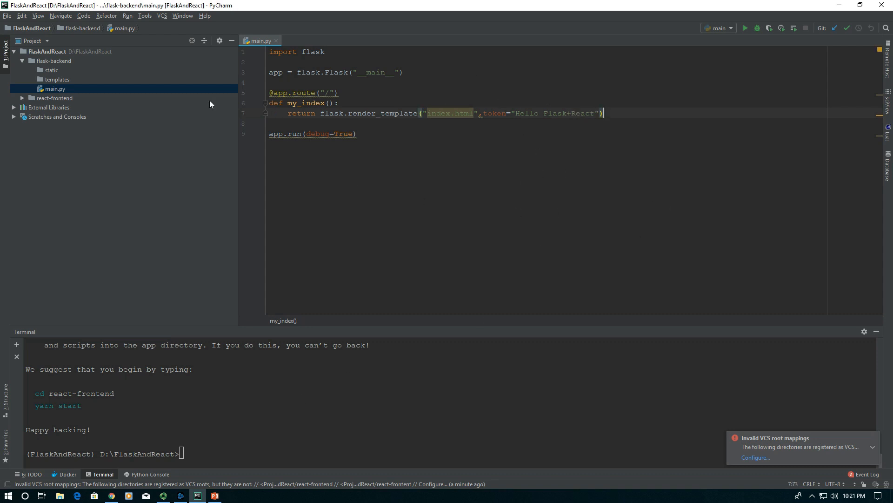
pyautogui.moveTo(182, 459)
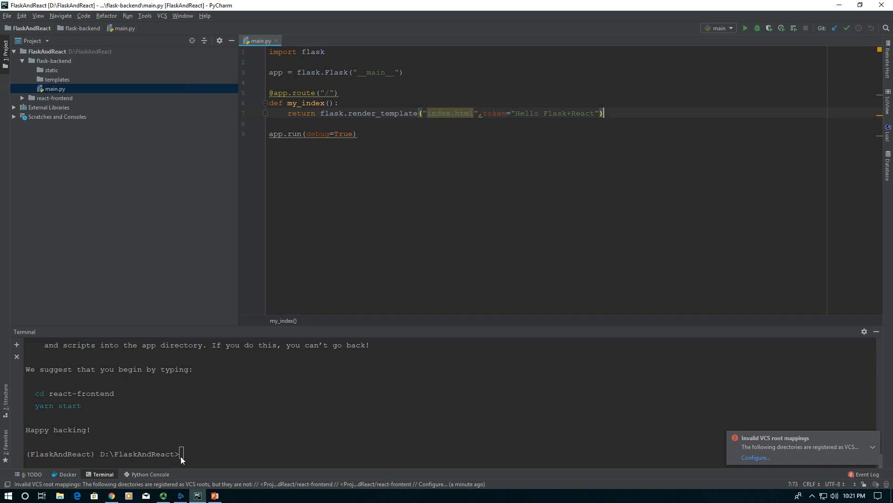
# Expand react-frontend and its public folder to see index.html in the Project tree.
pyautogui.click(14, 97)
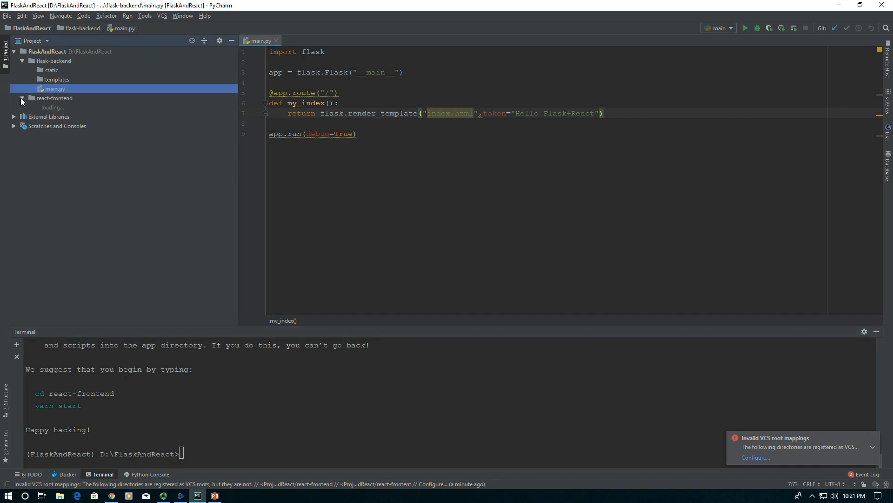
pyautogui.click(22, 98)
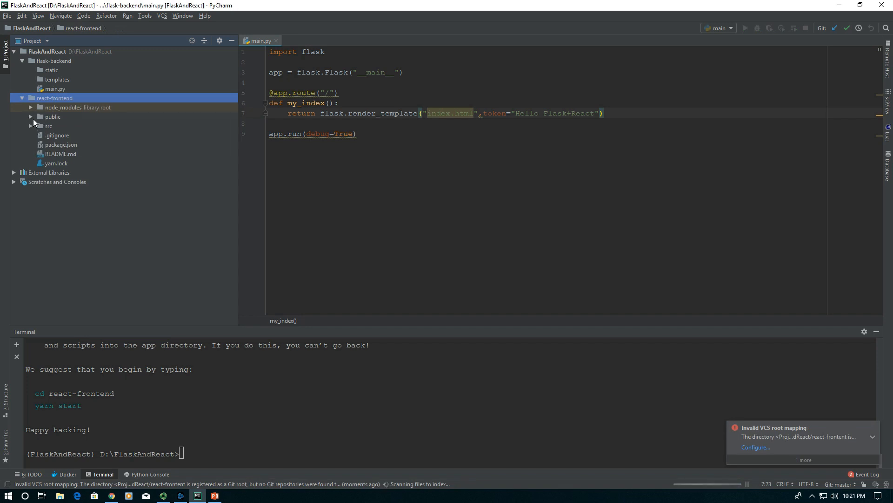
pyautogui.click(52, 117)
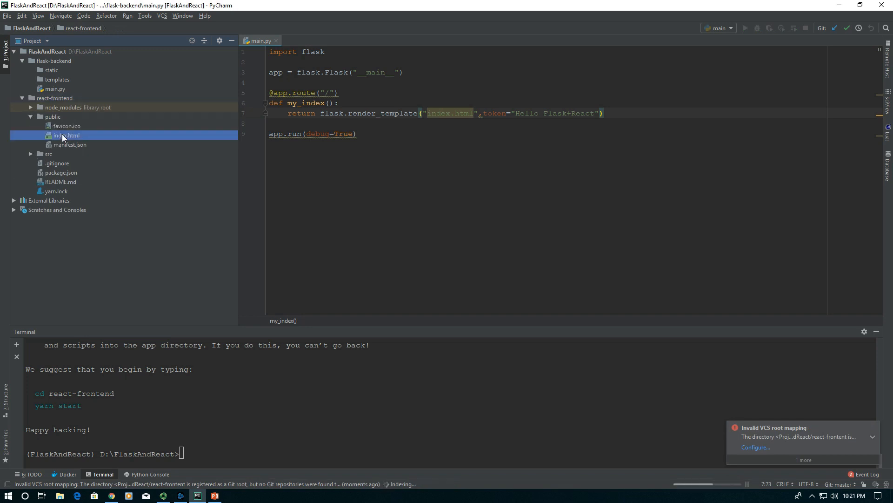
pyautogui.doubleClick(65, 135)
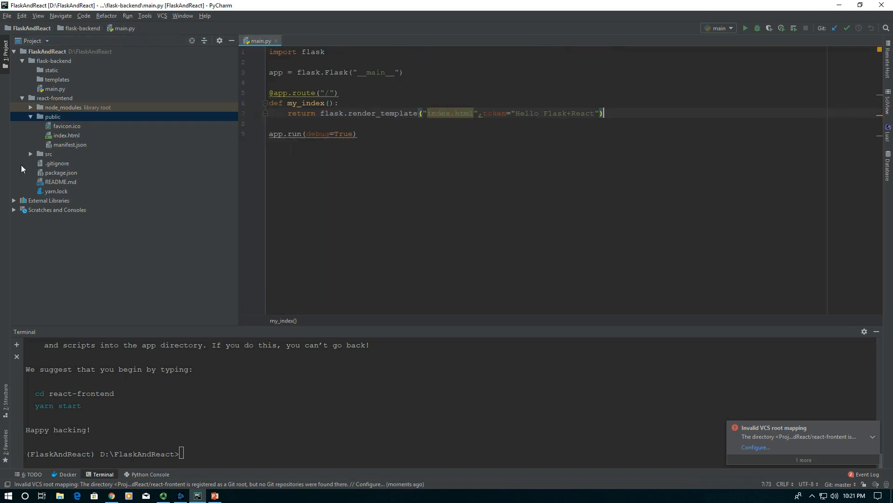
# Expand src, briefly open App.js in the editor, and close it again.
pyautogui.click(31, 153)
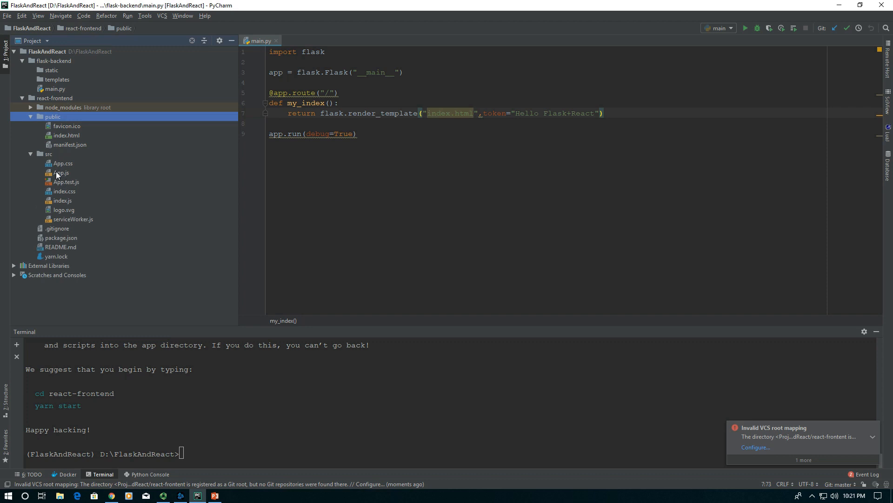
pyautogui.doubleClick(62, 172)
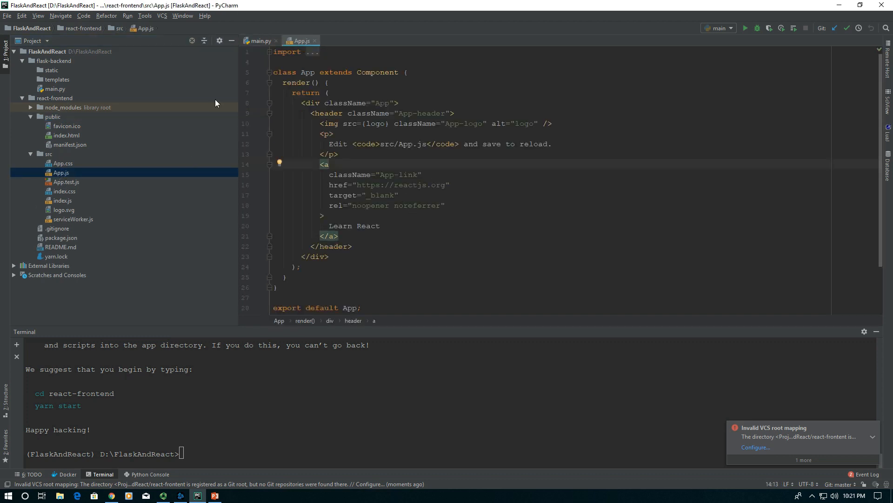
pyautogui.moveTo(300, 40)
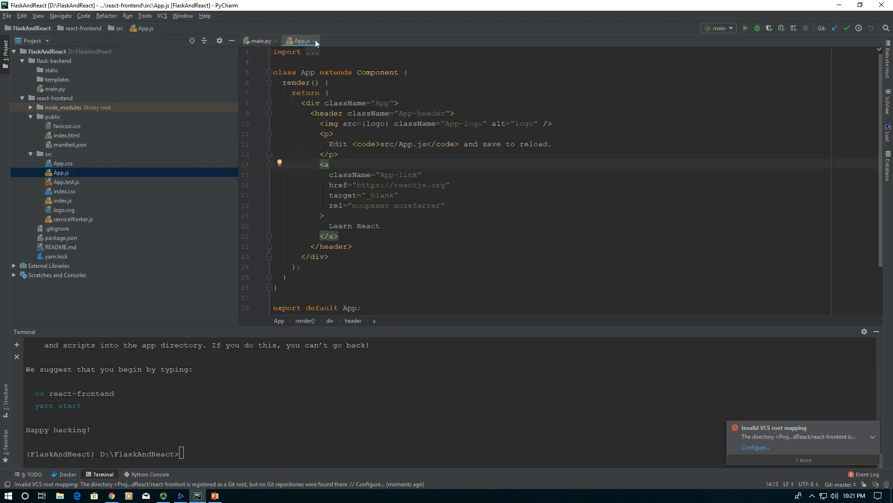
pyautogui.click(261, 40)
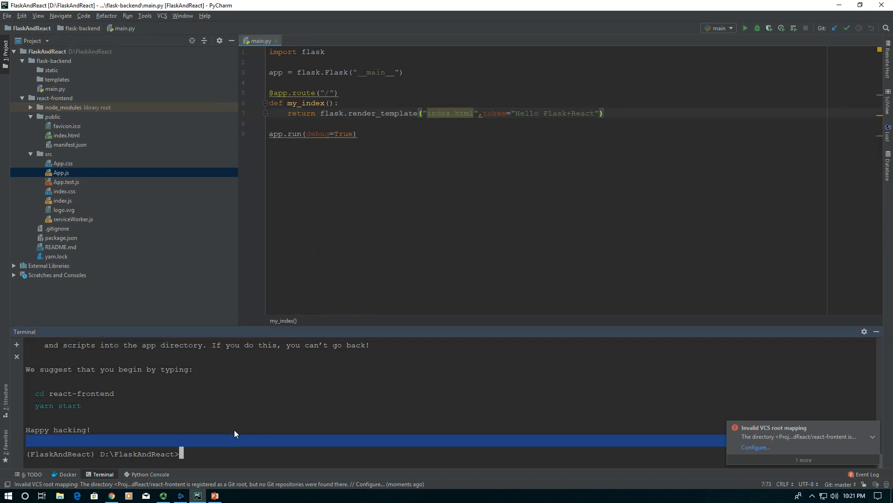
# Change into react-frontend and run npm run eject, answering y to confirm.
pyautogui.write('cd react-frontend')
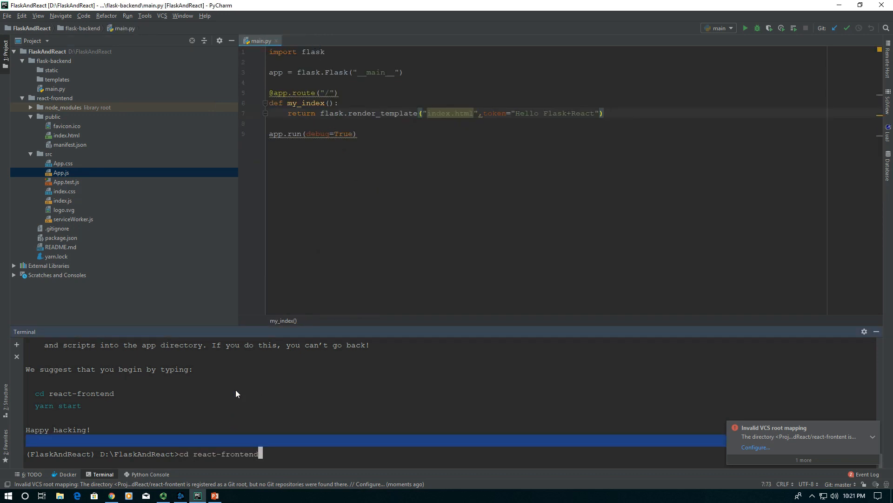
pyautogui.press('Return')
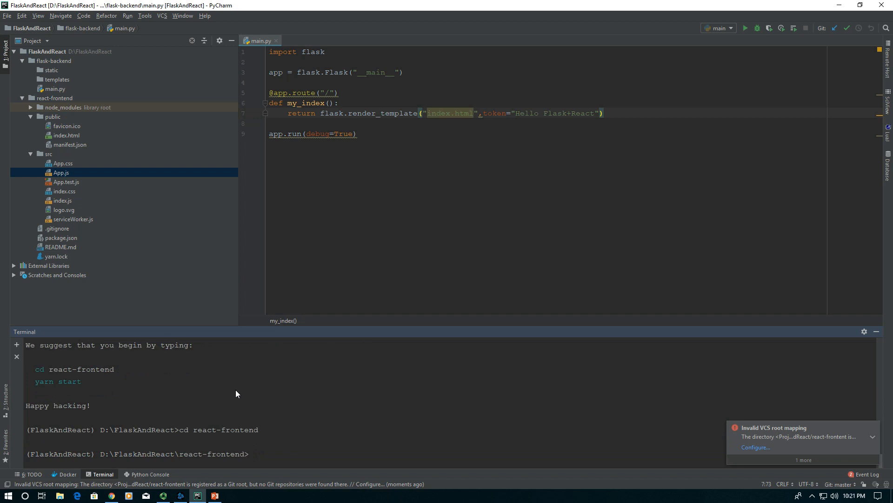
pyautogui.write('npm run')
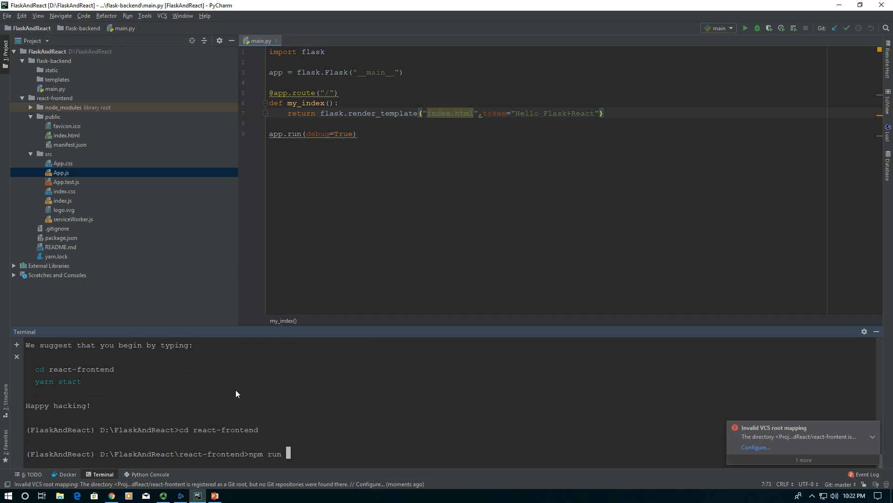
pyautogui.write('eject')
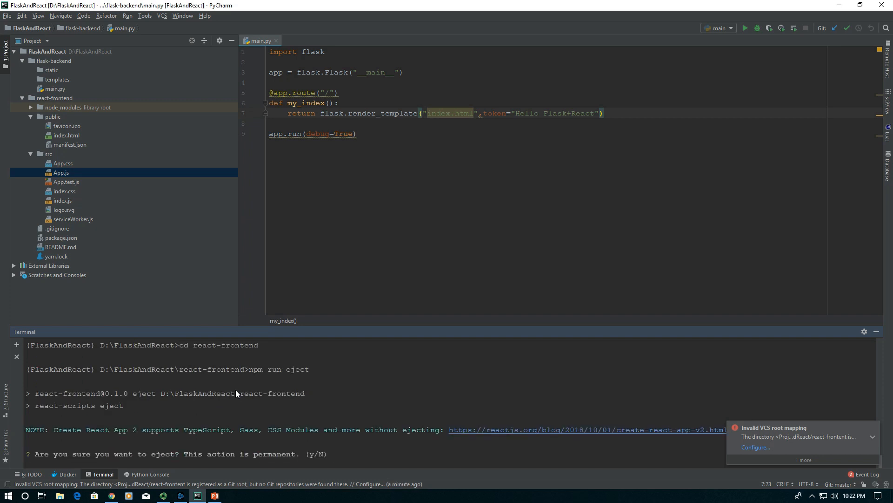
pyautogui.write('y')
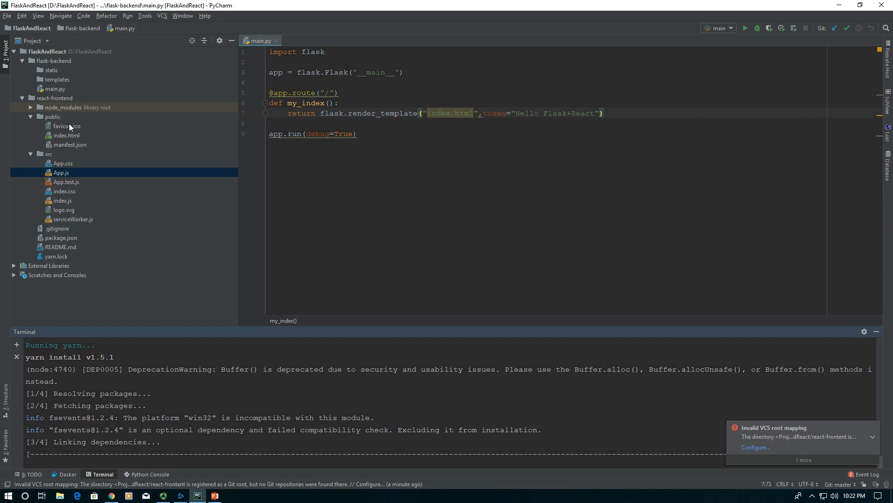
pyautogui.moveTo(72, 165)
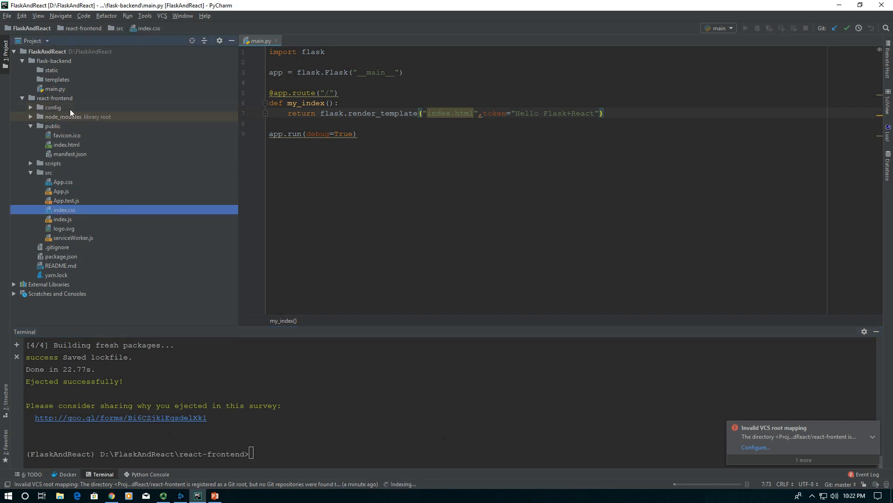
# Set appBuild in config/paths.js to resolveApp('../flask-backend/static/react').
pyautogui.click(52, 107)
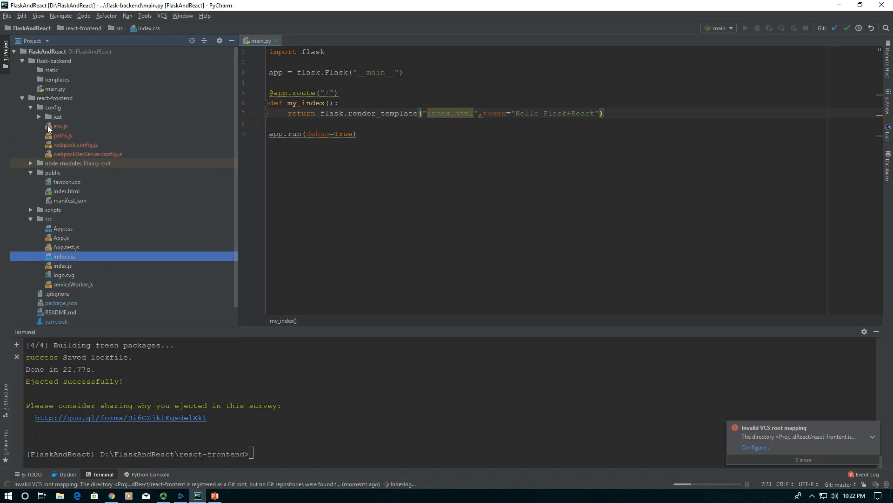
pyautogui.moveTo(63, 140)
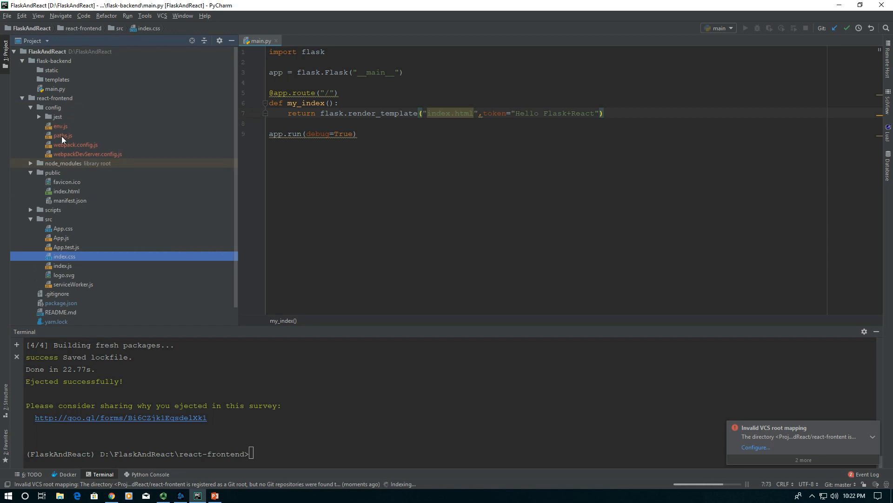
pyautogui.click(63, 135)
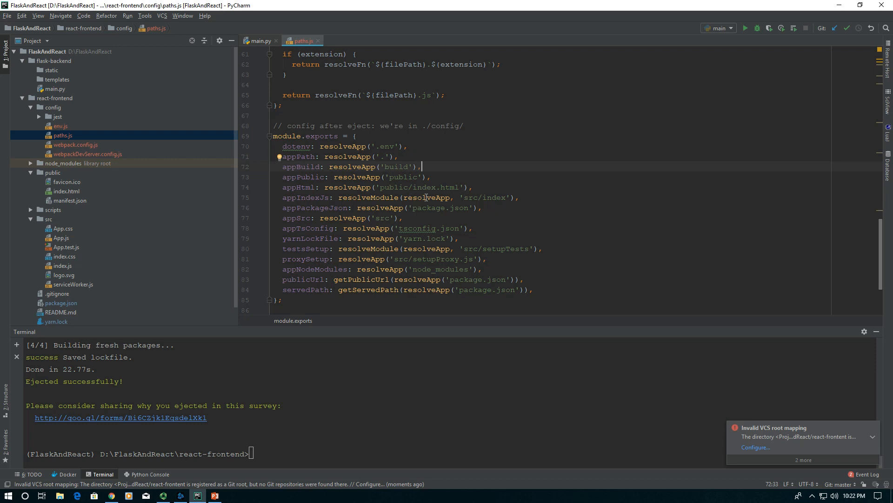
pyautogui.doubleClick(396, 166)
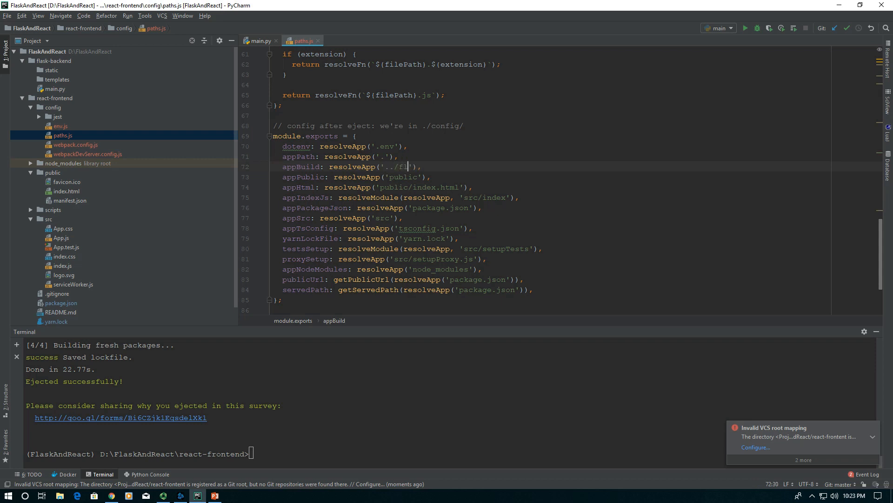
pyautogui.write('lask-backend/')
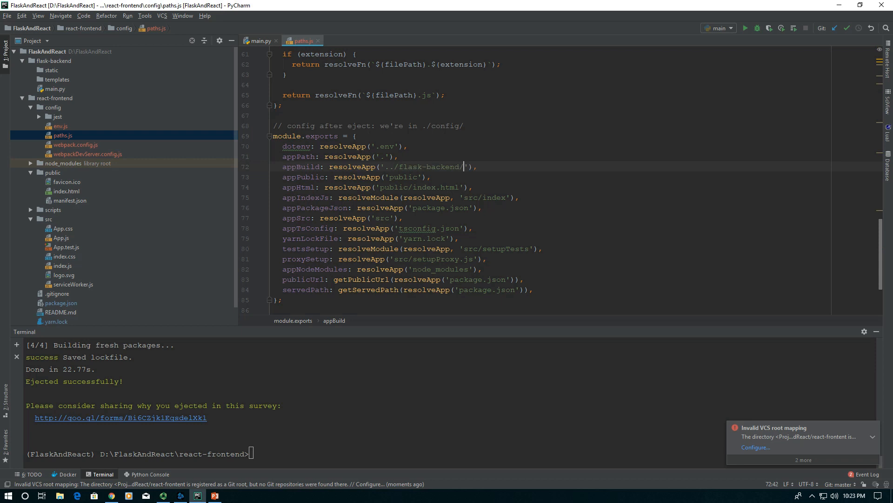
pyautogui.write('static')
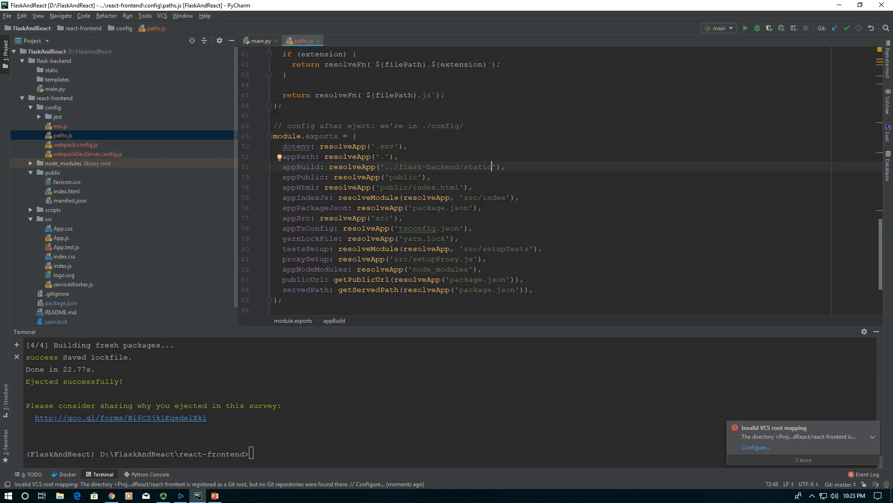
pyautogui.write('/react')
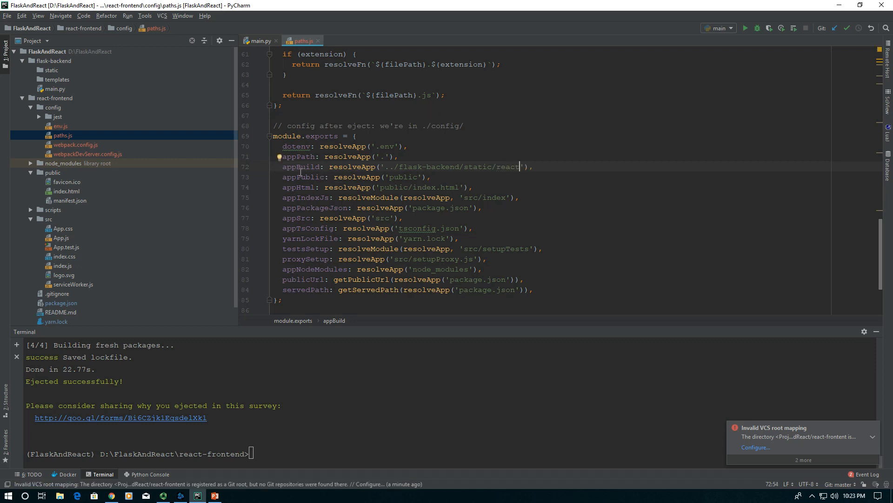
pyautogui.doubleClick(300, 167)
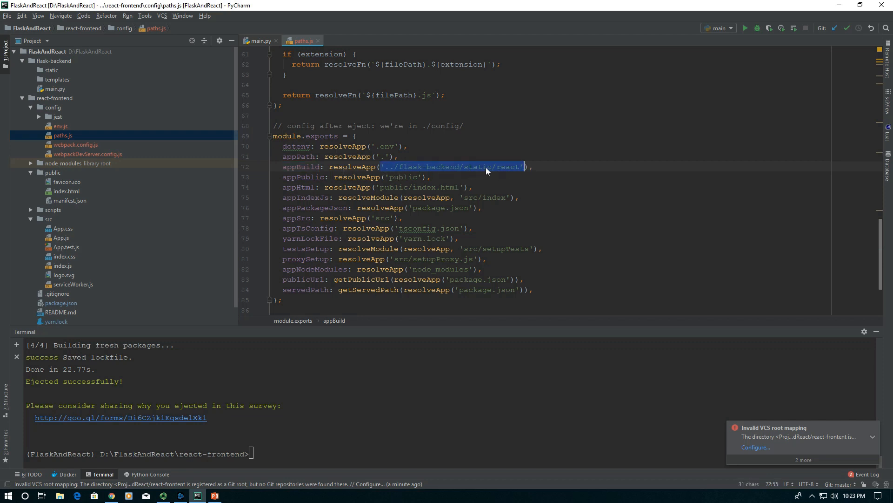
pyautogui.moveTo(506, 167)
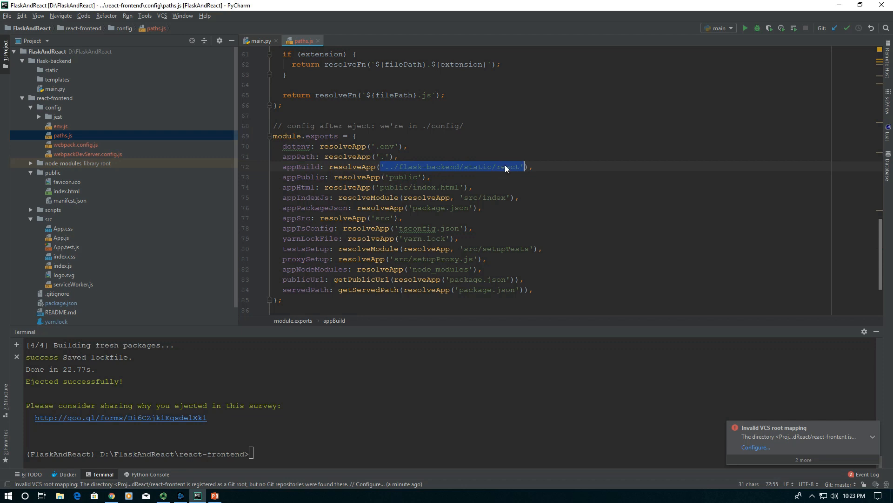
pyautogui.moveTo(502, 167)
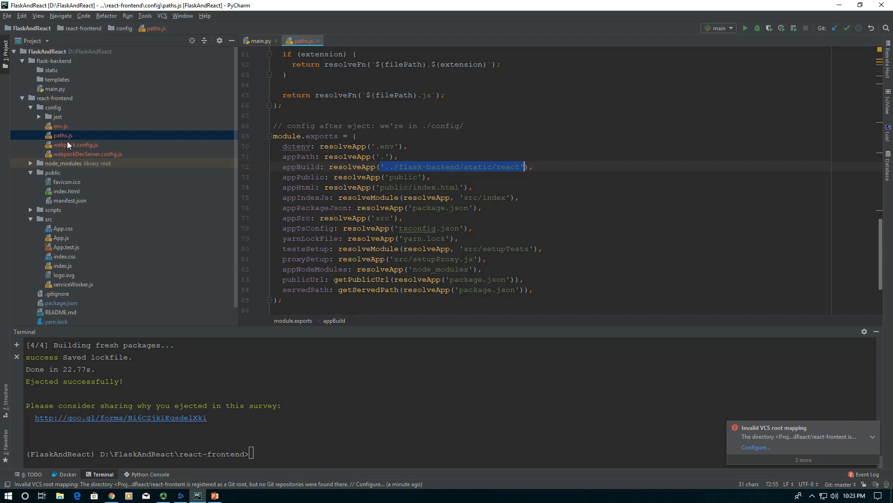
pyautogui.click(74, 145)
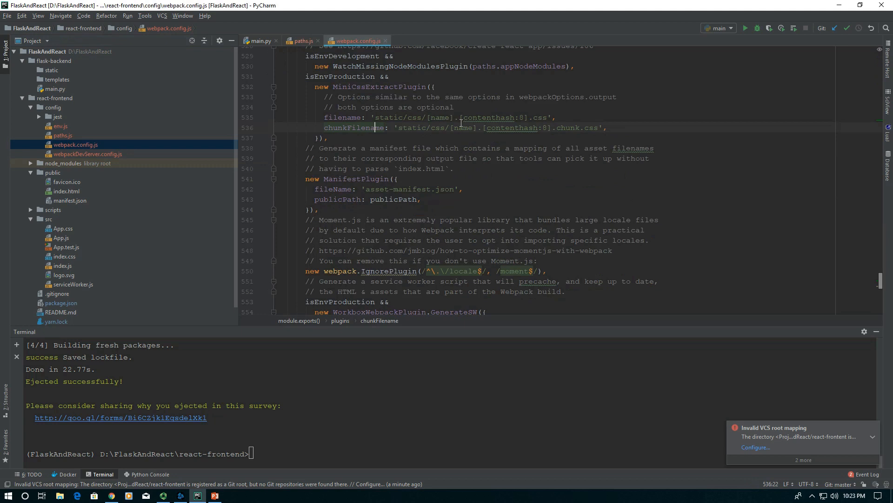
# Replace all six 'static/' prefixes in webpack.config.js with nothing so paths start at js/ and css/.
pyautogui.doubleClick(389, 117)
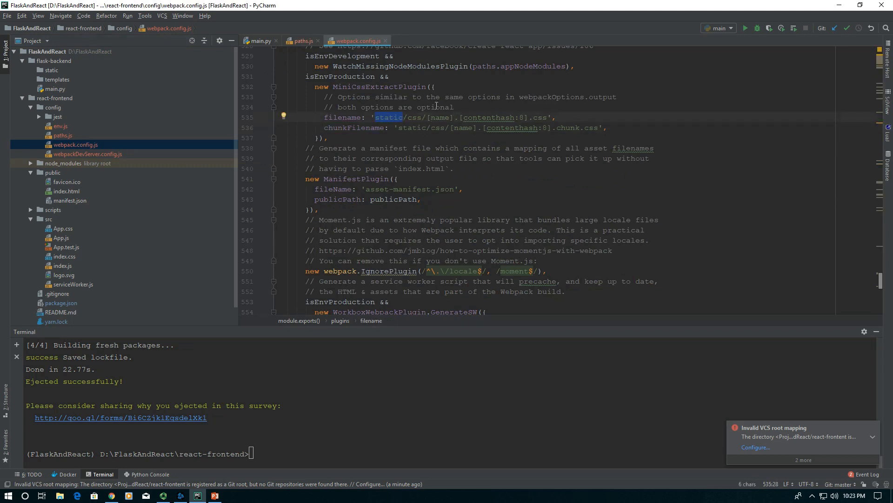
pyautogui.moveTo(396, 57)
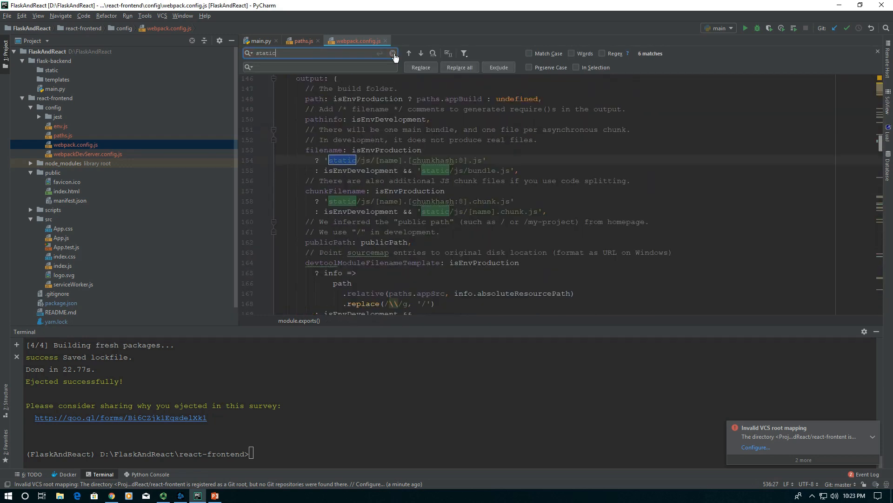
pyautogui.write('/')
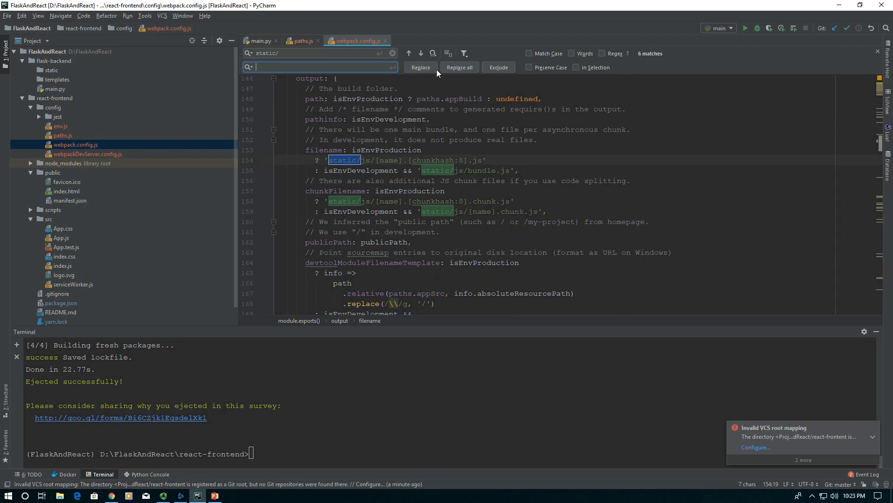
pyautogui.click(458, 67)
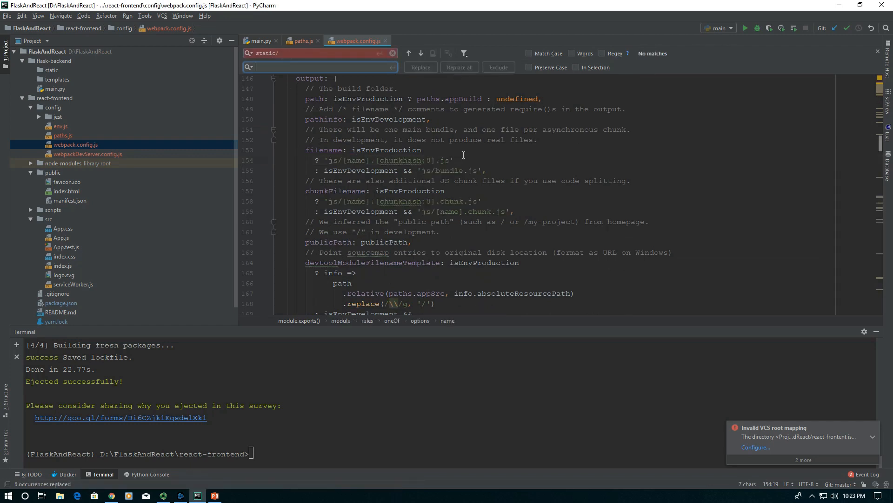
pyautogui.scroll(-3)
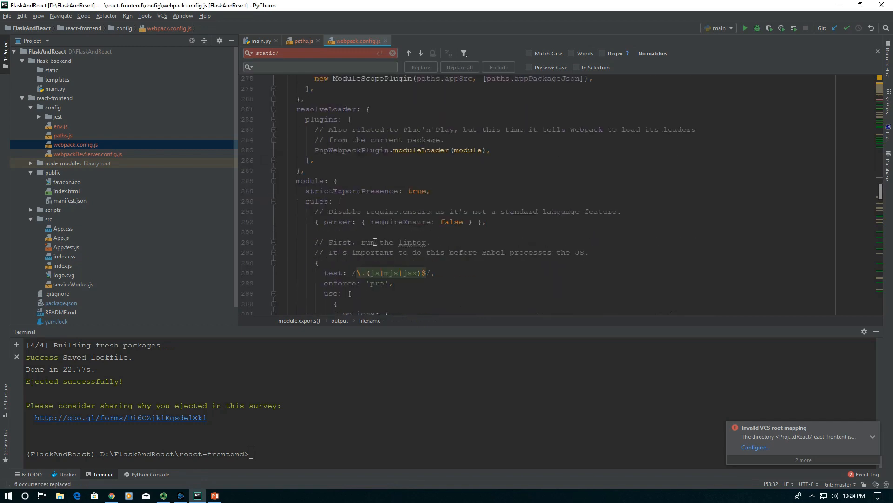
pyautogui.scroll(-3)
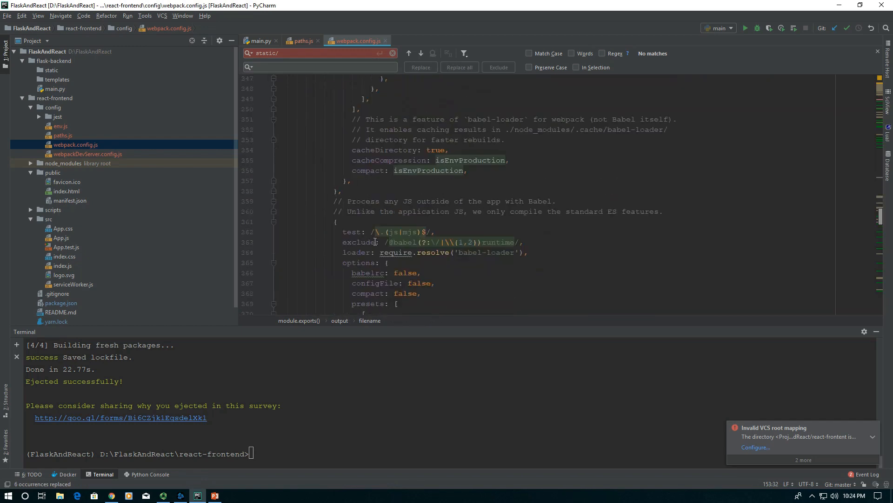
pyautogui.scroll(-3)
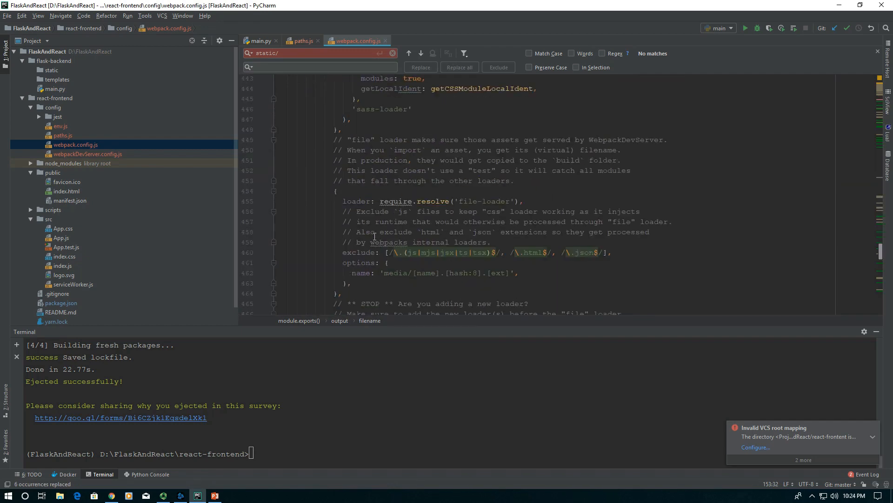
pyautogui.scroll(-3)
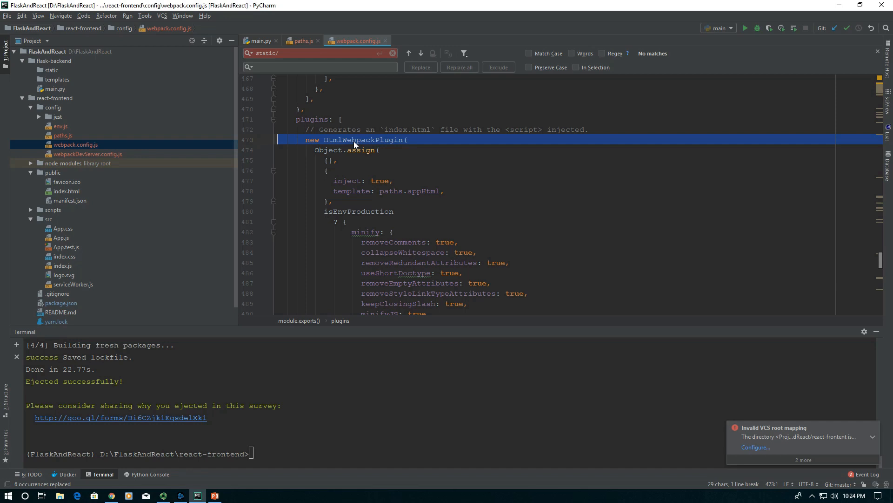
pyautogui.moveTo(350, 199)
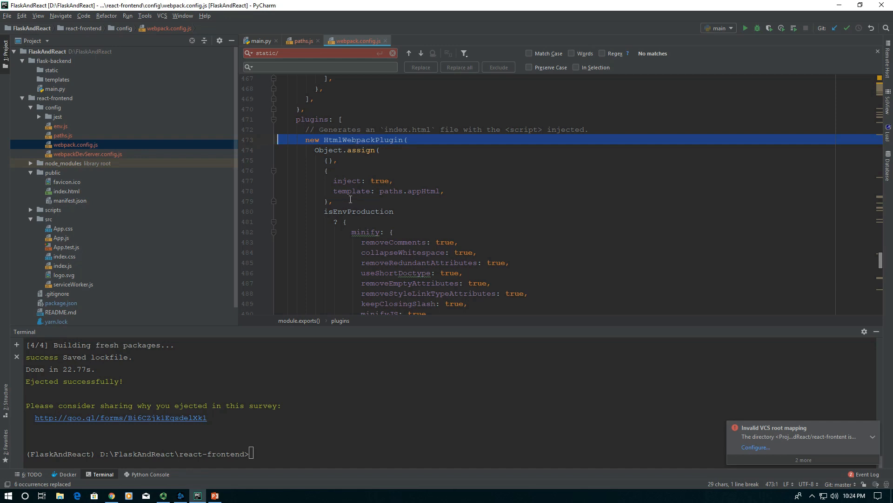
# Add filename: path.resolve("../../templates/index.html") after the template line in HtmlWebpackPlugin.
pyautogui.click(444, 190)
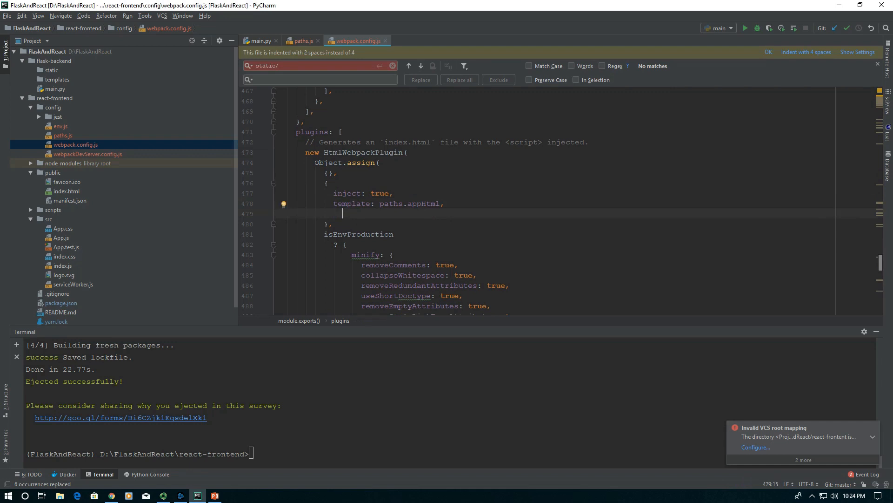
pyautogui.write('filename:')
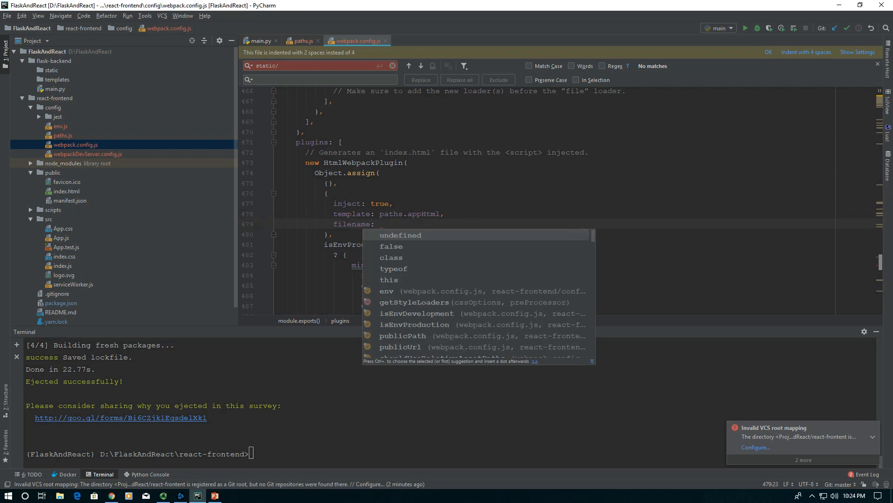
pyautogui.write('path.')
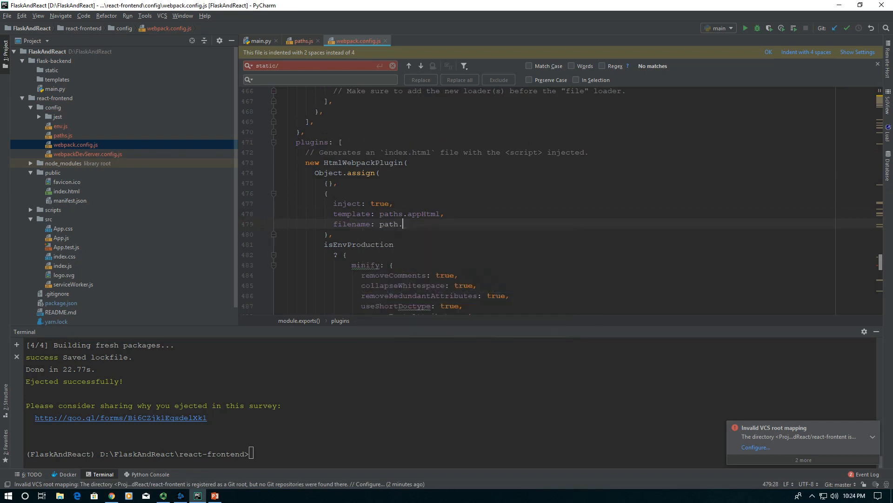
pyautogui.write('resolve (')
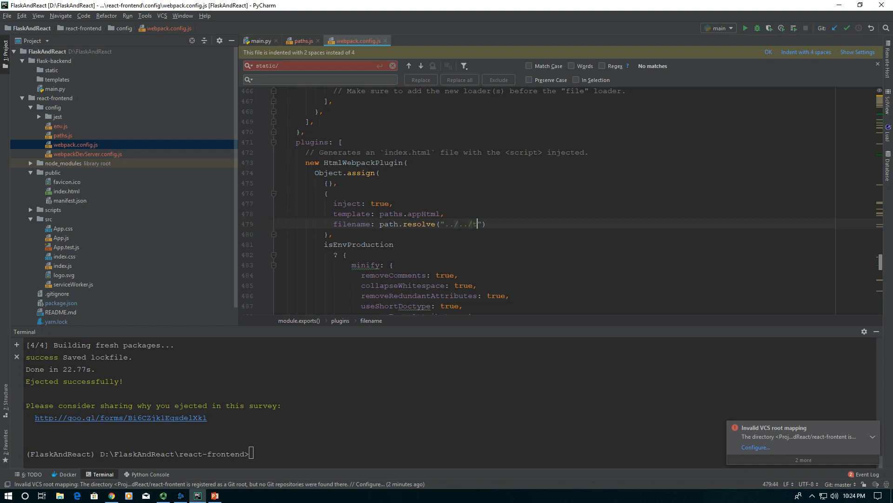
pyautogui.write('templates/')
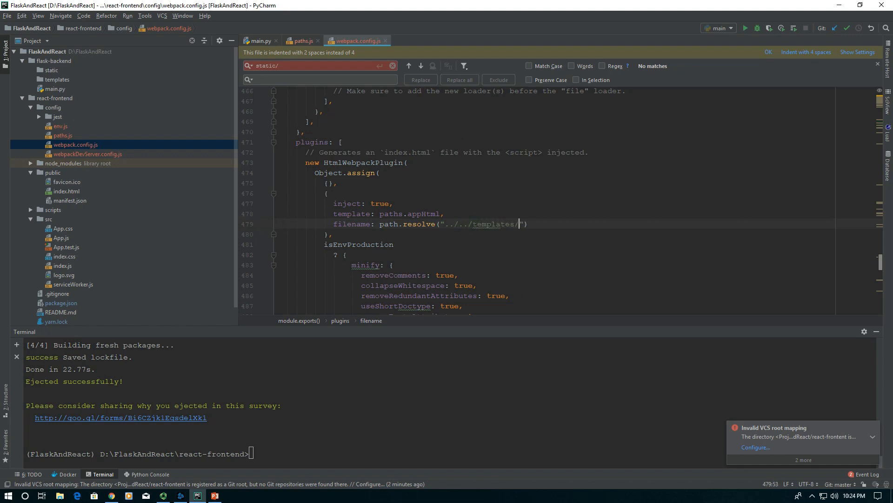
pyautogui.write('index.')
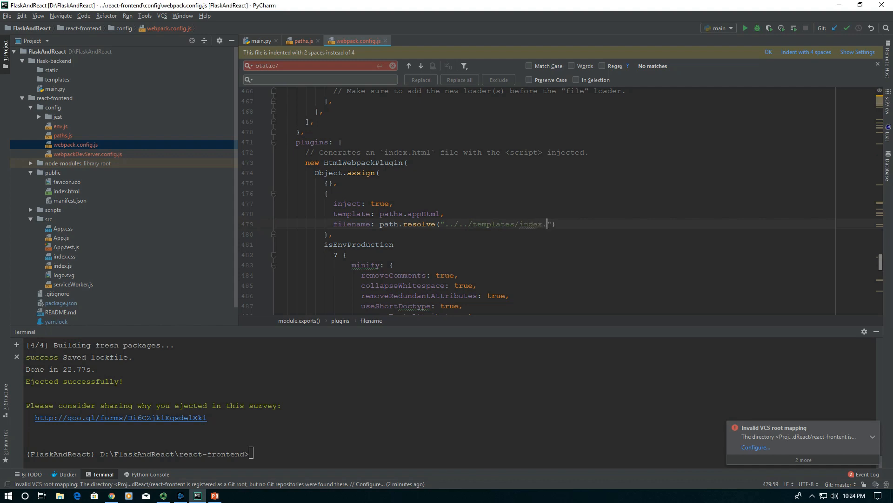
pyautogui.write('html')
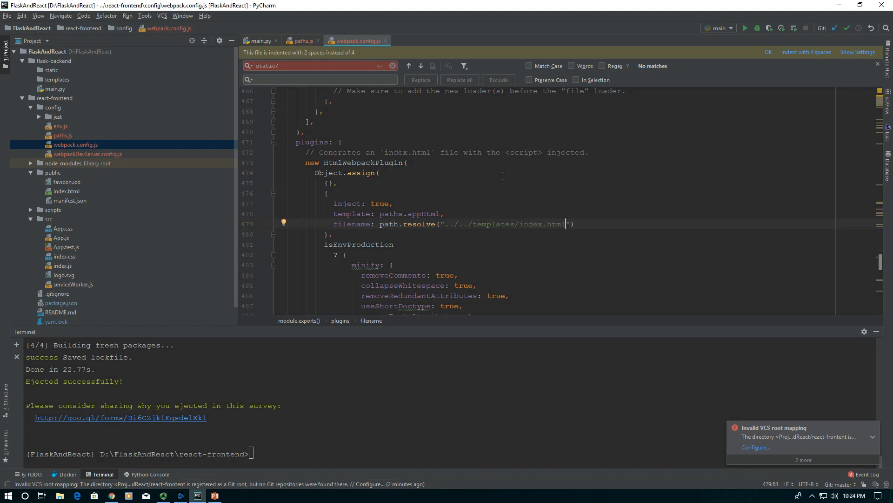
pyautogui.click(66, 191)
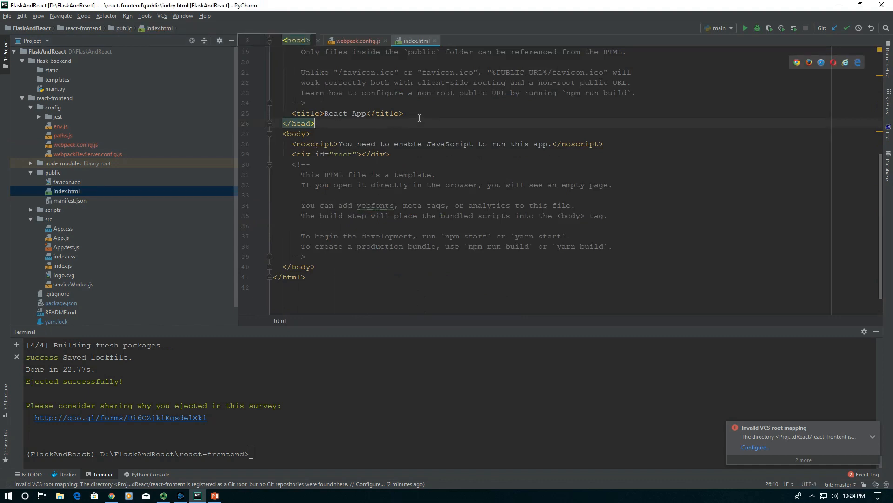
# Insert <script>window.token = "{{token}}"</script> below the <title> tag in public/index.html.
pyautogui.click(403, 113)
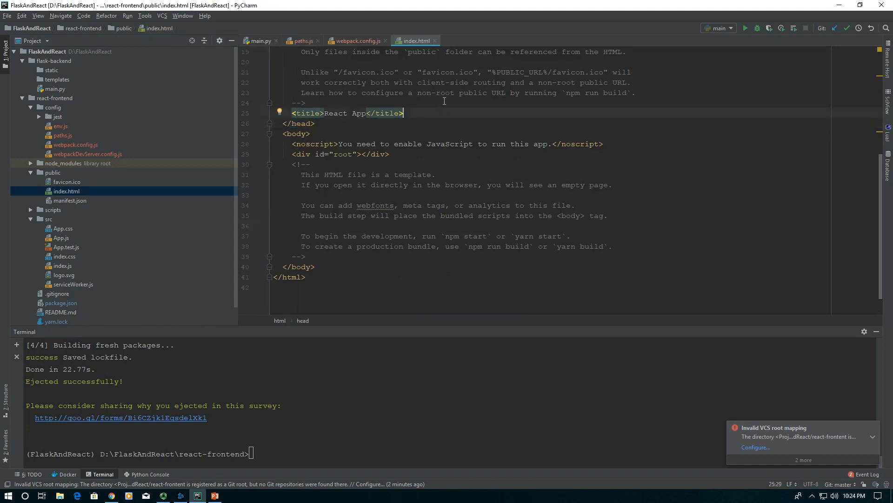
pyautogui.write('<script></script>')
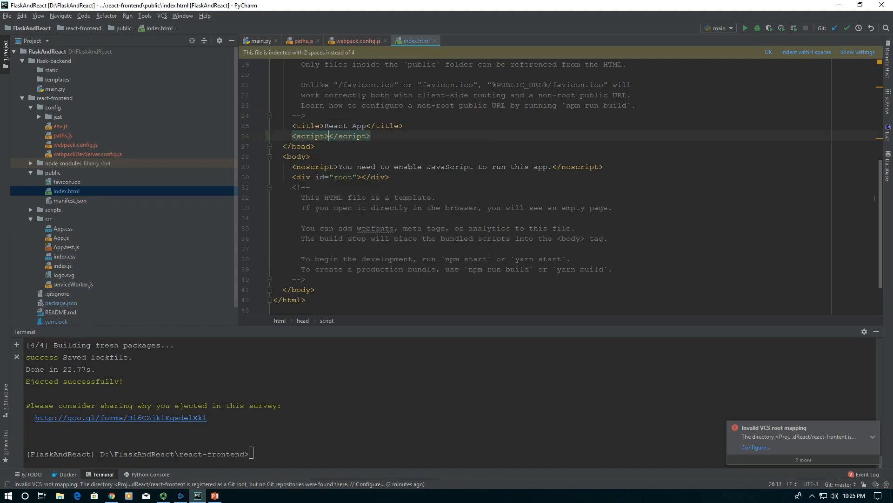
pyautogui.write('window.token = "{{flask_token')
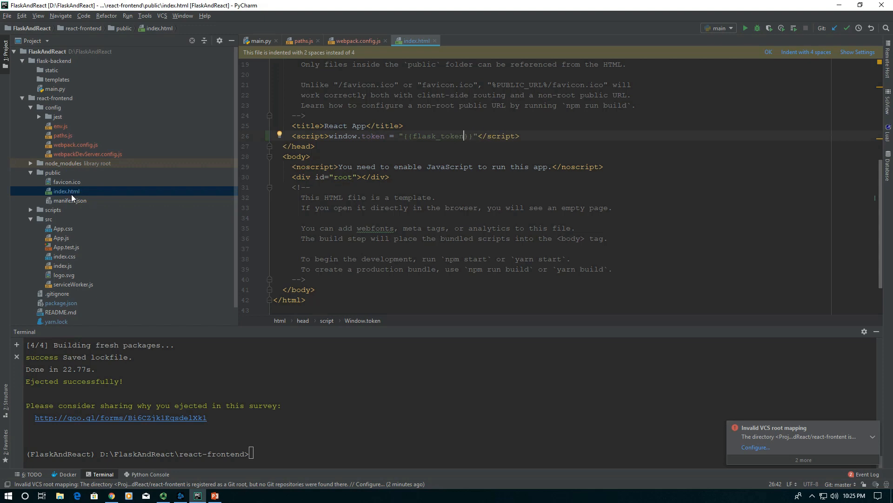
pyautogui.click(258, 40)
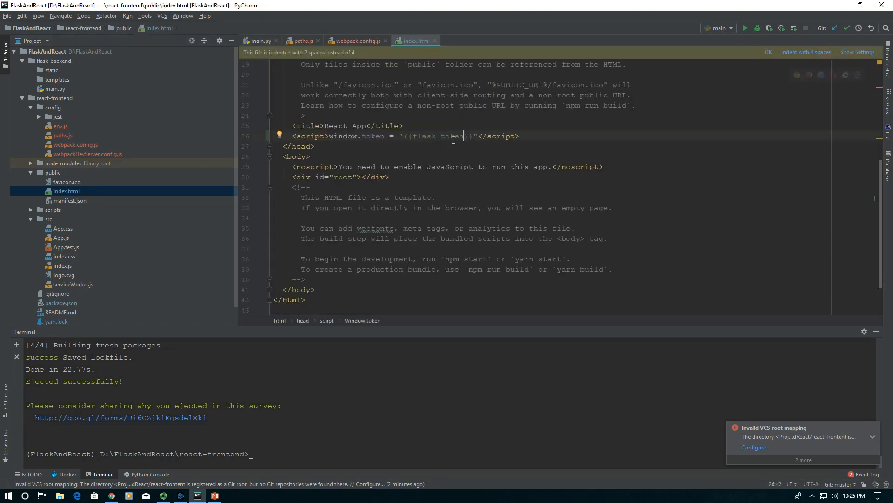
pyautogui.doubleClick(427, 136)
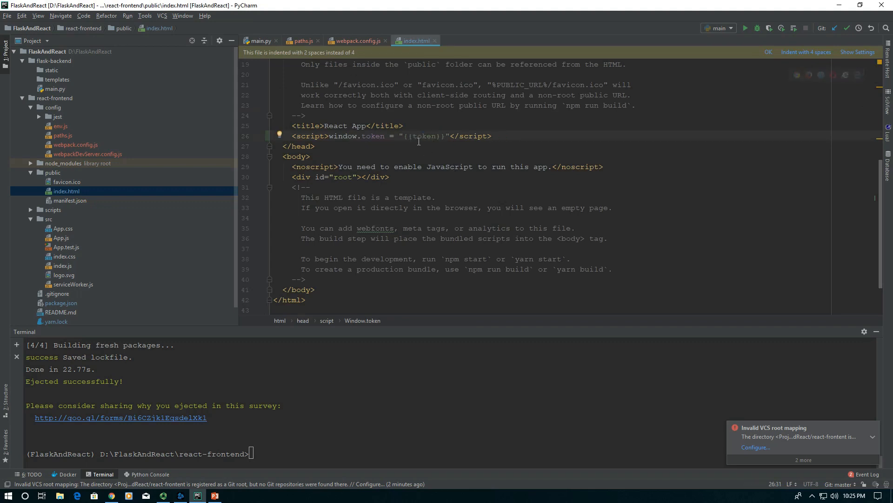
pyautogui.doubleClick(344, 136)
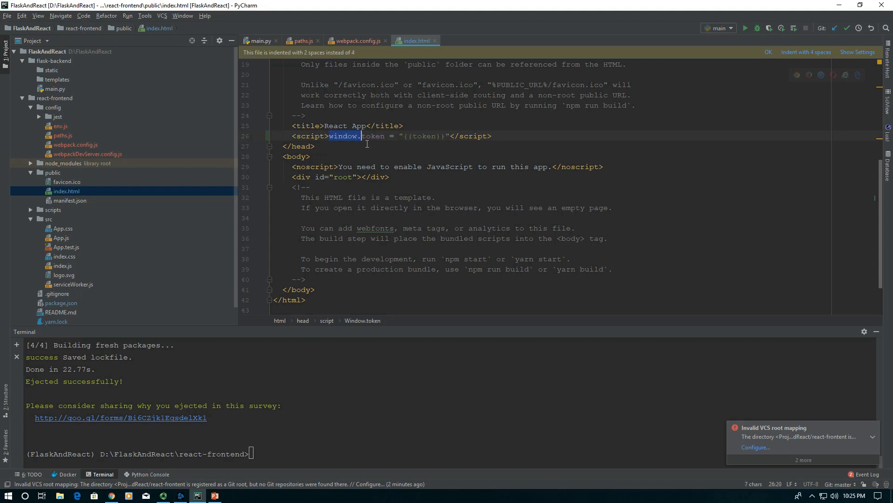
pyautogui.doubleClick(373, 136)
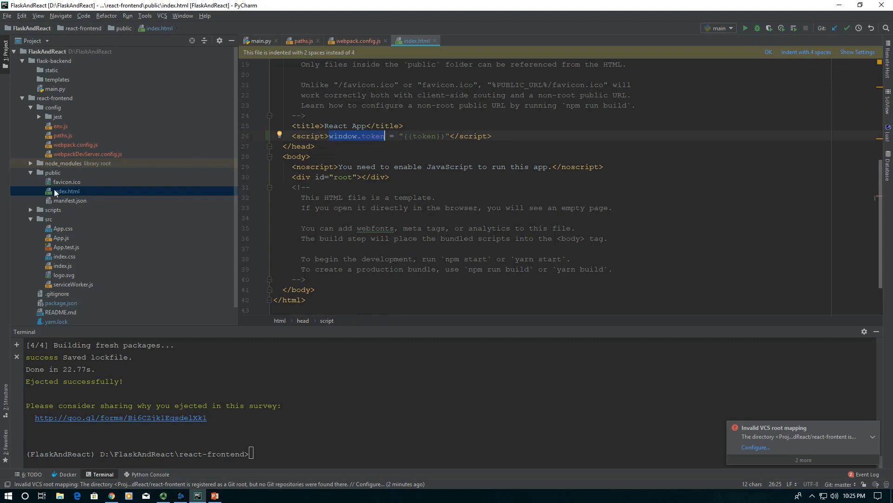
pyautogui.click(62, 237)
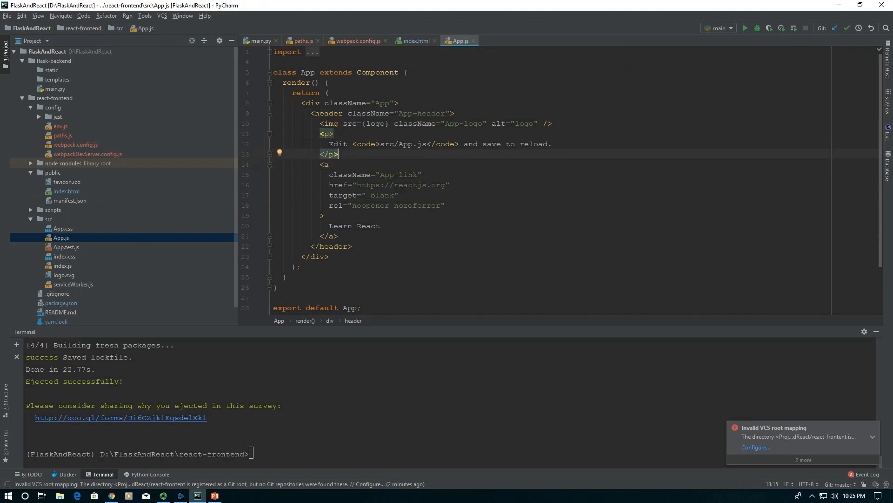
# Add <p>My Token = {window.token}</p> below the existing paragraph in App.js.
pyautogui.write('<p></p>')
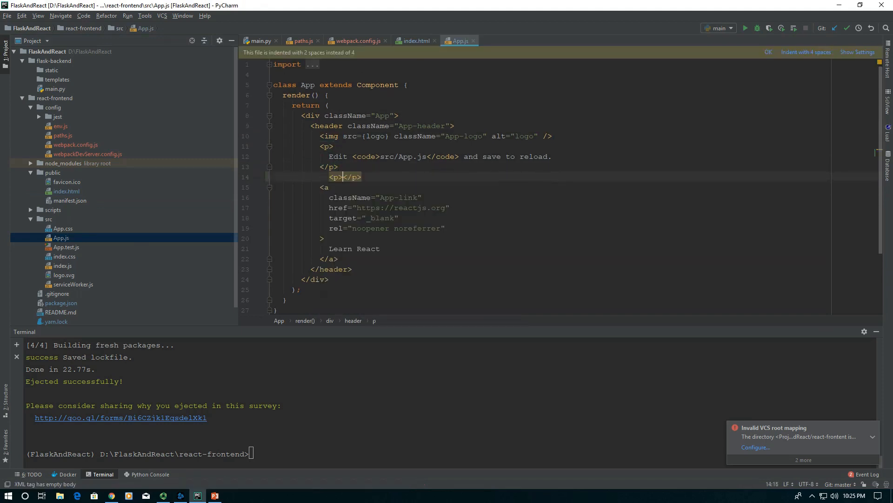
pyautogui.write('My Token')
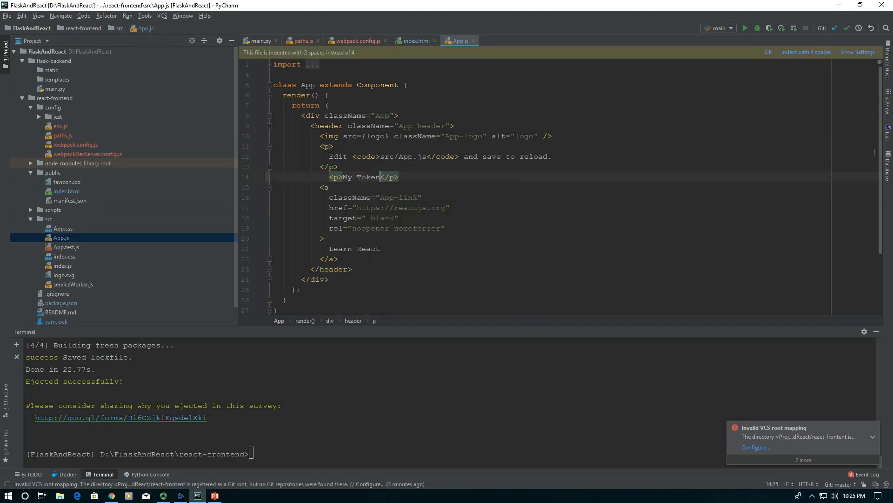
pyautogui.write('= {')
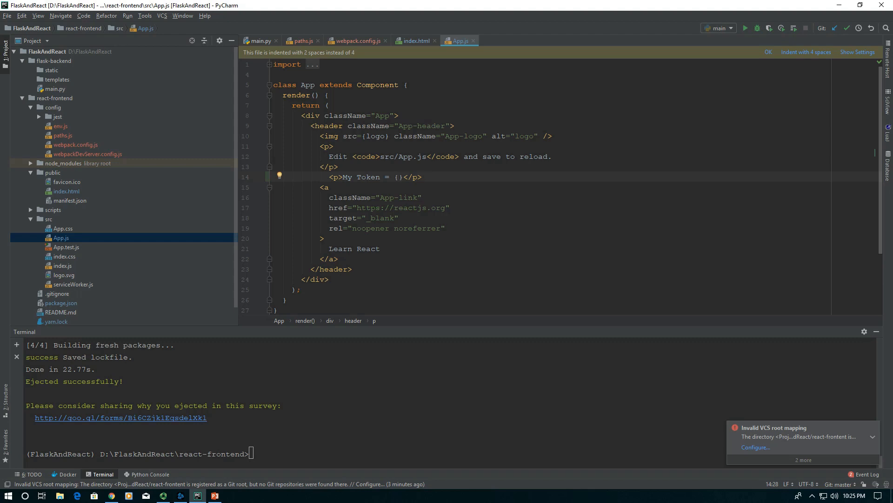
pyautogui.write('window.tok')
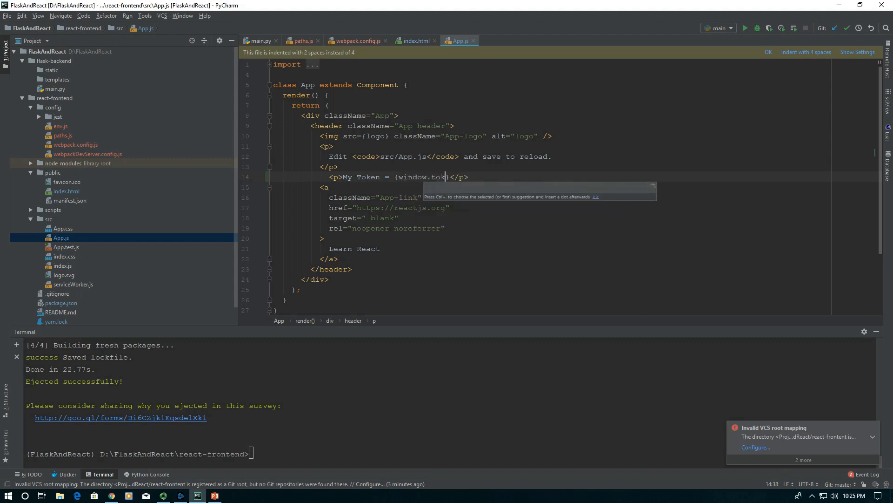
pyautogui.write('en')
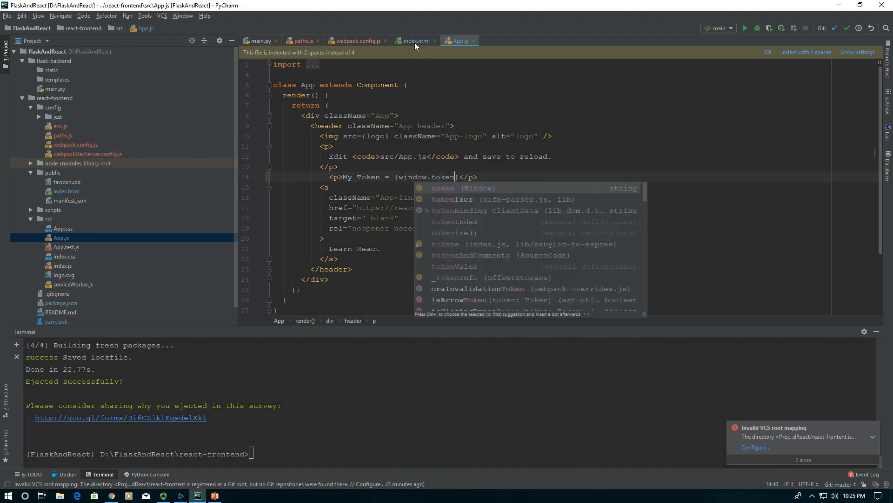
pyautogui.click(417, 40)
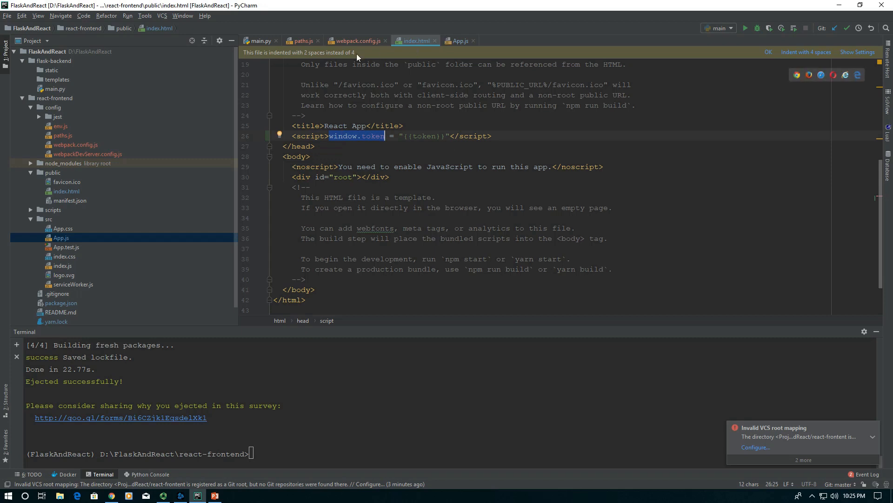
# Add "homepage": "/static/react/" after "private": true in the frontend's package.json.
pyautogui.click(259, 40)
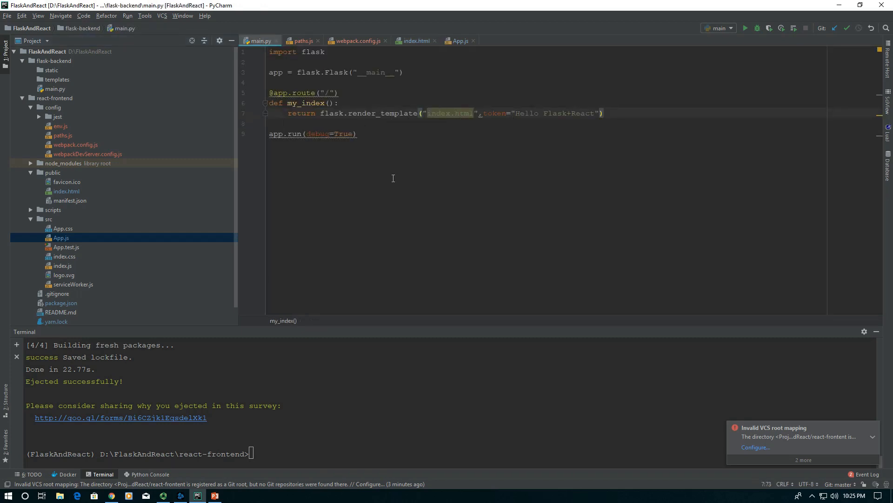
pyautogui.scroll(-3)
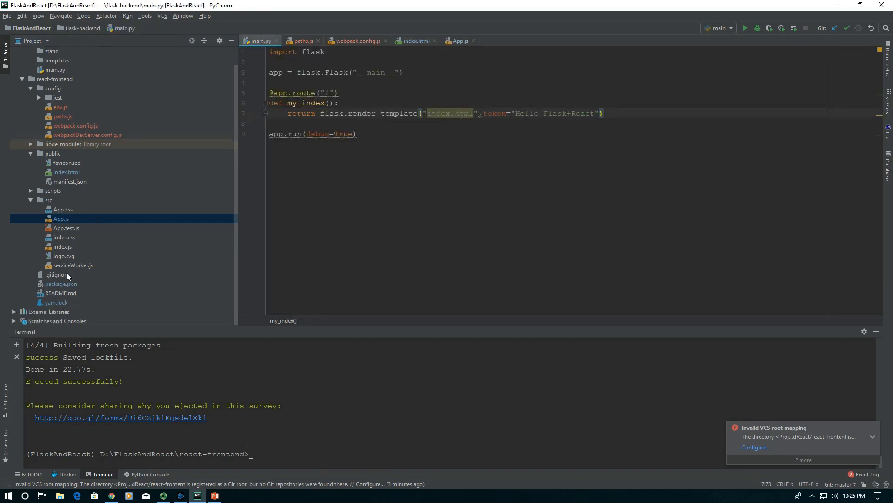
pyautogui.moveTo(57, 285)
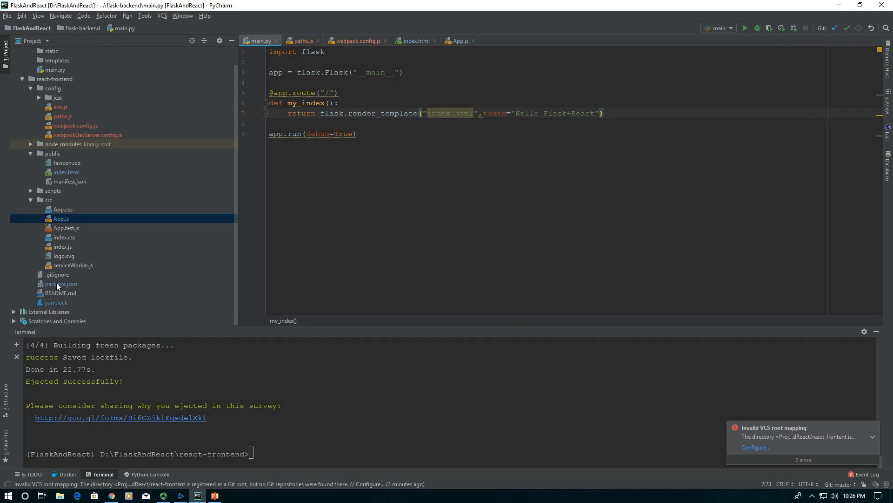
pyautogui.click(60, 284)
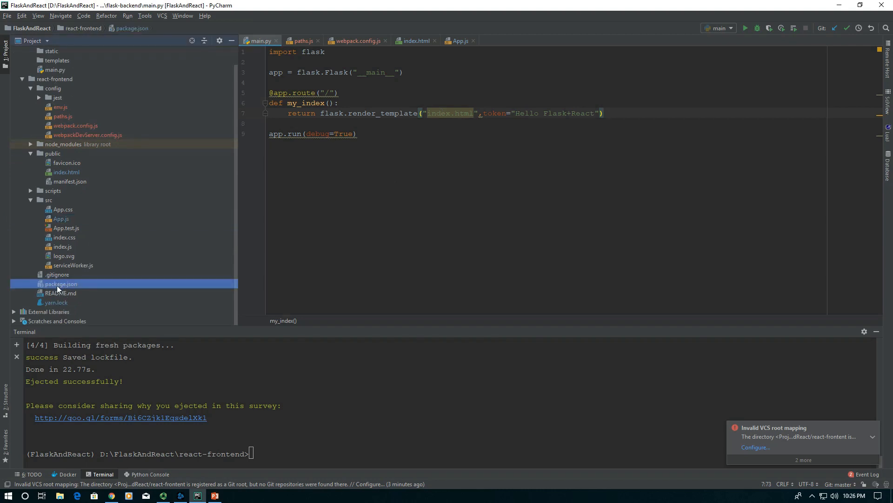
pyautogui.doubleClick(59, 283)
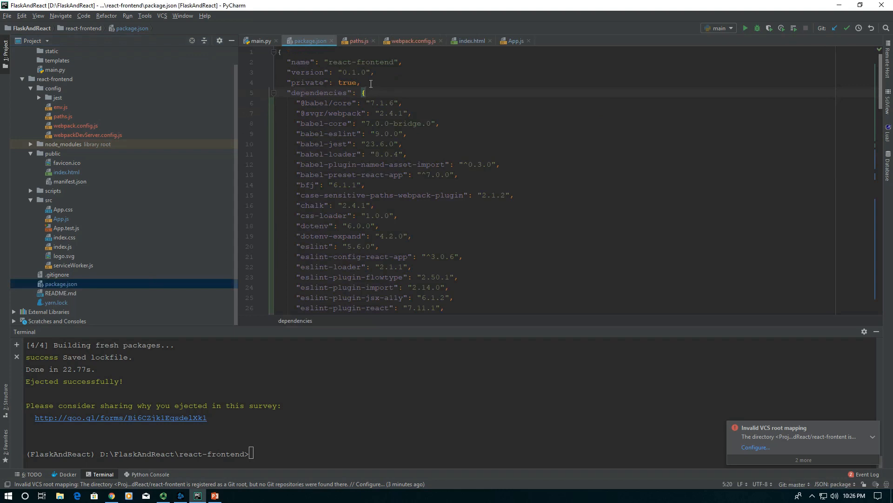
pyautogui.press('enter')
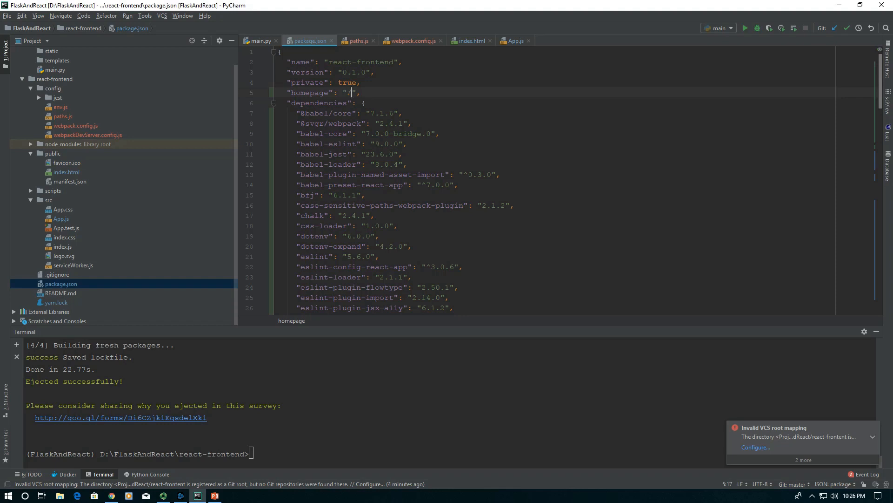
pyautogui.write('static/')
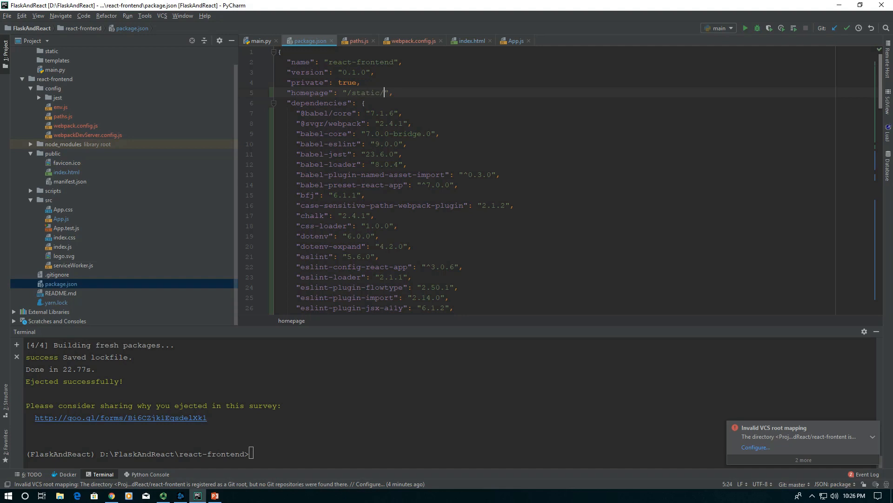
pyautogui.write("react'),")
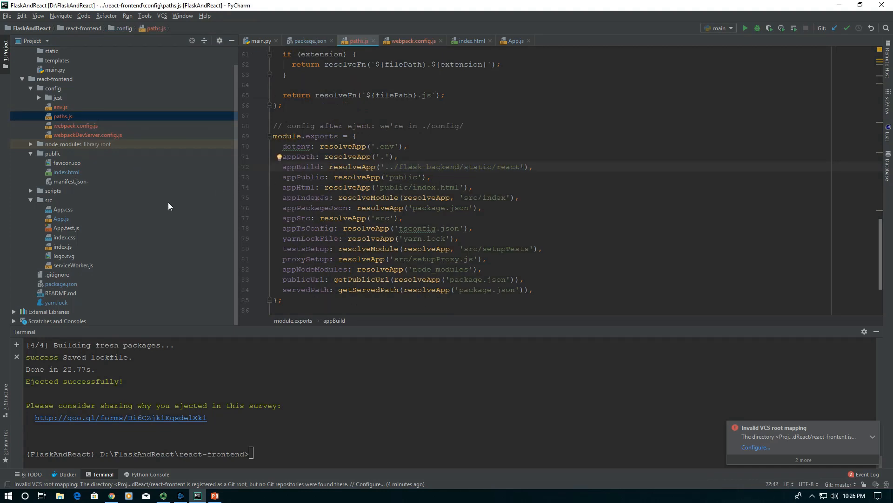
pyautogui.moveTo(118, 340)
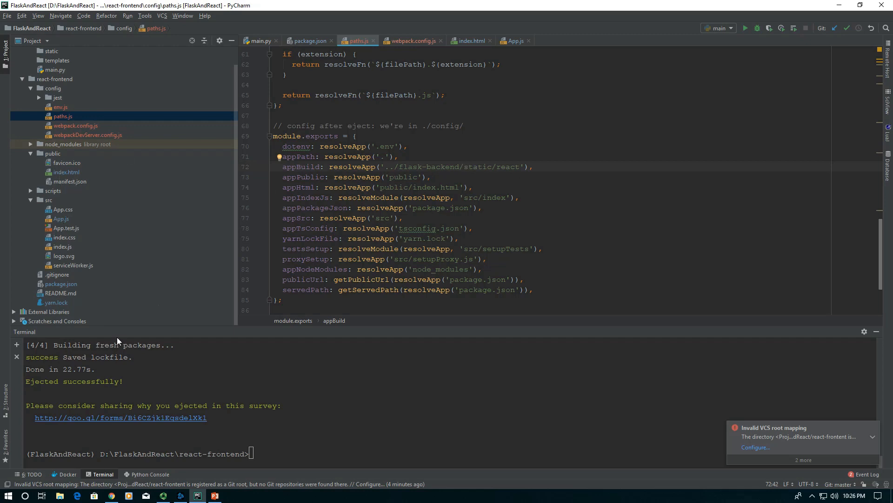
pyautogui.moveTo(341, 432)
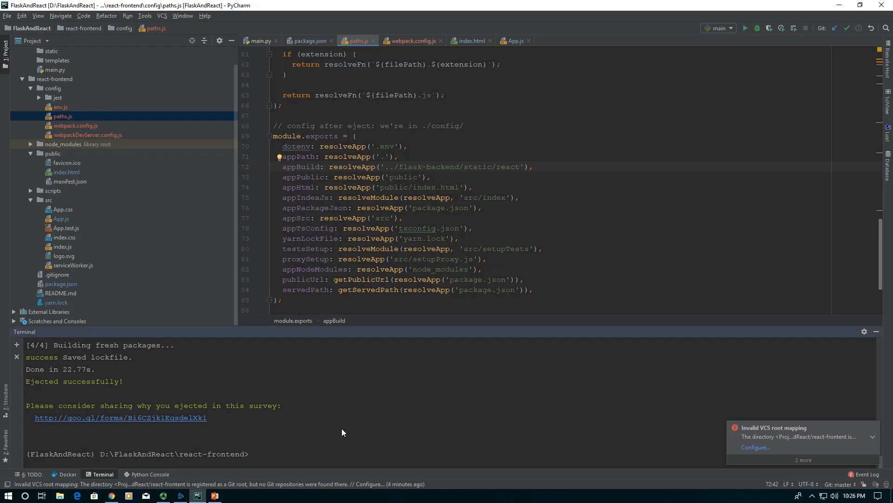
pyautogui.write('npm r')
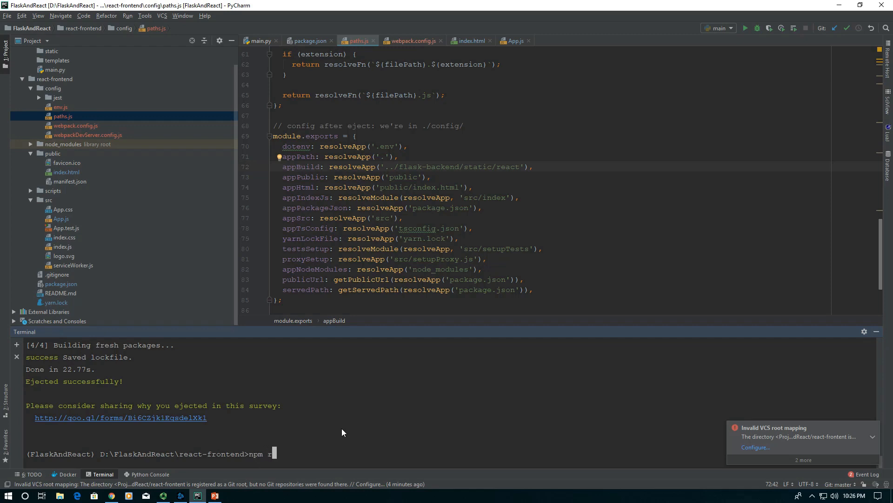
pyautogui.write('un bui')
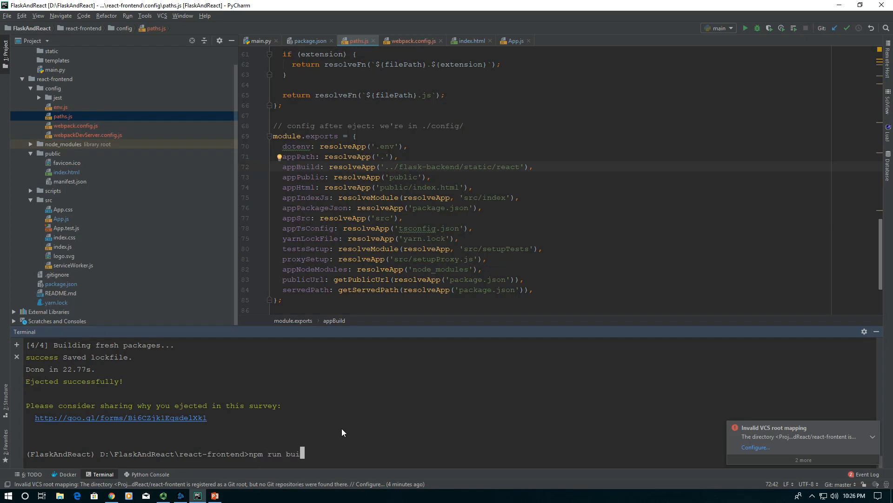
pyautogui.press('Return')
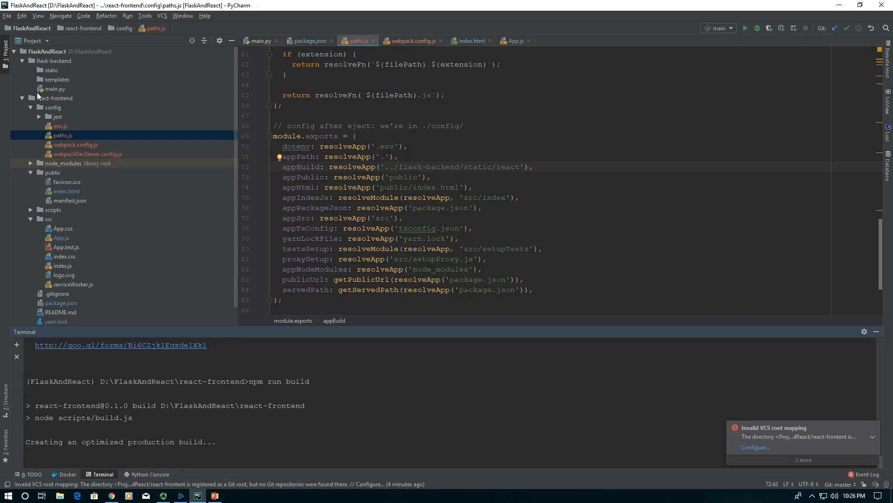
pyautogui.click(54, 89)
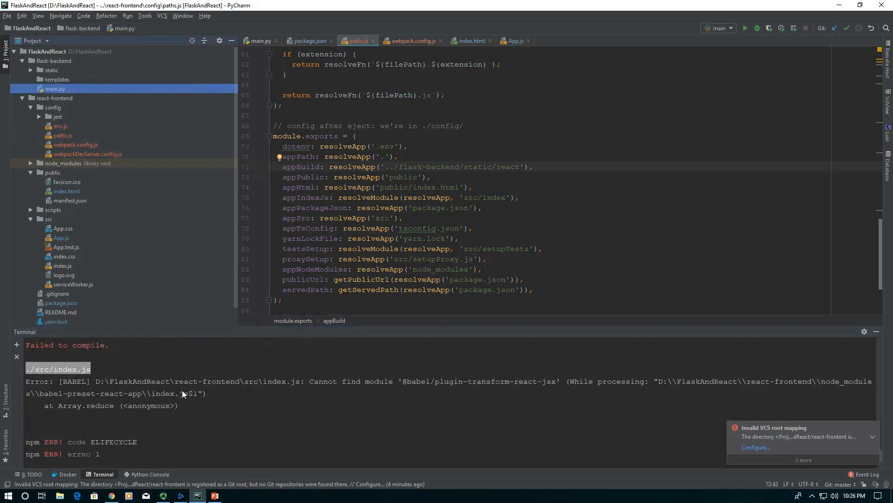
pyautogui.moveTo(448, 376)
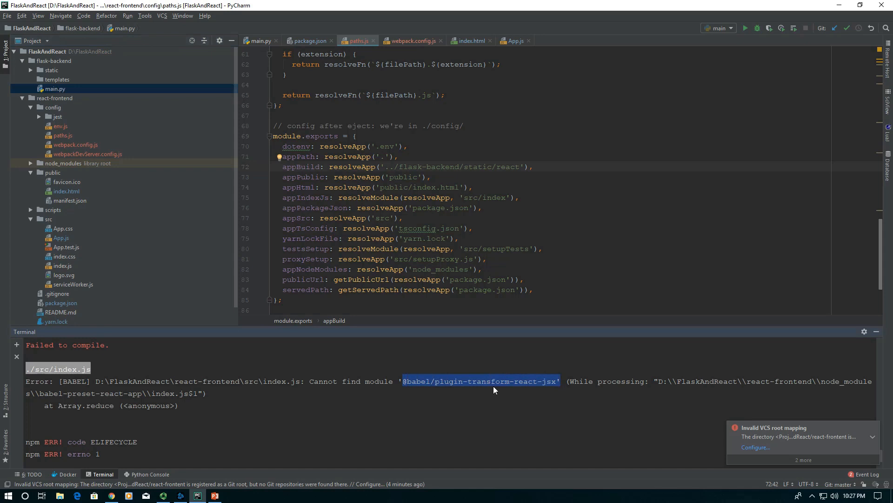
pyautogui.moveTo(534, 387)
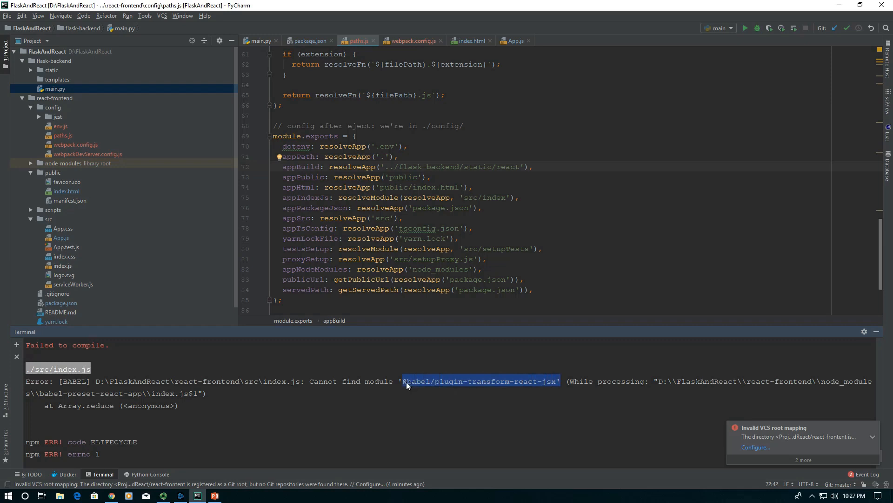
pyautogui.rightClick(408, 384)
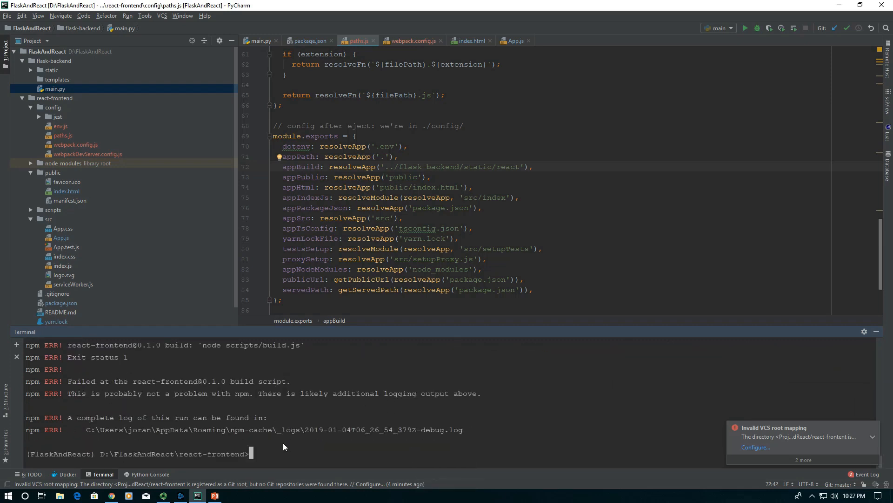
pyautogui.write('yarn a')
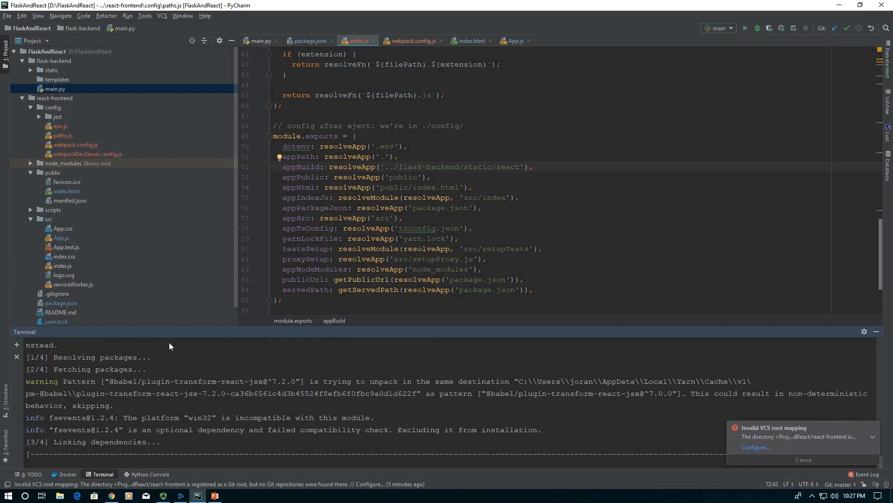
pyautogui.click(32, 70)
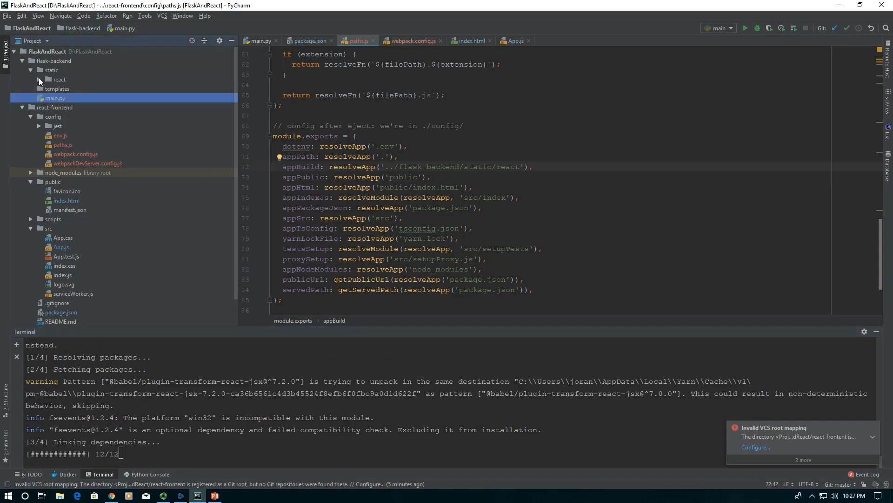
pyautogui.click(40, 79)
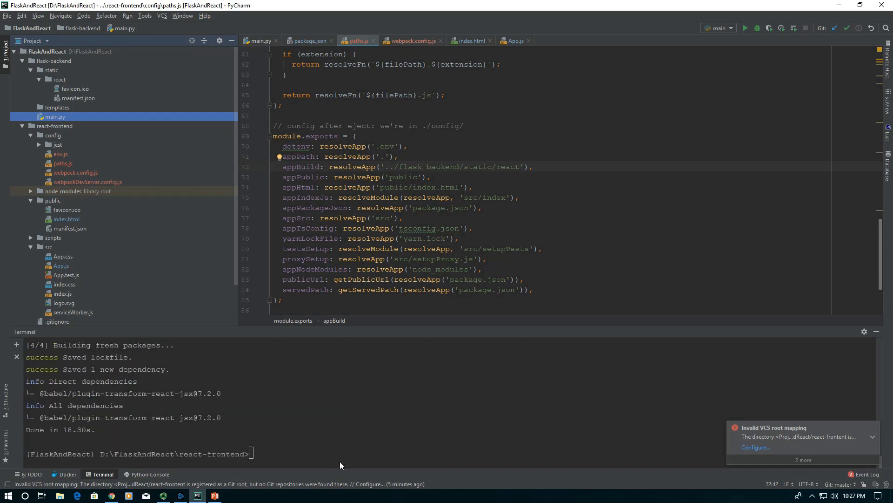
pyautogui.write('yarn add @babel/plugin-transform-react-jsx')
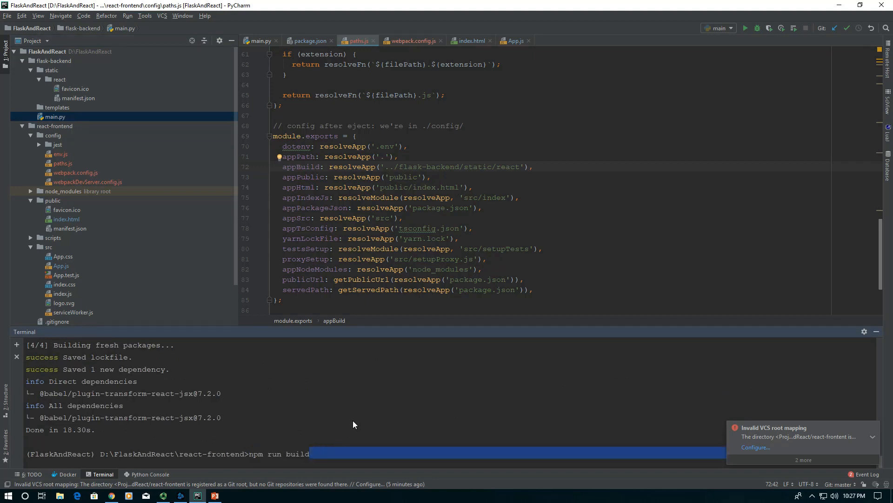
pyautogui.press('Return')
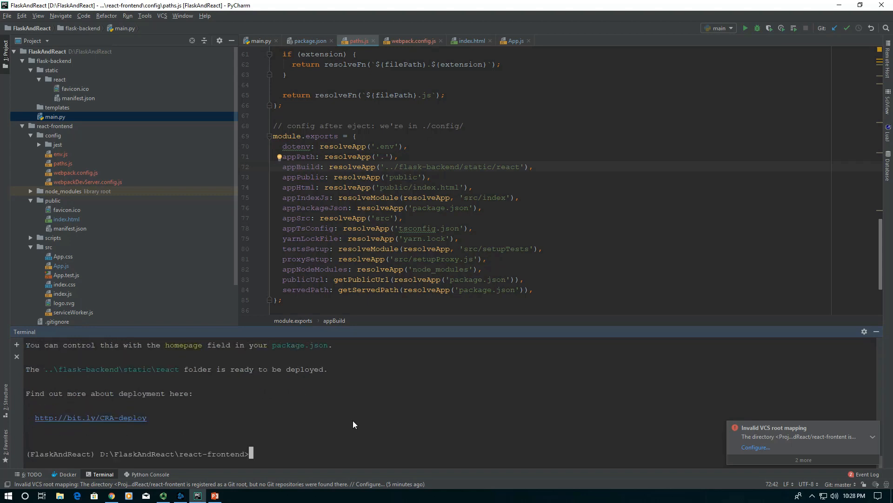
pyautogui.moveTo(57, 352)
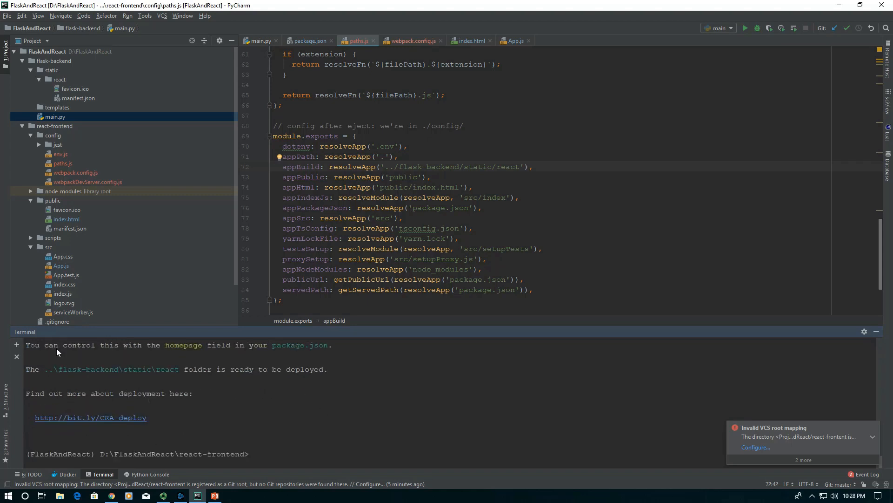
pyautogui.click(39, 79)
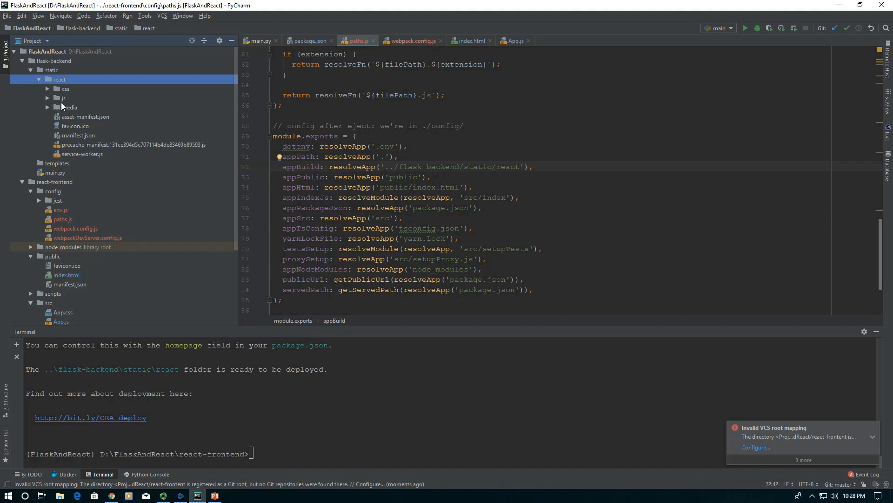
pyautogui.click(57, 163)
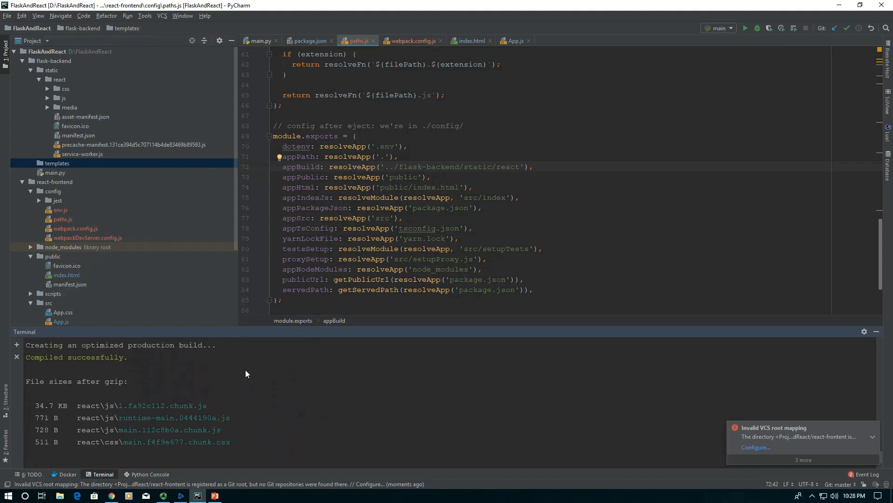
# Make the HtmlWebpackPlugin filename a plain "../../templates/index.html" and open the generated flask-backend/templates/index.html.
pyautogui.click(411, 40)
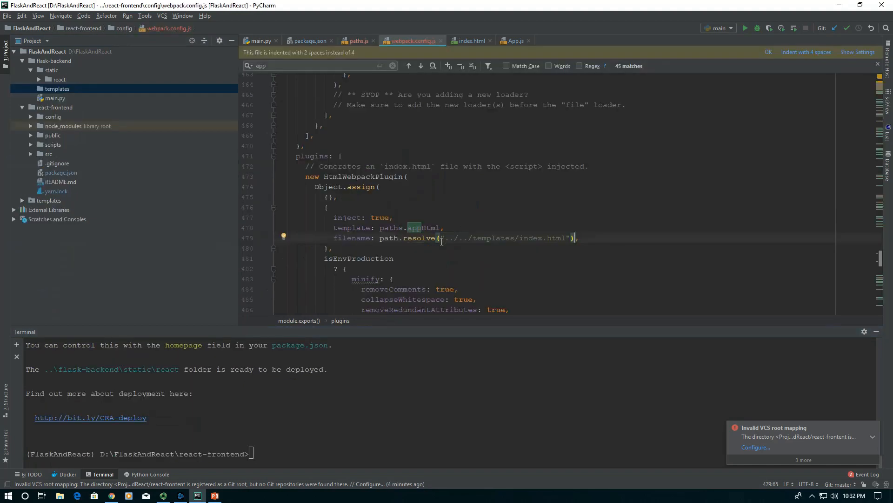
pyautogui.doubleClick(409, 237)
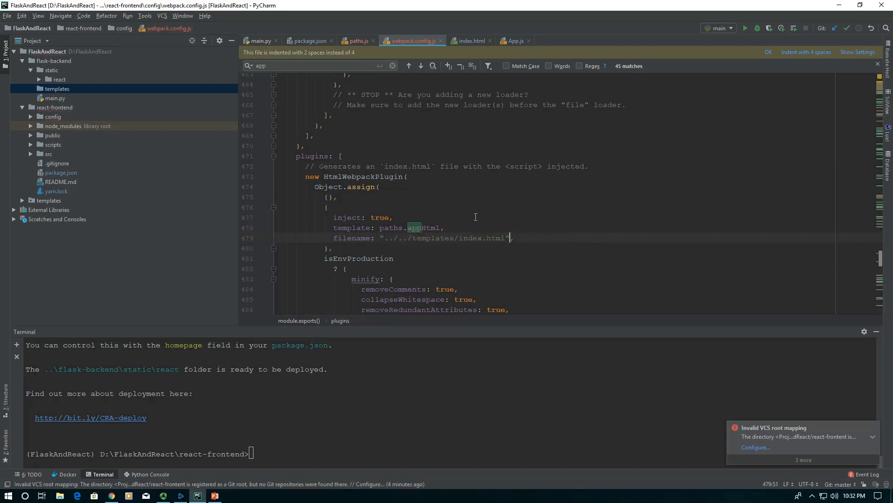
pyautogui.moveTo(382, 314)
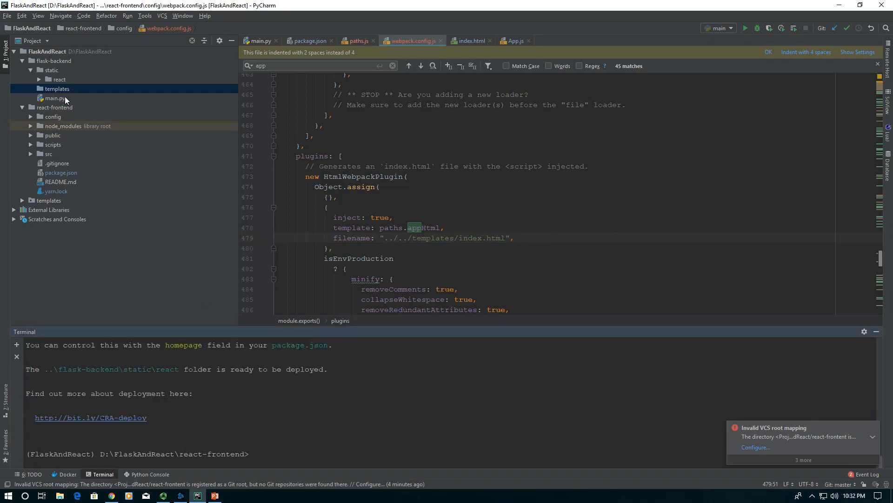
pyautogui.click(55, 88)
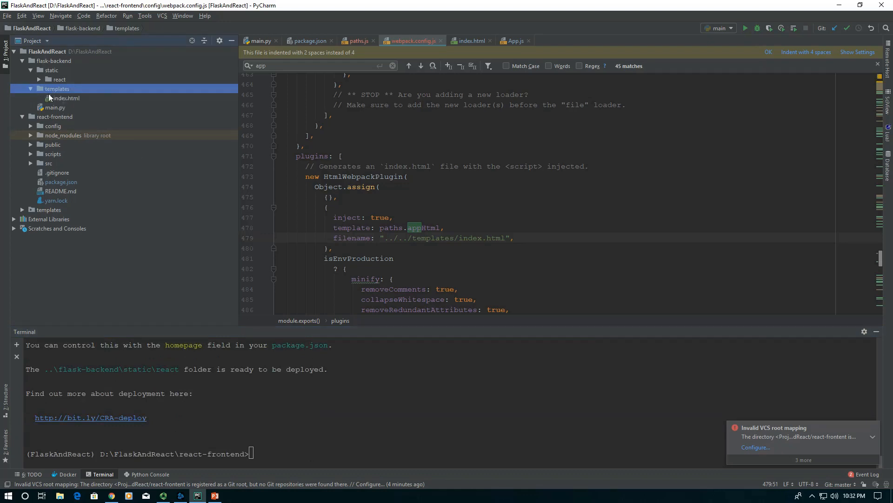
pyautogui.click(65, 98)
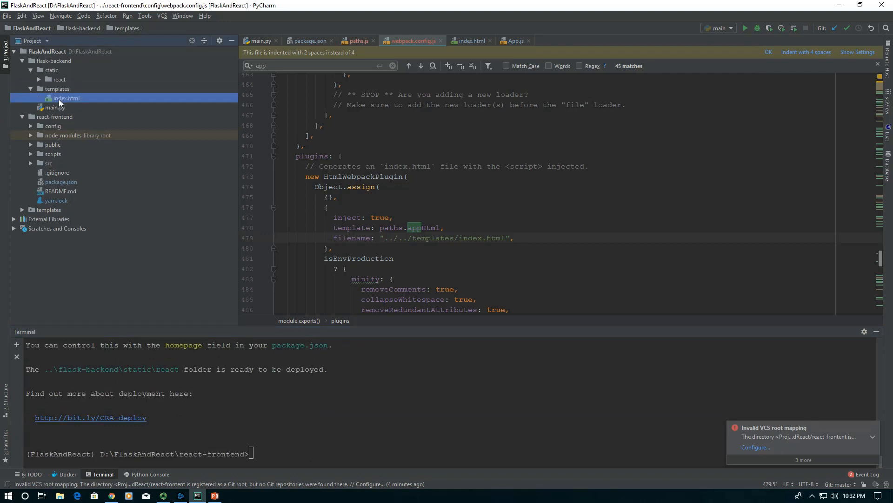
pyautogui.doubleClick(65, 98)
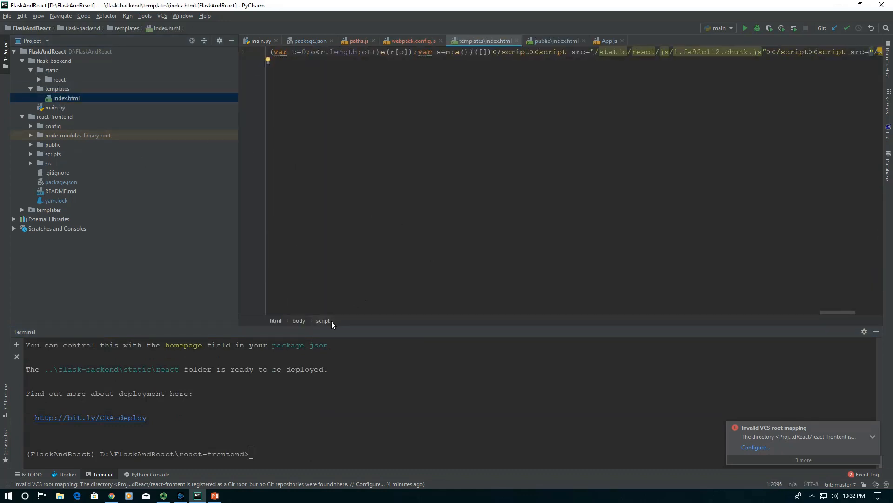
pyautogui.moveTo(677, 36)
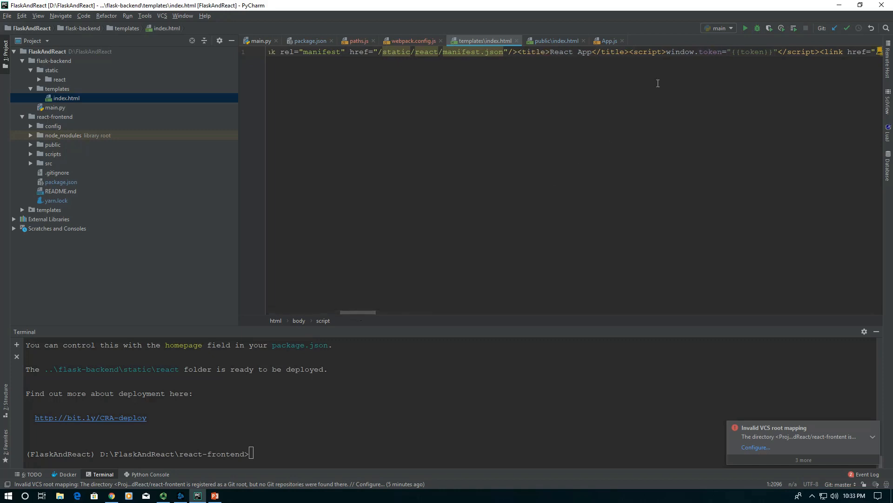
pyautogui.moveTo(531, 203)
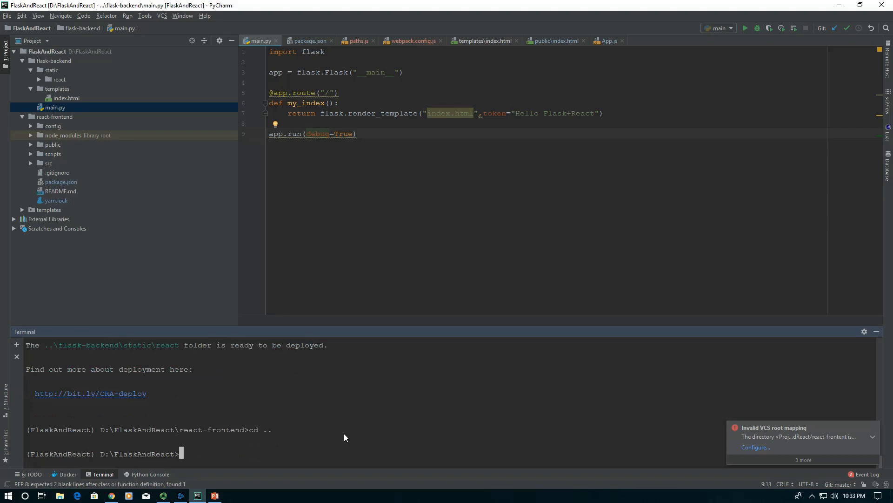
pyautogui.write('cd flask-backend')
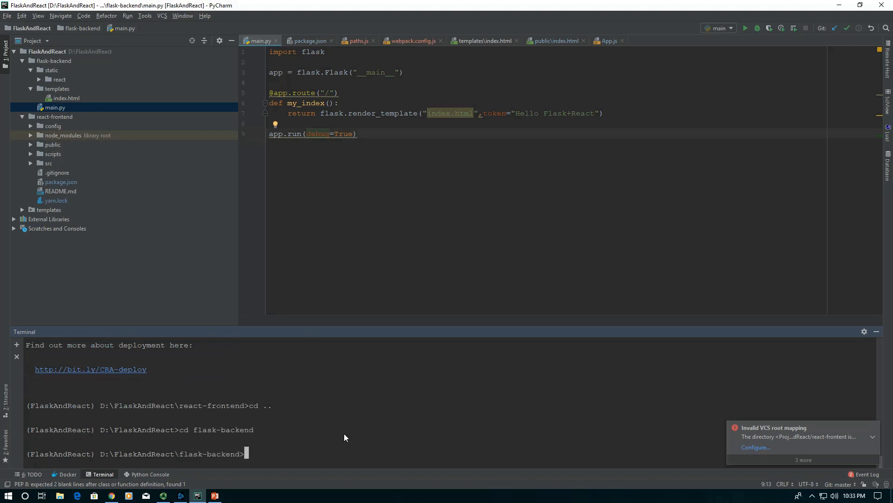
pyautogui.write('p')
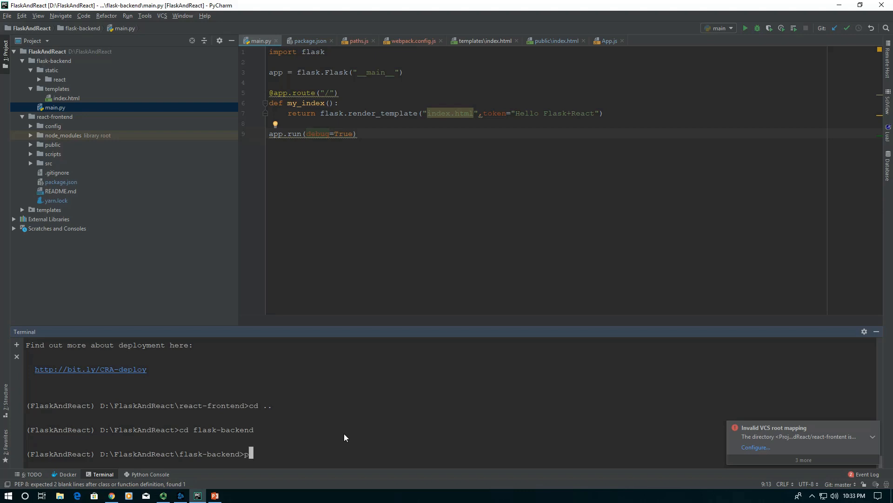
pyautogui.write('python ma')
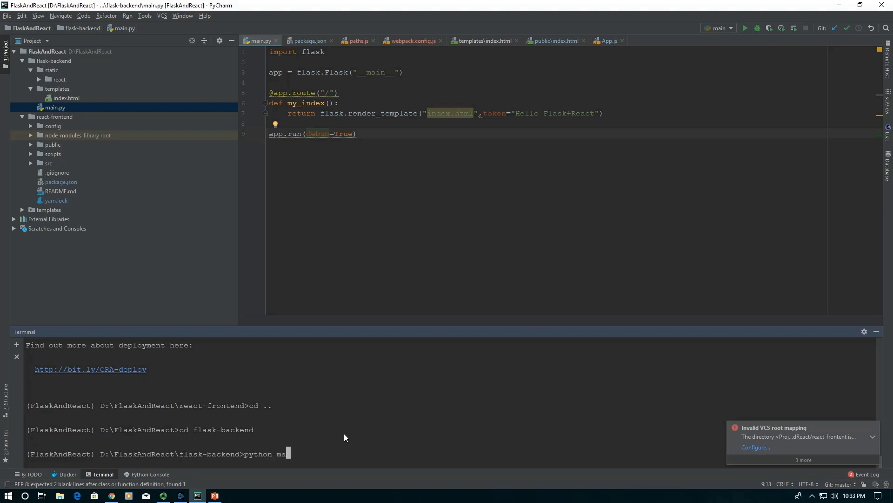
pyautogui.press('Return')
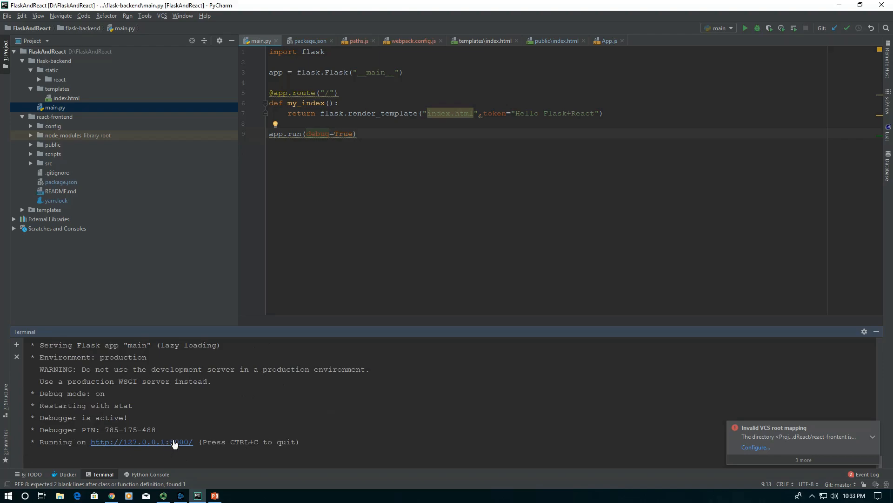
pyautogui.click(141, 441)
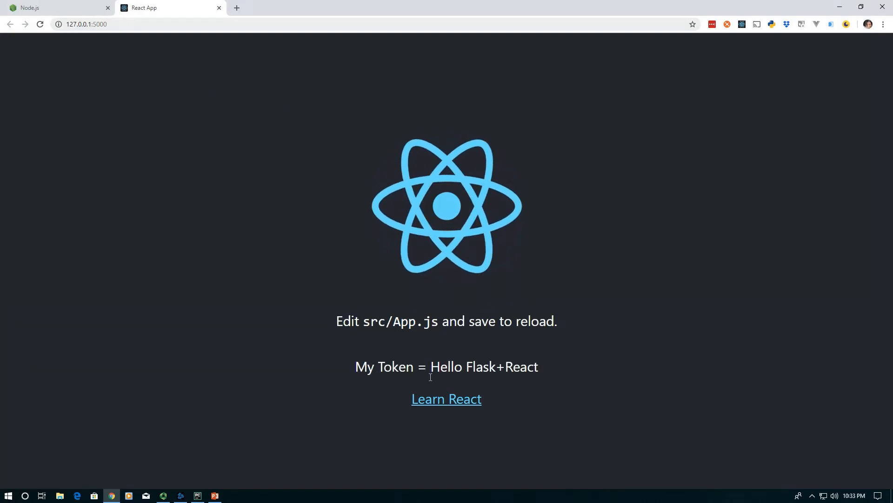
pyautogui.doubleClick(484, 366)
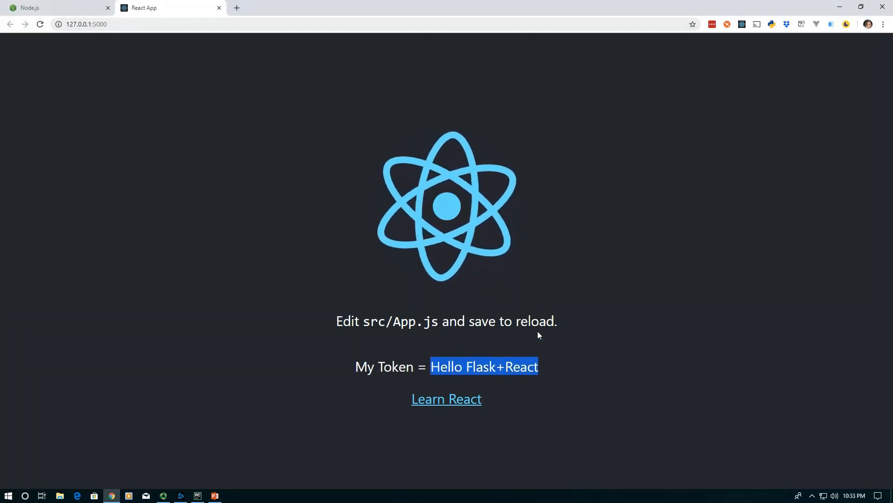
pyautogui.moveTo(398, 210)
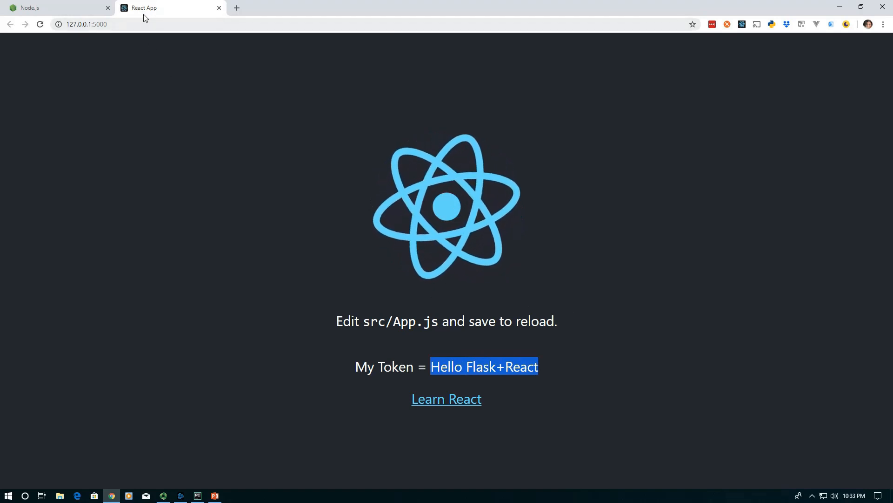
pyautogui.click(197, 495)
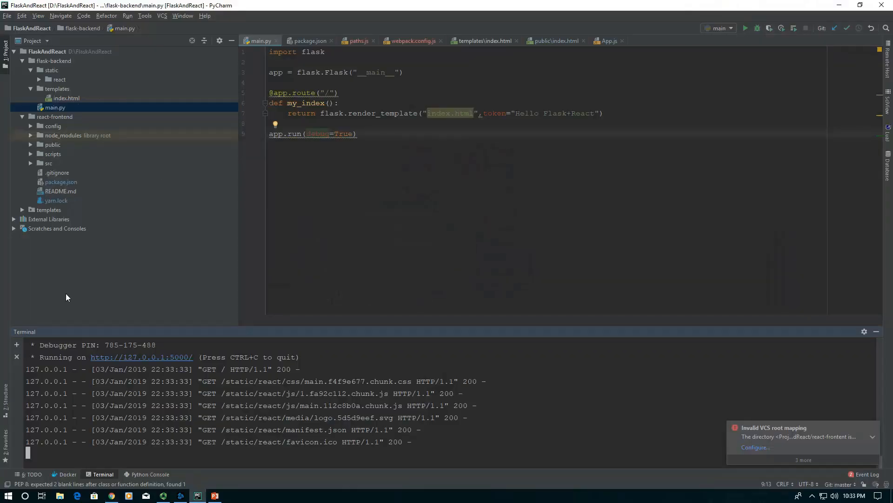
# Switch to react-frontend and start npm run build for a fresh production build.
pyautogui.write('cd ..\\rte')
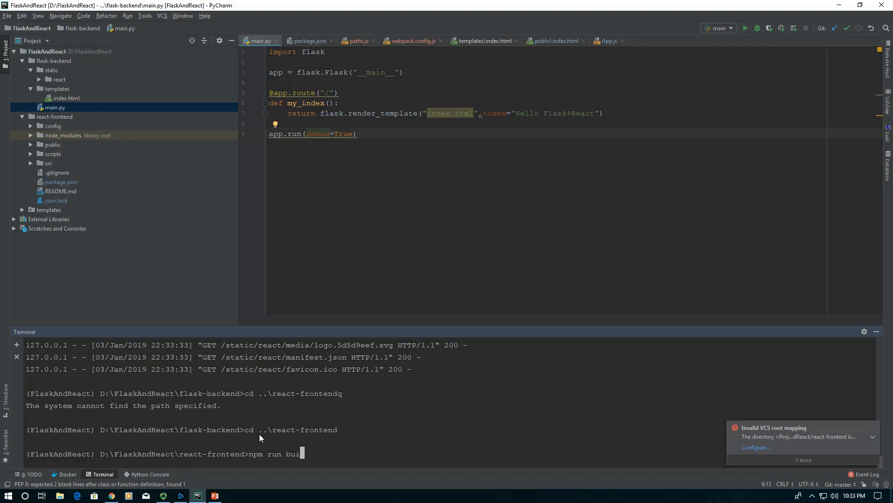
pyautogui.press('Return')
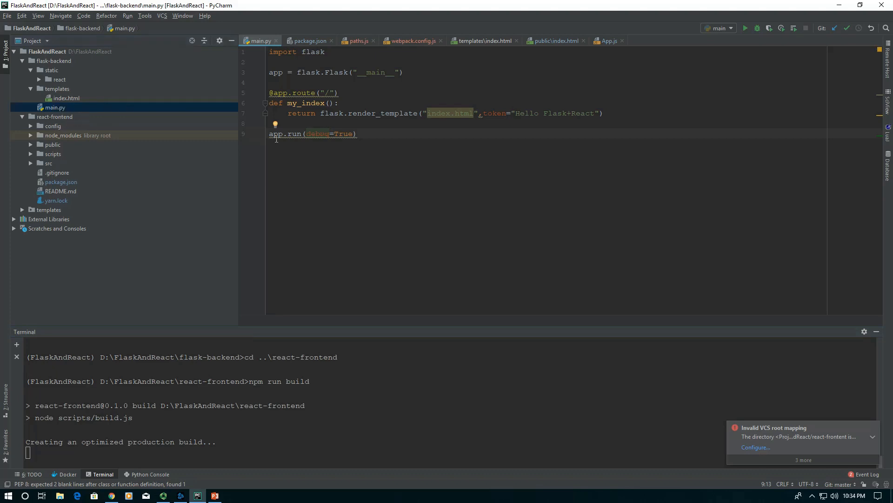
pyautogui.moveTo(326, 170)
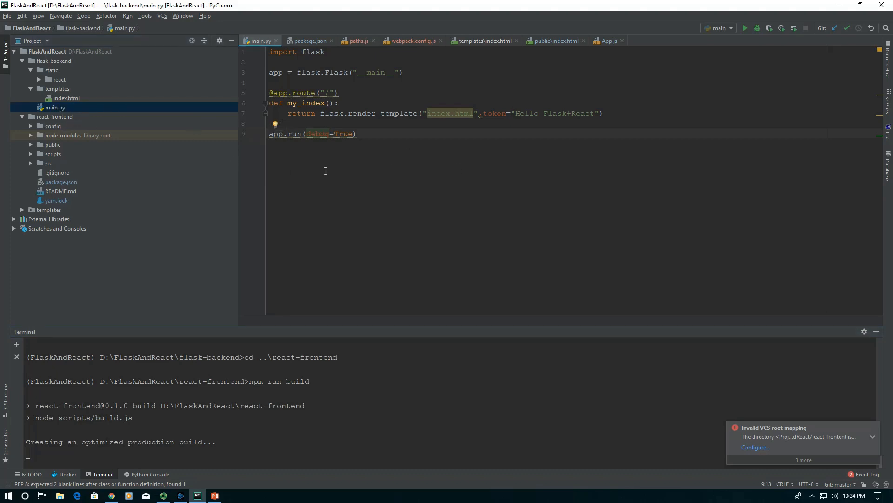